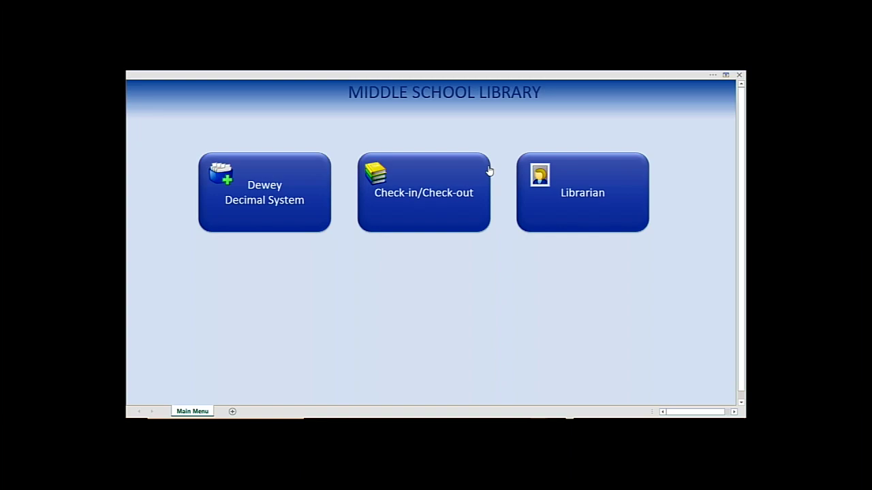
mouse_move(307, 237)
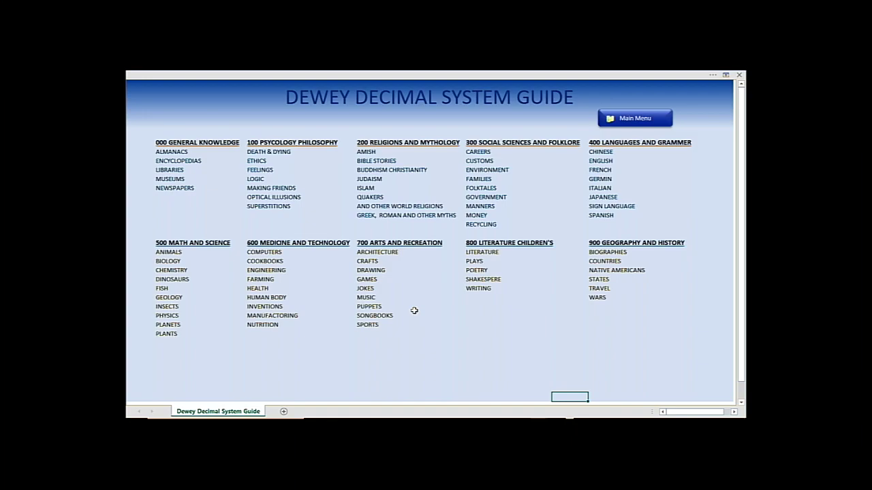
mouse_move(422, 319)
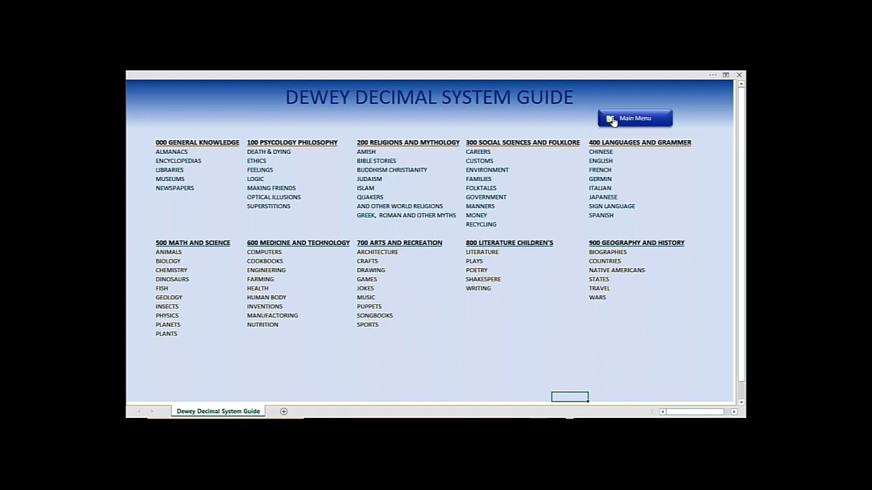
- Return to the library Main Menu and open the Check-in / Check-out sheet
click(634, 117)
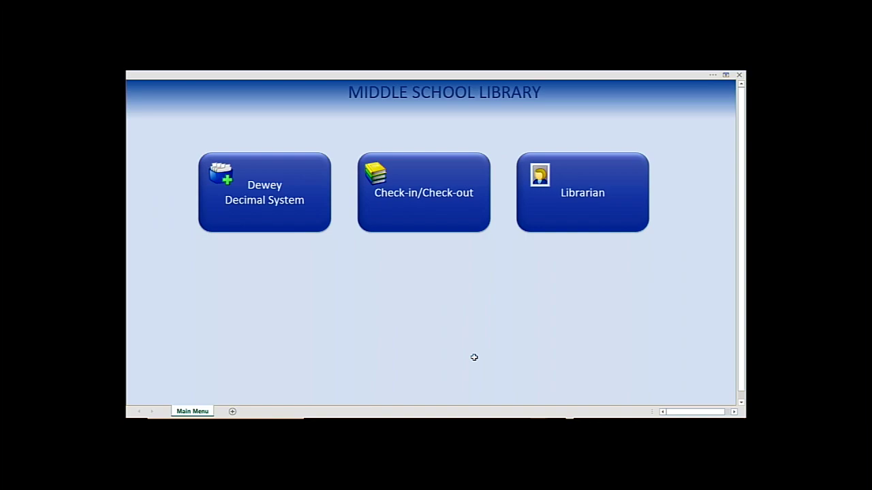
mouse_move(417, 221)
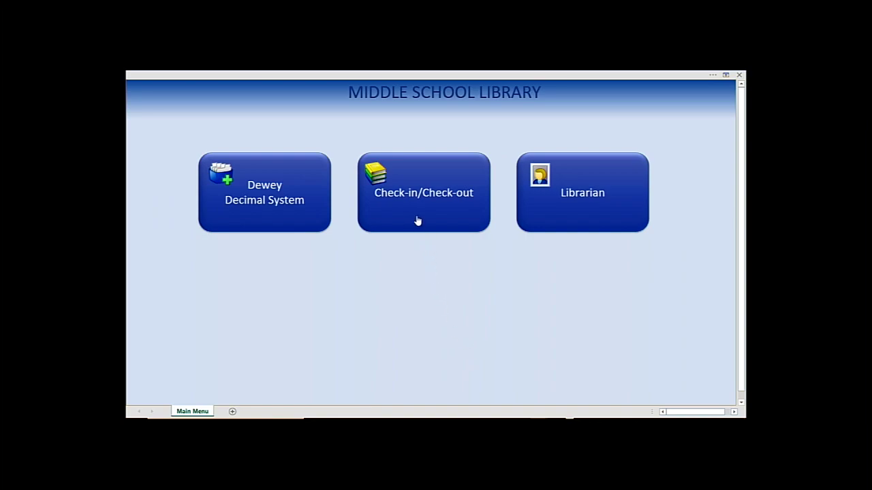
mouse_move(312, 278)
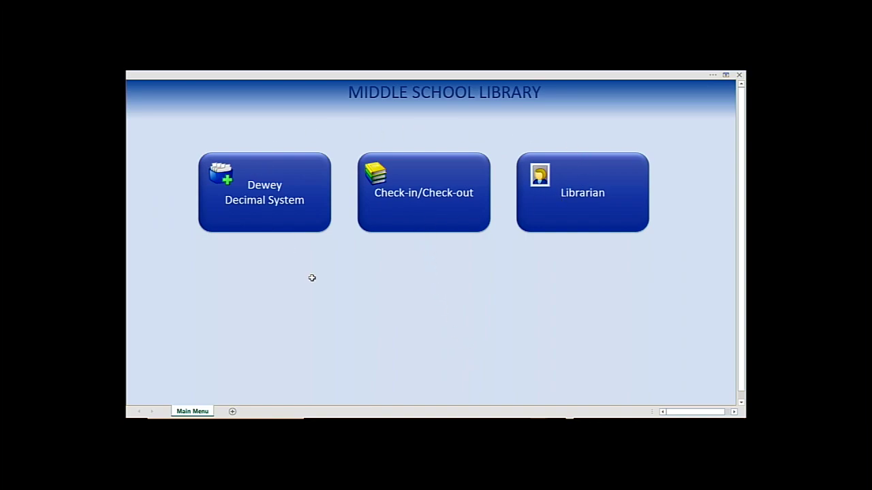
mouse_move(532, 111)
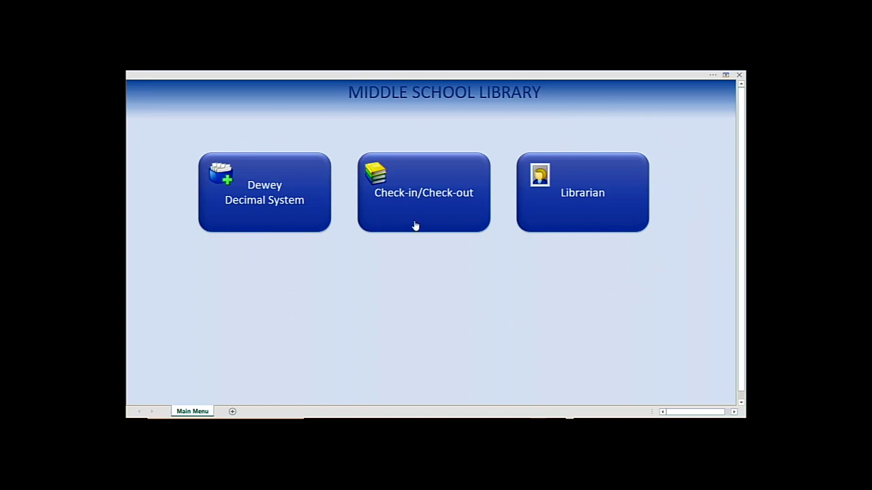
mouse_move(417, 276)
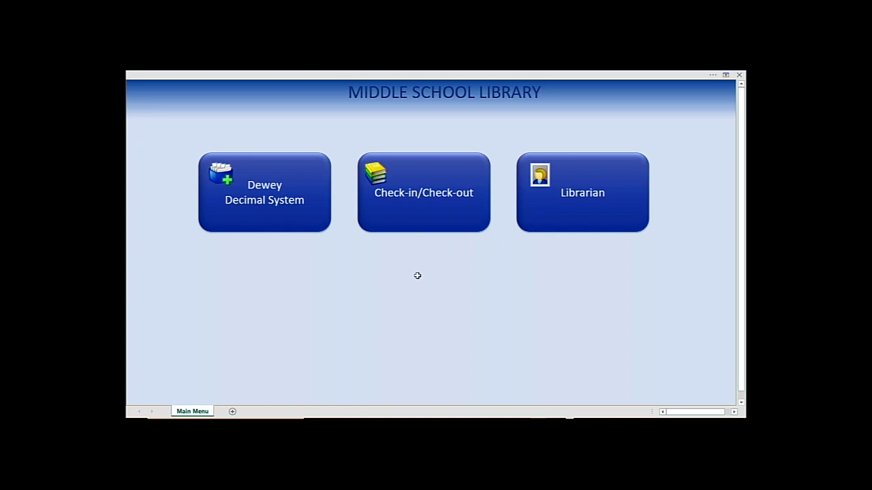
mouse_move(415, 275)
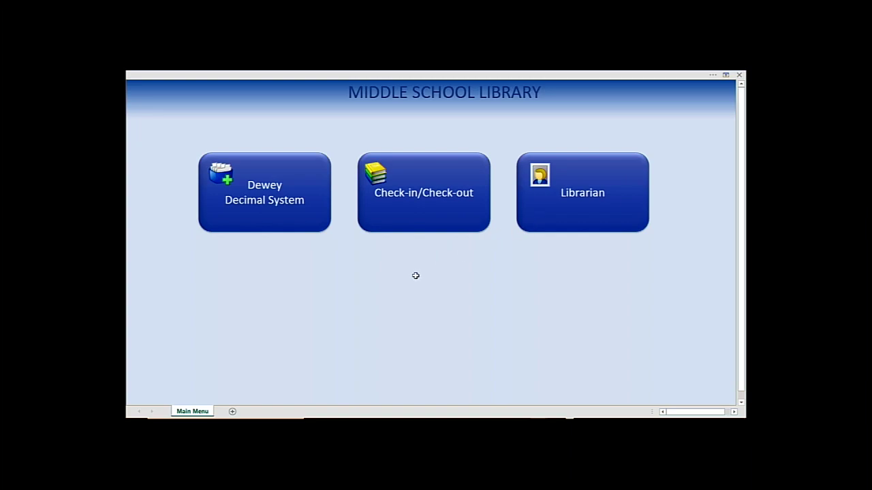
mouse_move(408, 227)
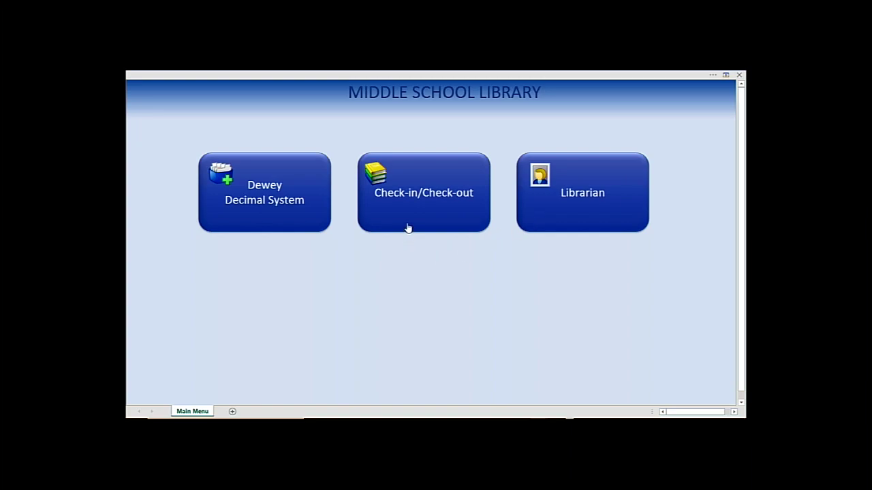
click(422, 194)
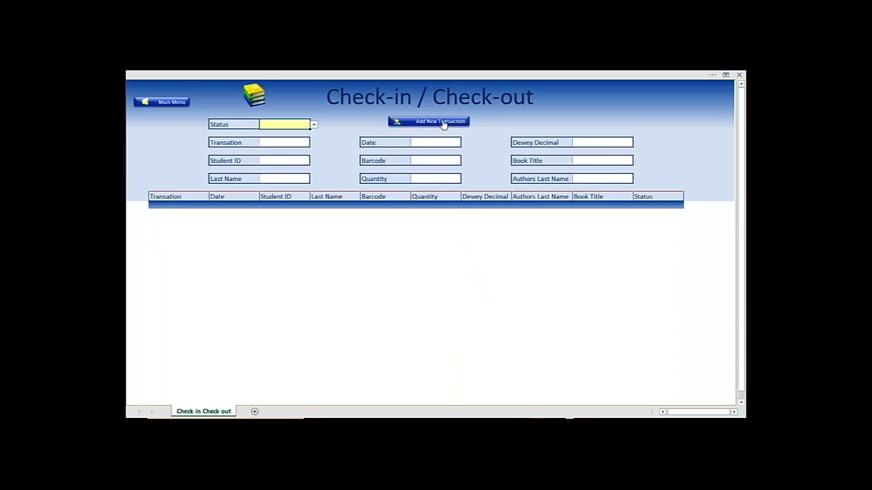
- Add a new transaction for book Rose, student Adams, and choose its status from the dropdown
click(428, 121)
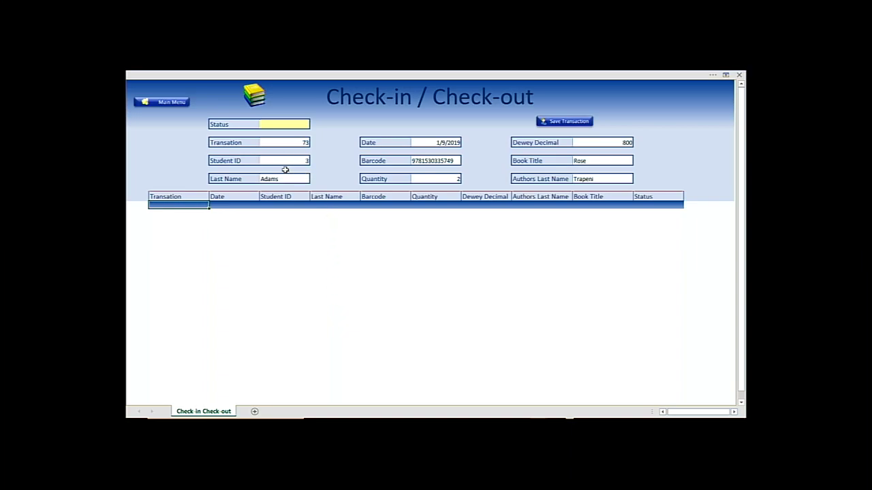
mouse_move(285, 185)
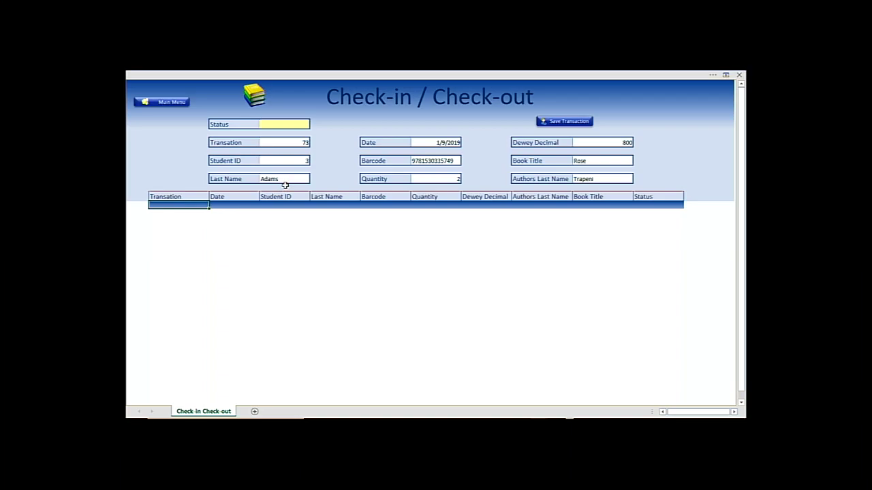
mouse_move(420, 143)
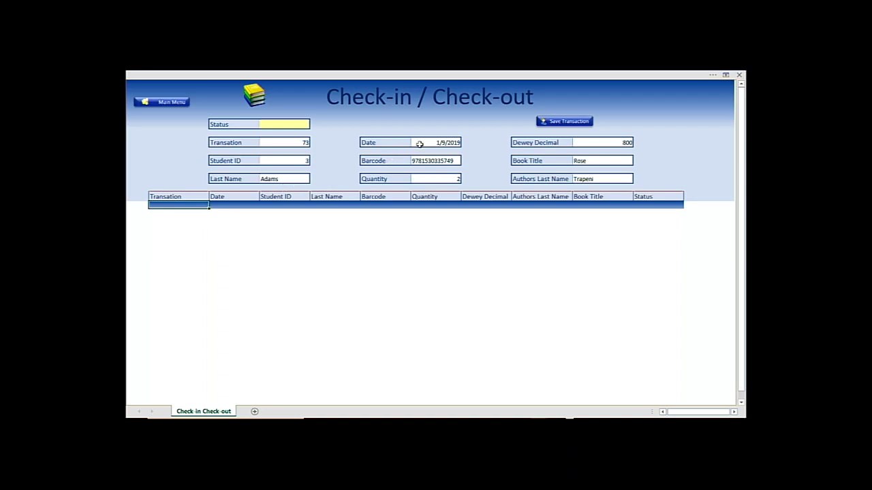
mouse_move(421, 160)
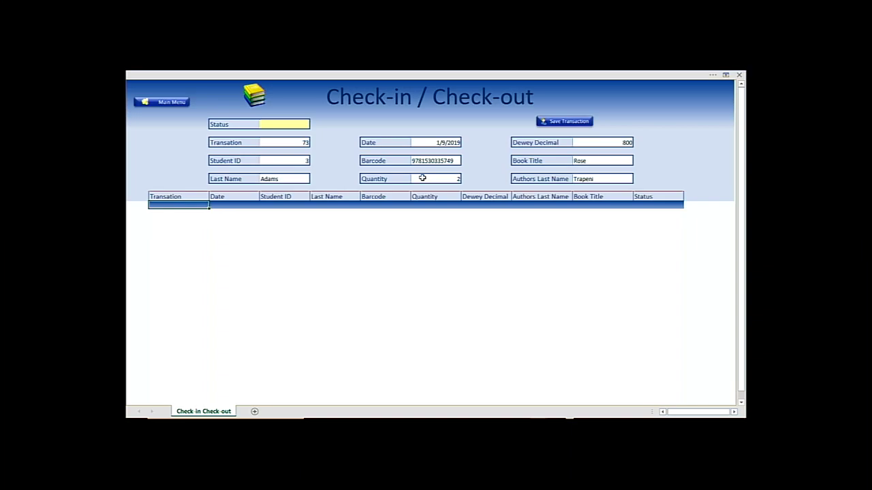
mouse_move(590, 143)
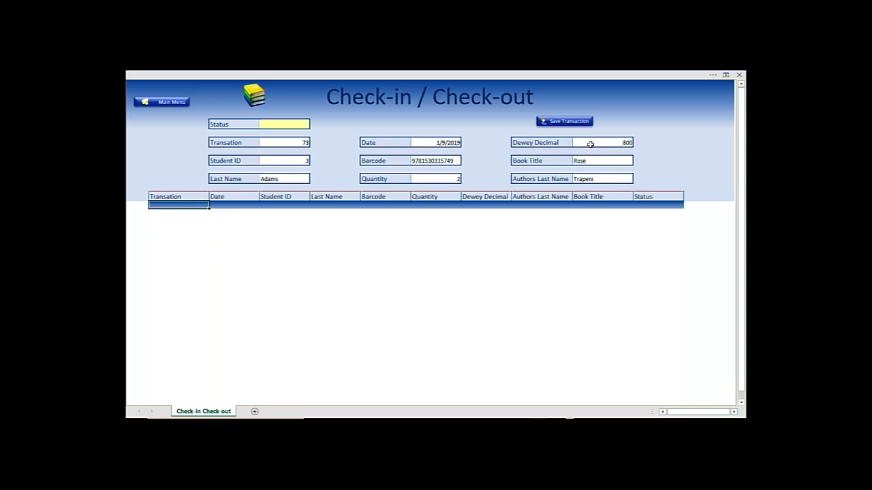
mouse_move(616, 143)
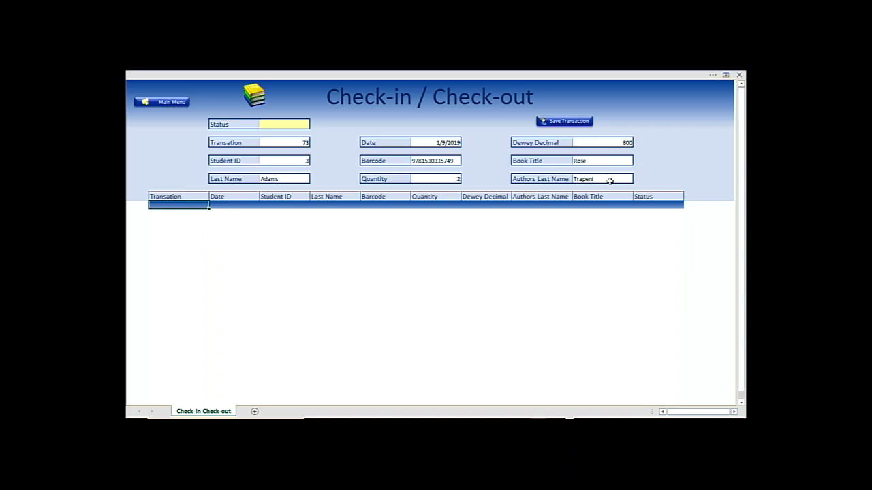
mouse_move(560, 143)
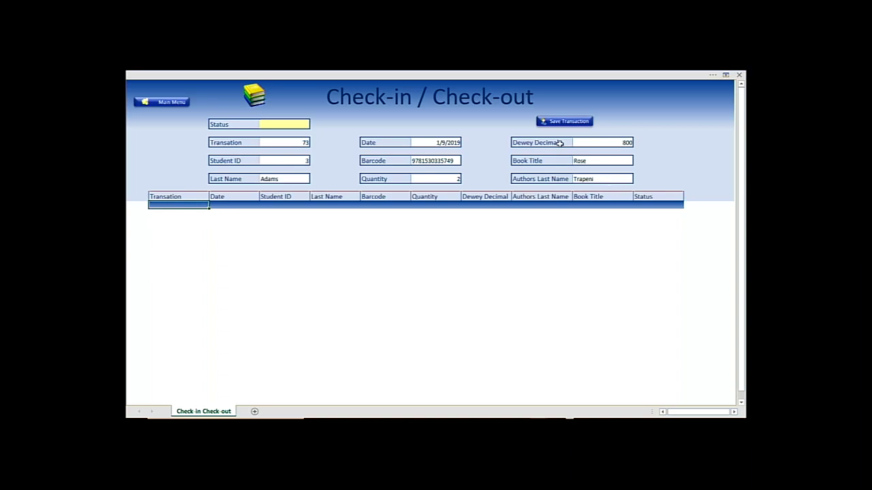
mouse_move(302, 124)
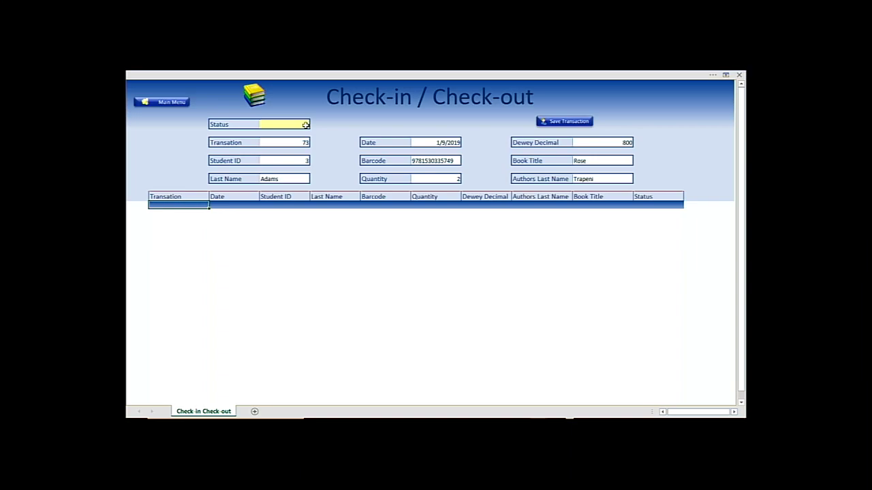
click(307, 124)
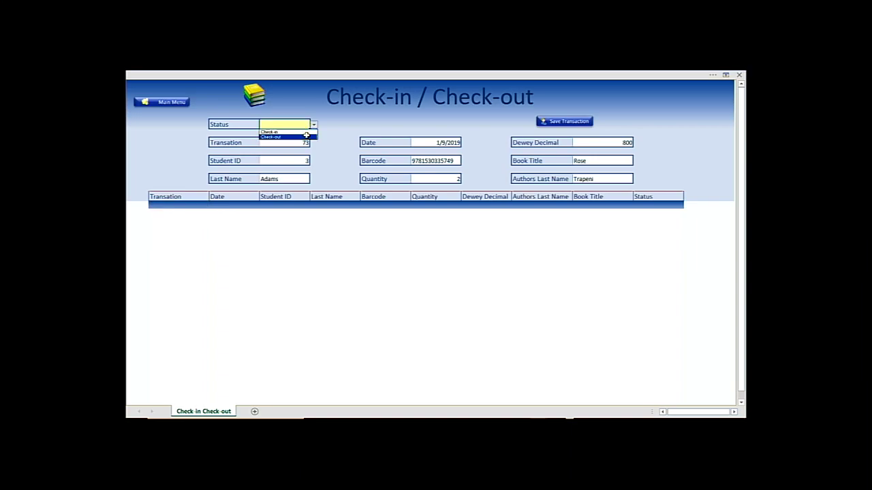
click(286, 137)
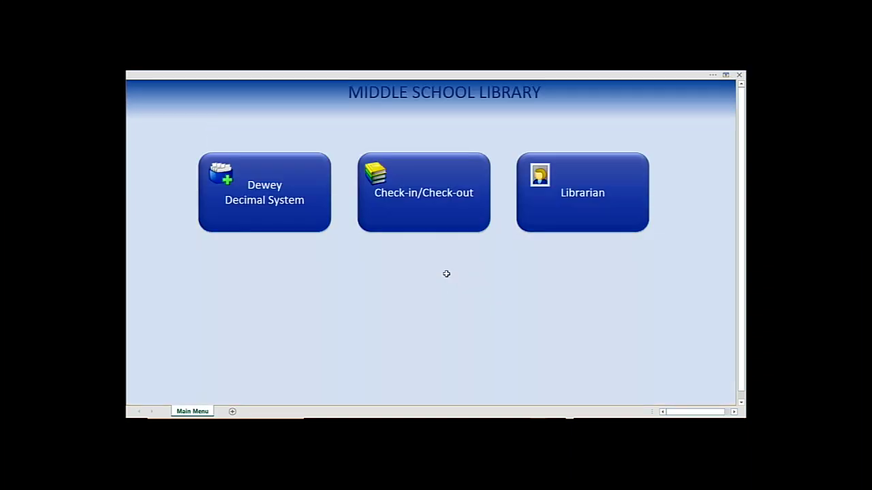
mouse_move(423, 237)
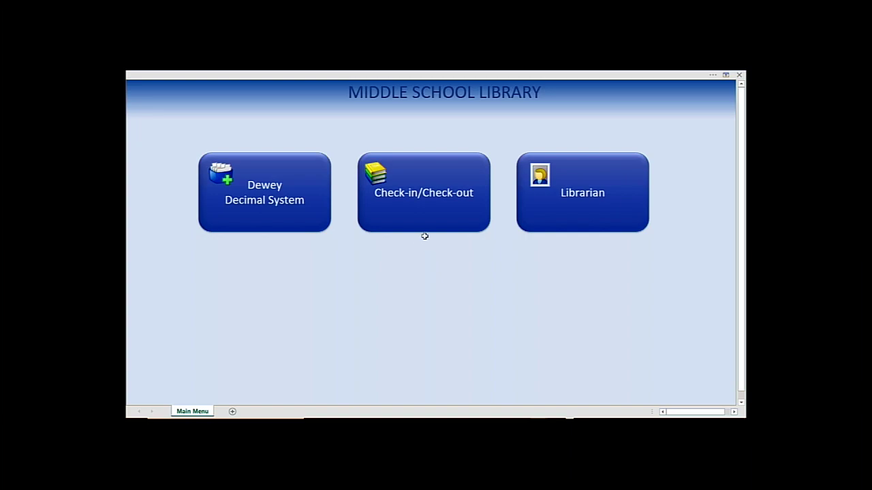
mouse_move(406, 226)
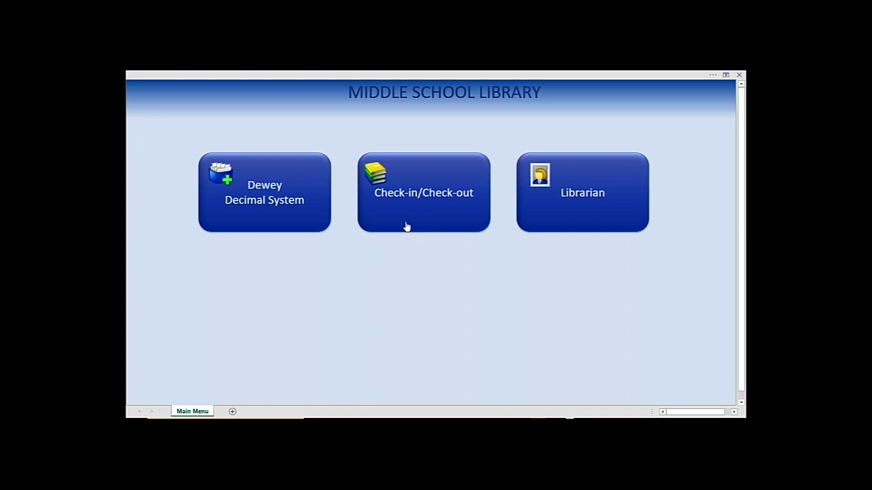
- Confirm the scanned barcode and save the Rose check-out for Adams, then return to the main menu
click(422, 192)
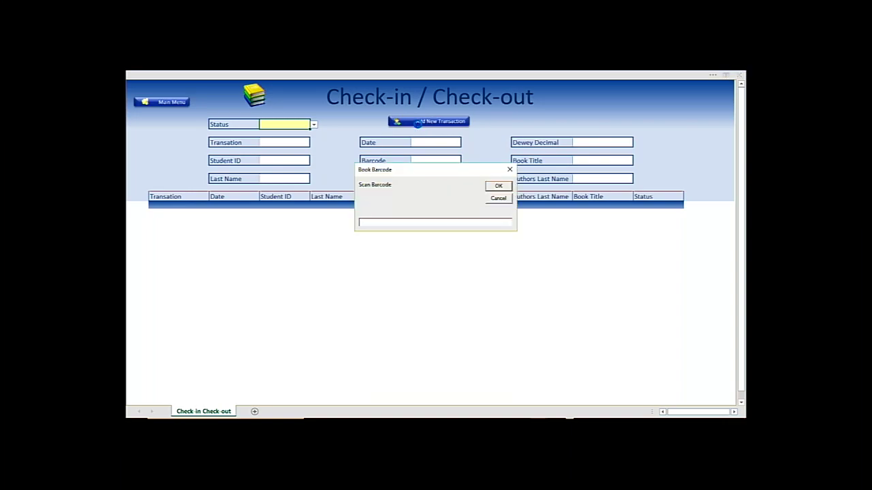
click(499, 186)
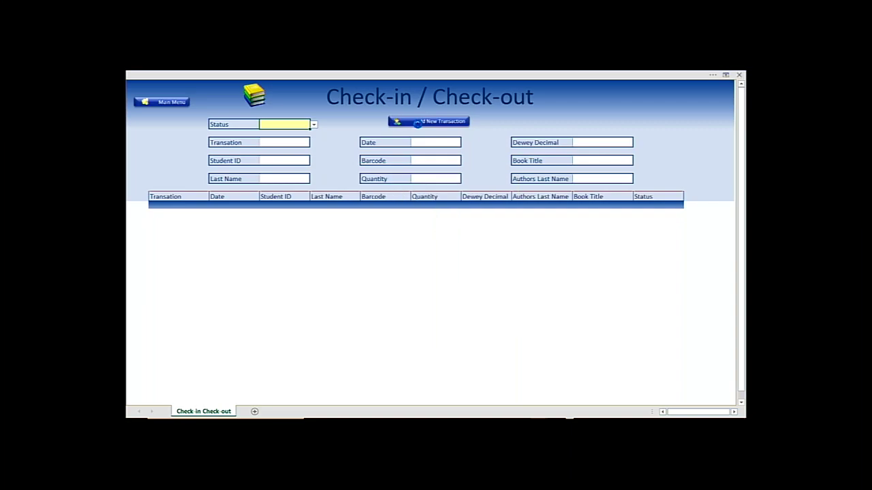
click(428, 121)
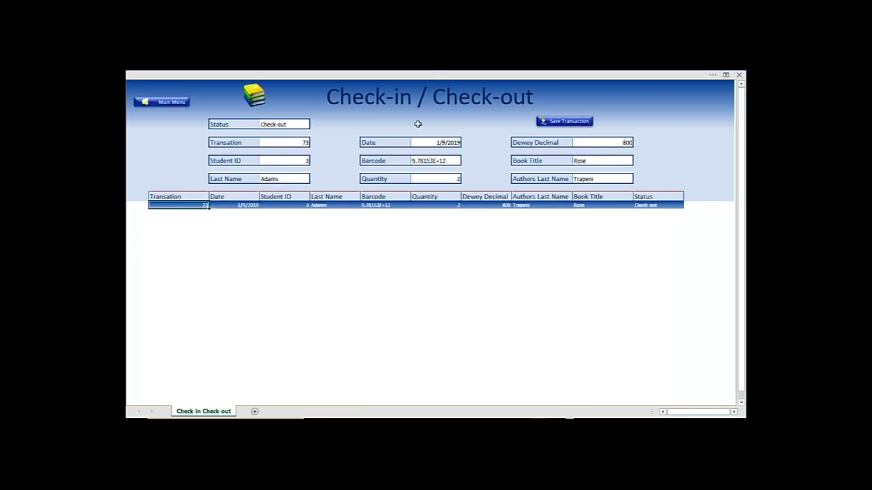
mouse_move(327, 134)
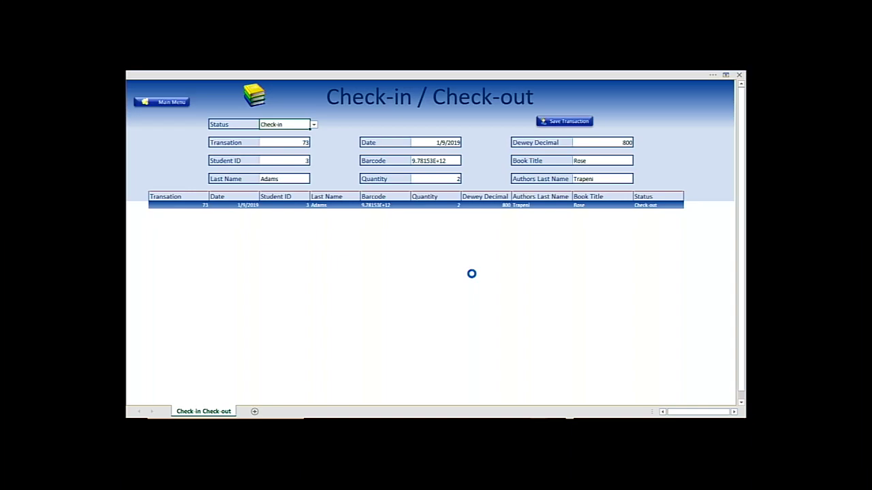
click(170, 101)
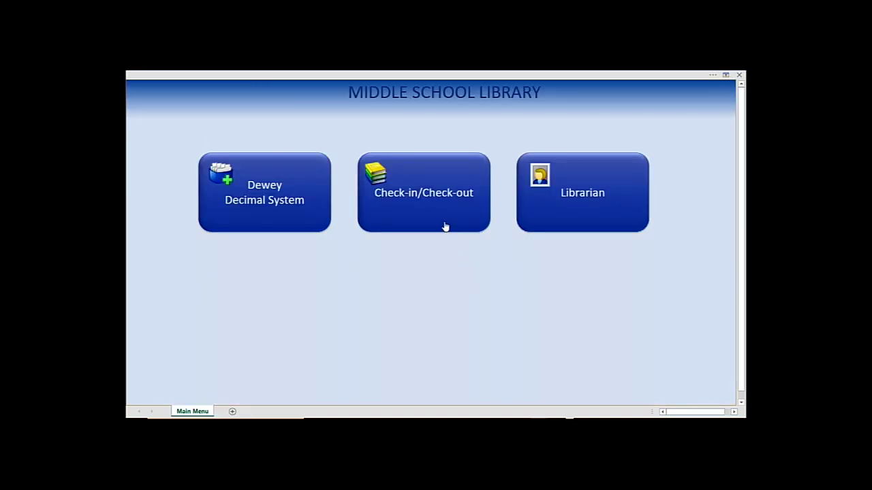
mouse_move(498, 237)
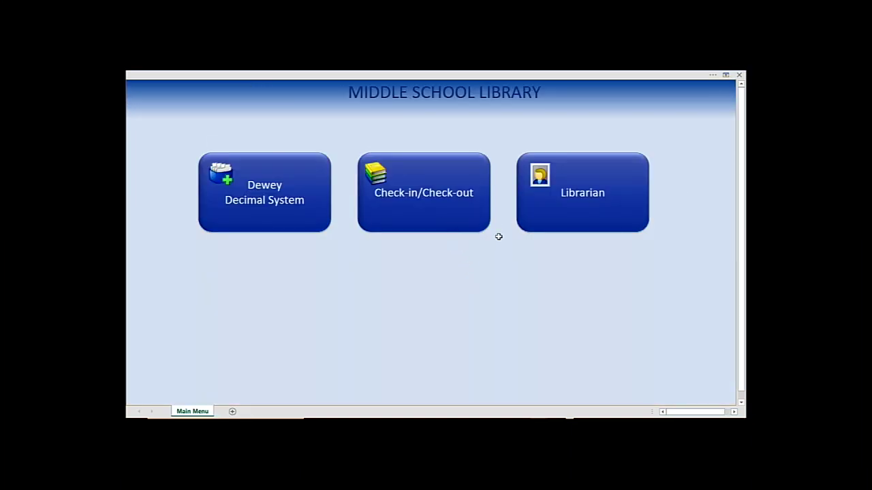
mouse_move(478, 264)
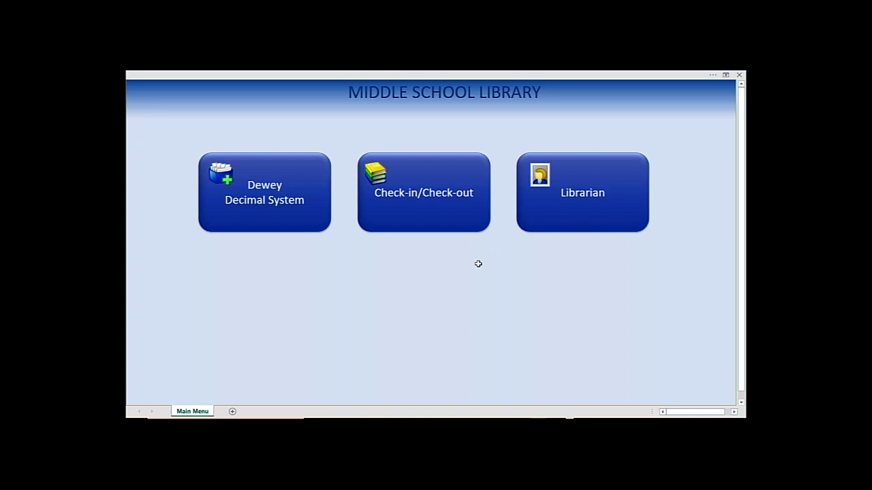
mouse_move(562, 224)
text(Ken)
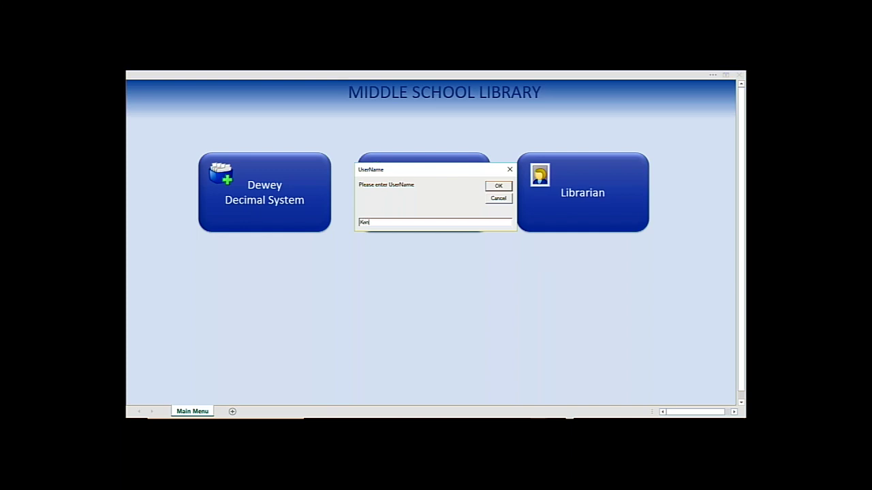
- Confirm the librarian user name and password to reach the Admin settings sheet
click(498, 185)
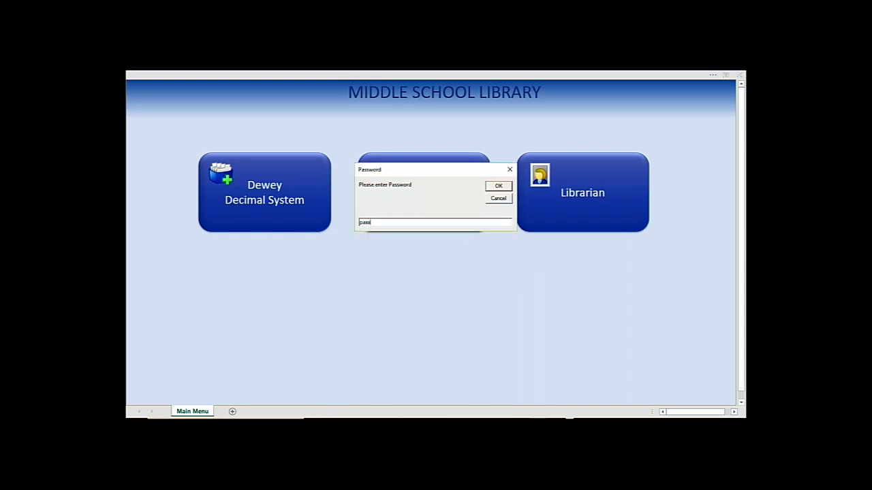
click(499, 186)
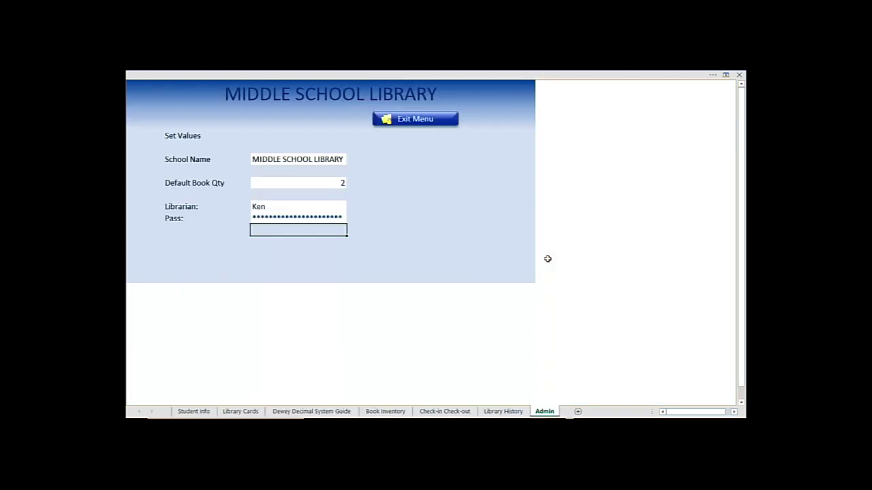
mouse_move(332, 180)
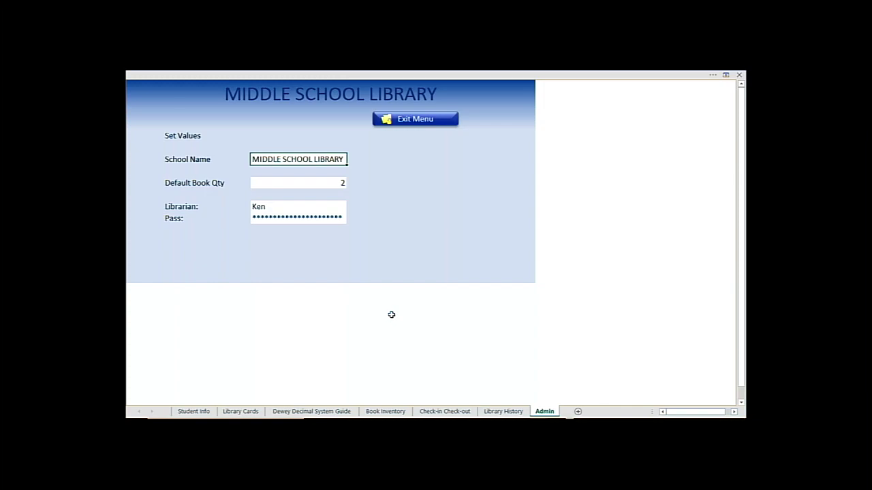
mouse_move(330, 120)
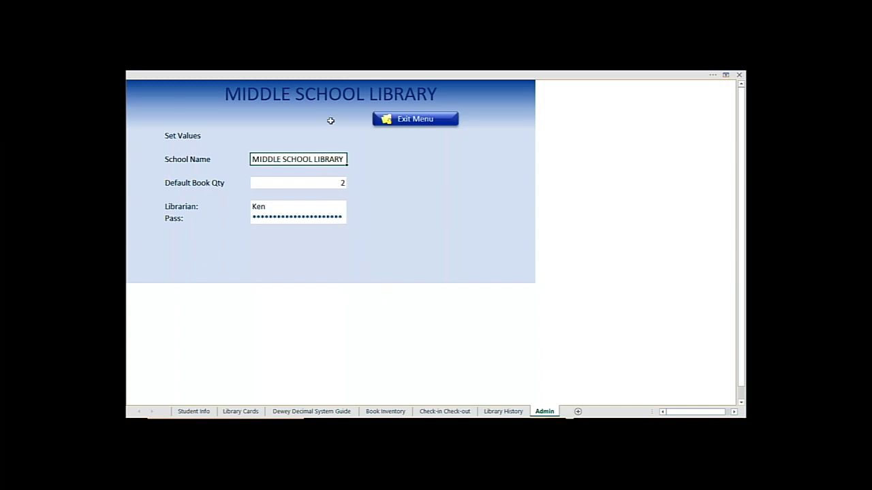
mouse_move(274, 158)
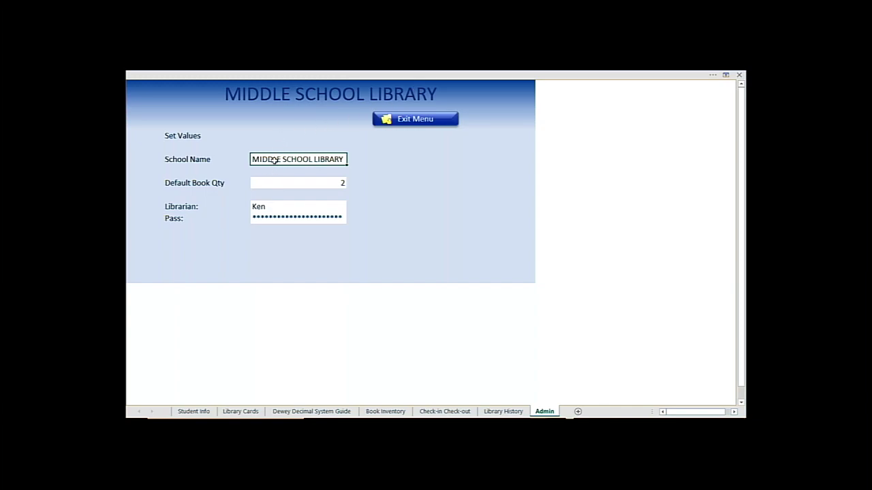
click(319, 183)
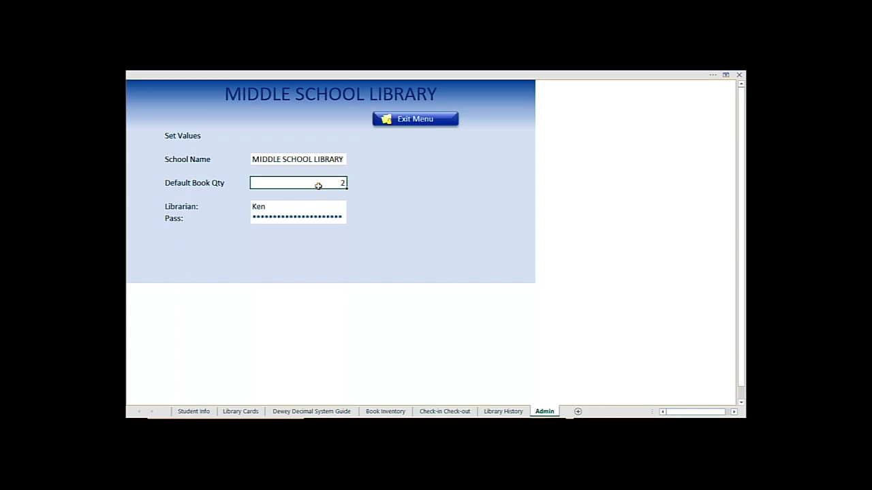
click(298, 207)
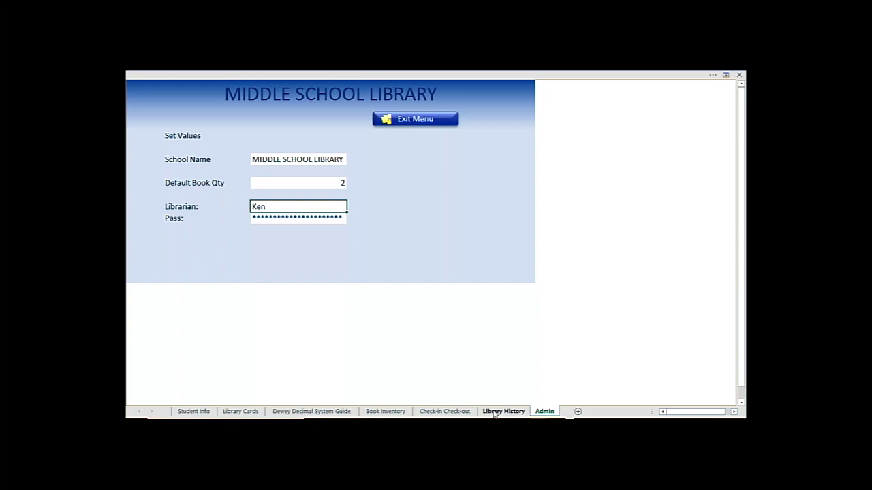
mouse_move(188, 398)
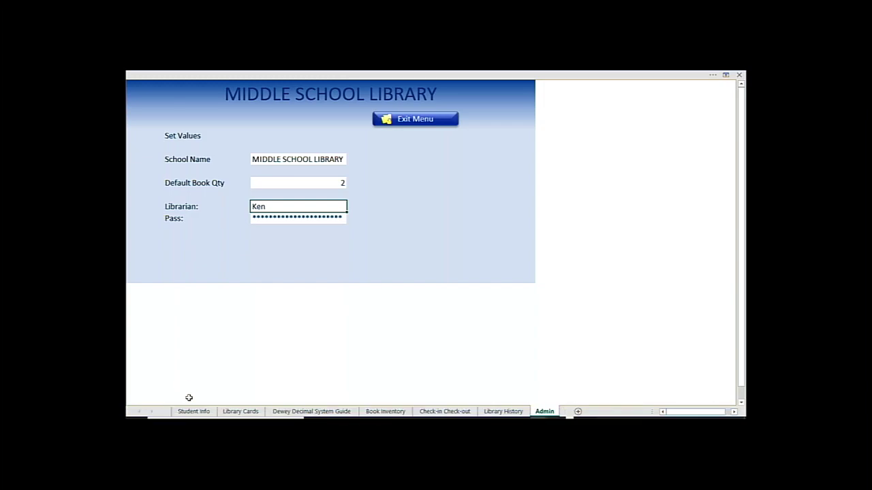
click(193, 412)
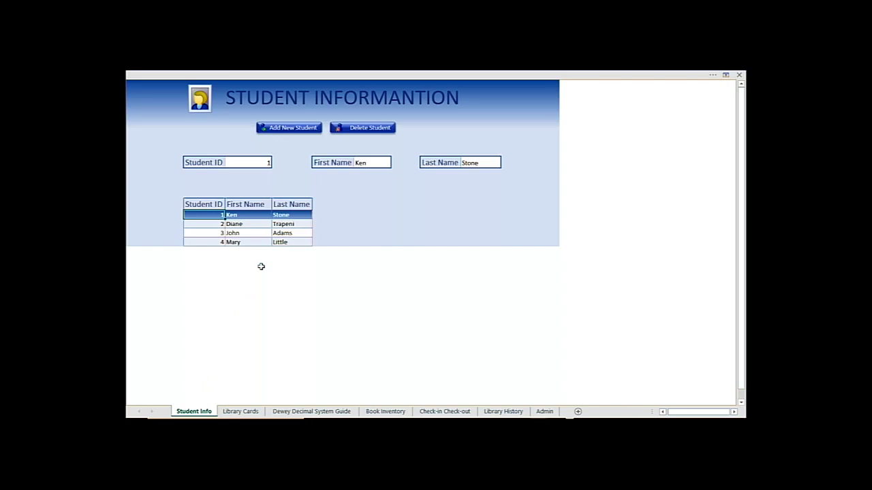
mouse_move(286, 131)
text(4)
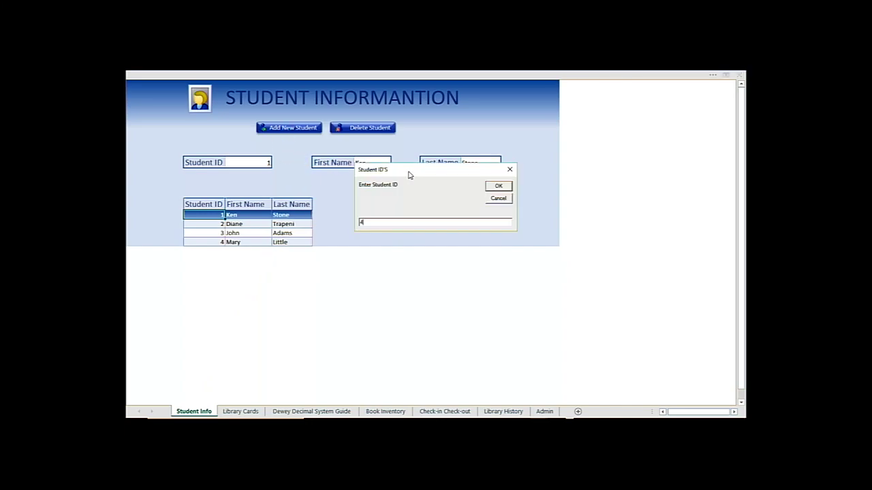
click(499, 185)
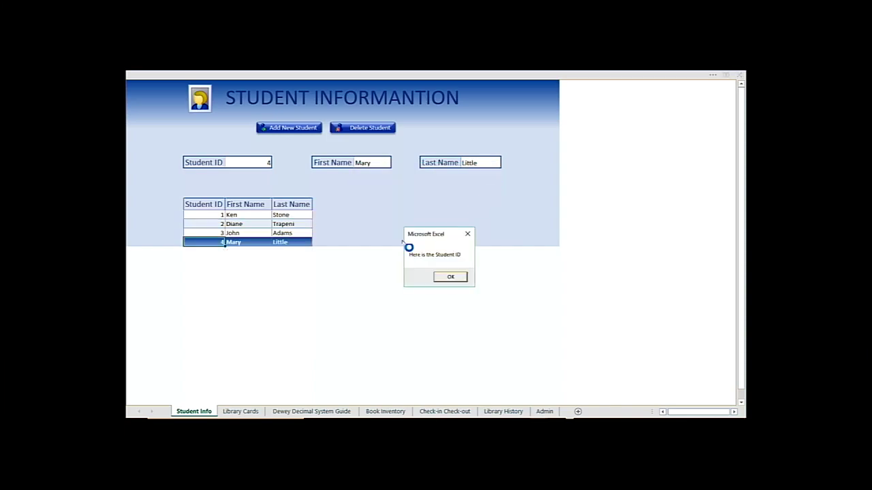
click(450, 276)
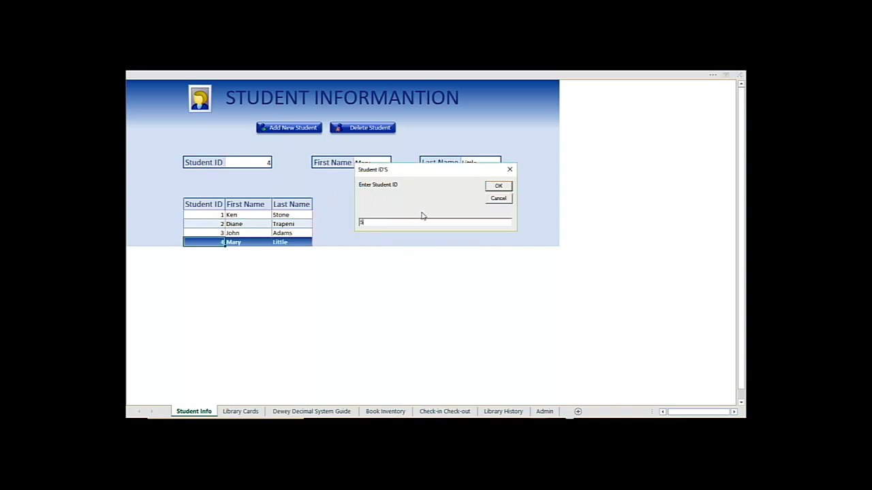
click(498, 185)
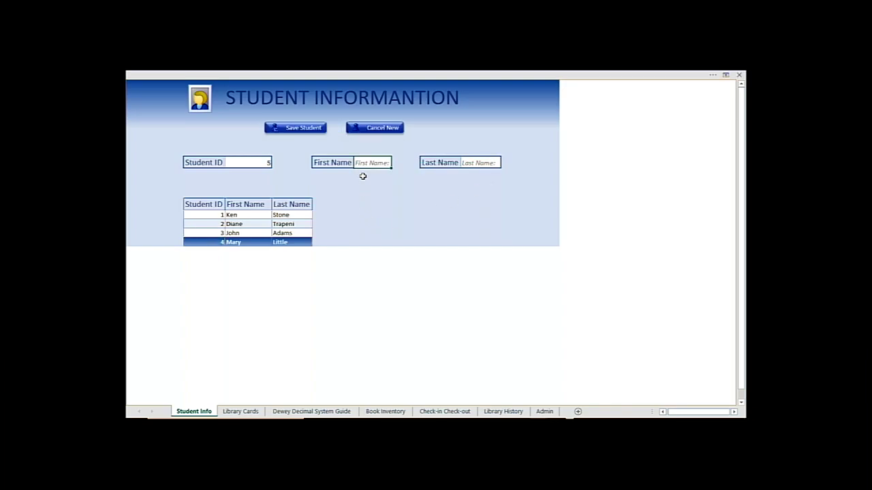
click(371, 162)
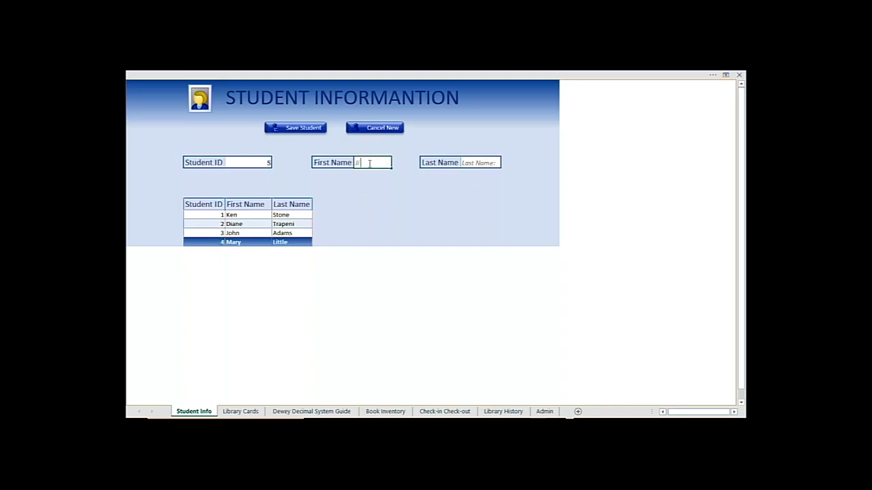
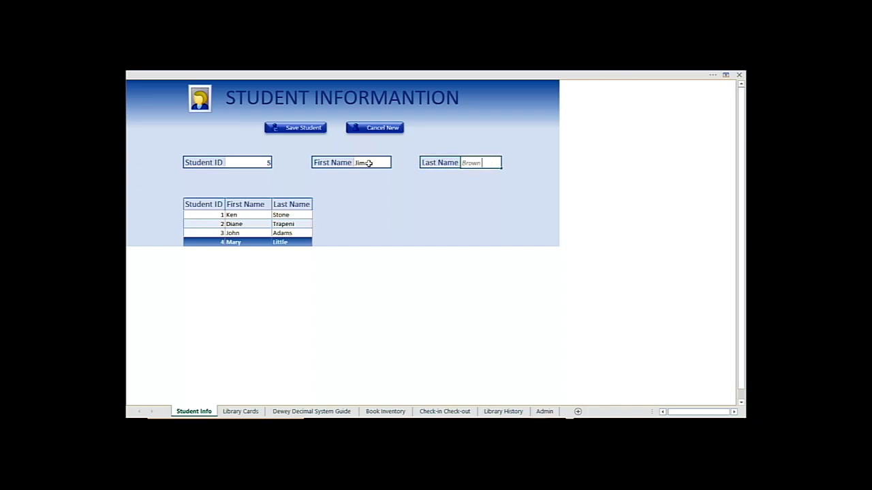
click(294, 128)
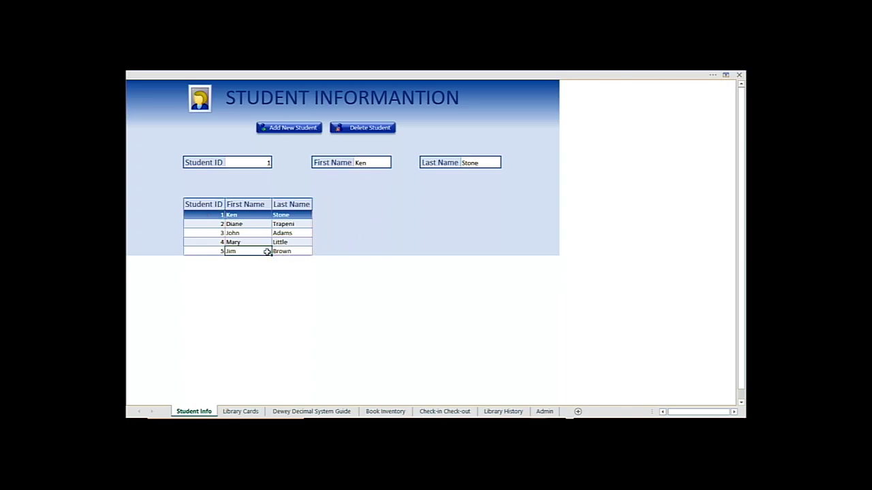
click(363, 128)
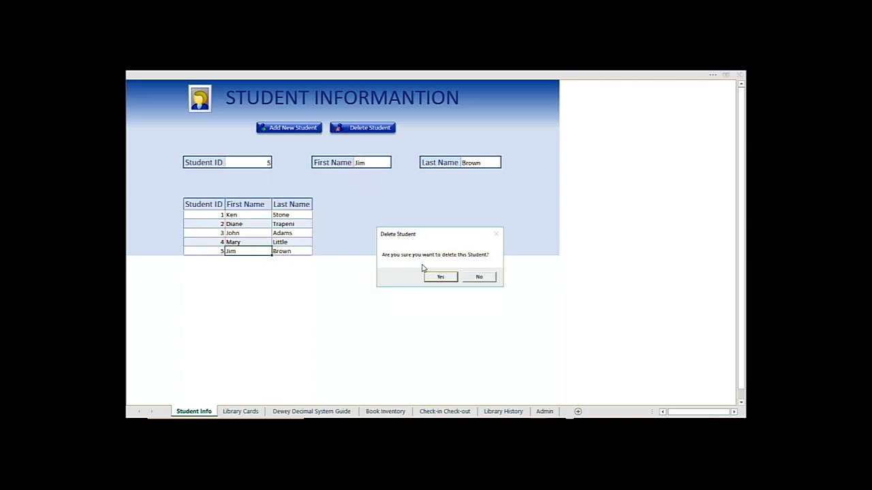
click(440, 277)
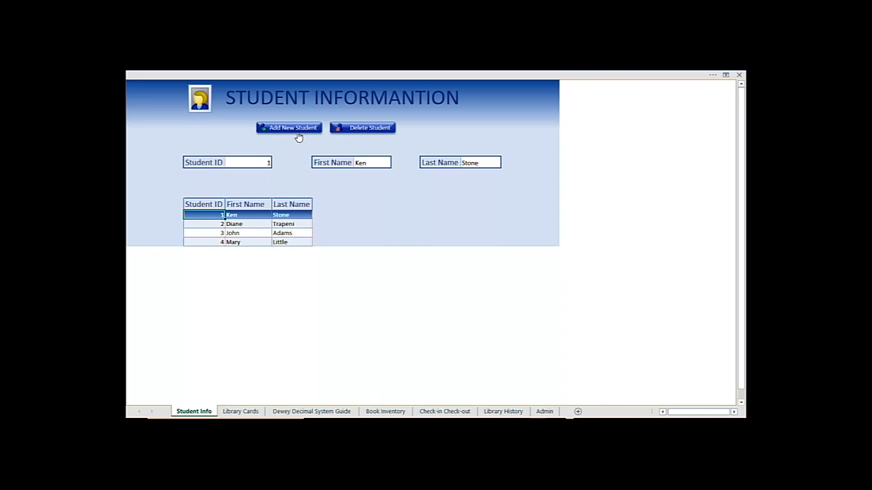
mouse_move(366, 204)
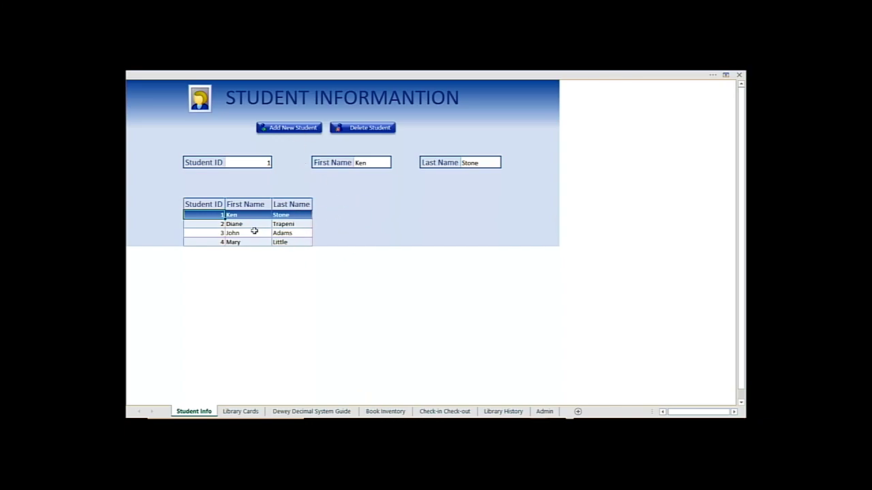
click(234, 224)
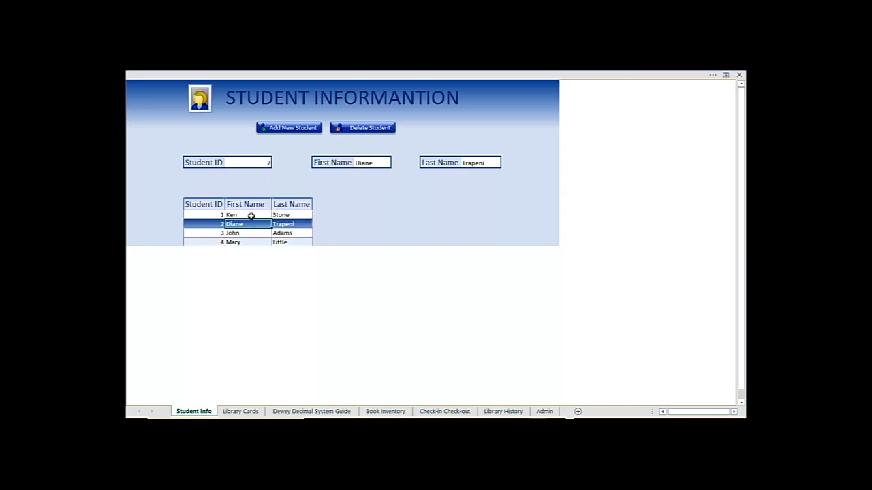
click(245, 232)
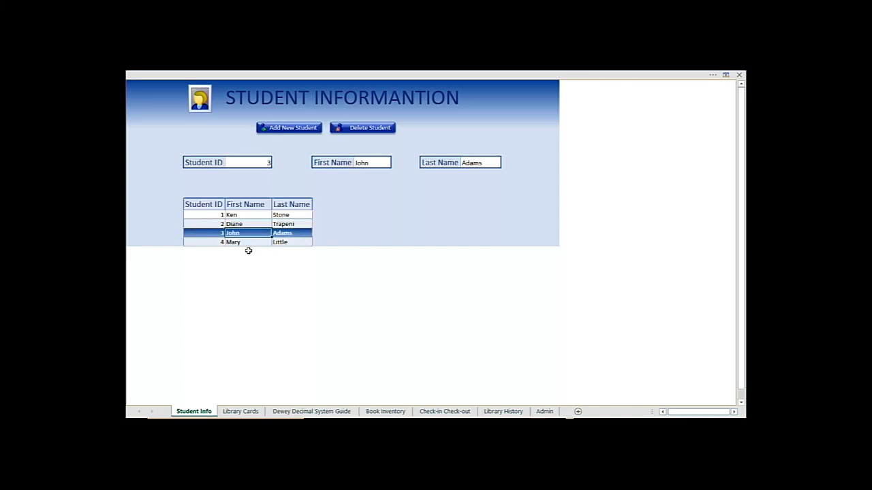
mouse_move(243, 233)
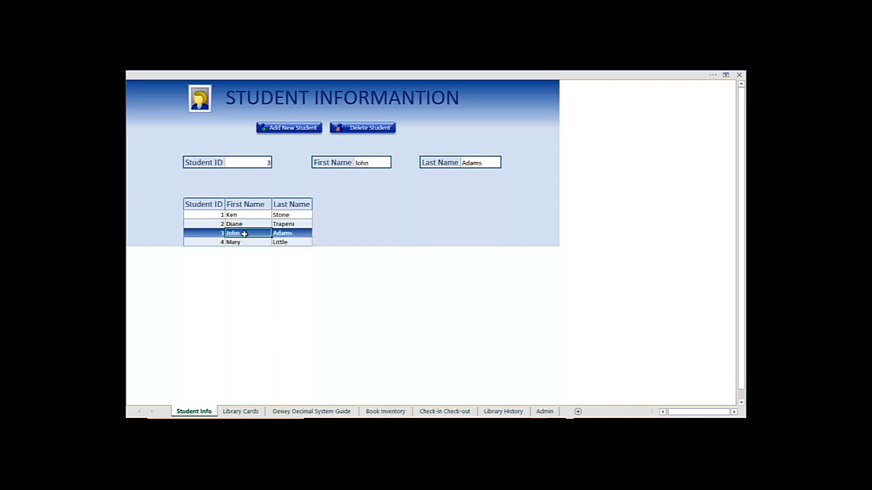
click(232, 242)
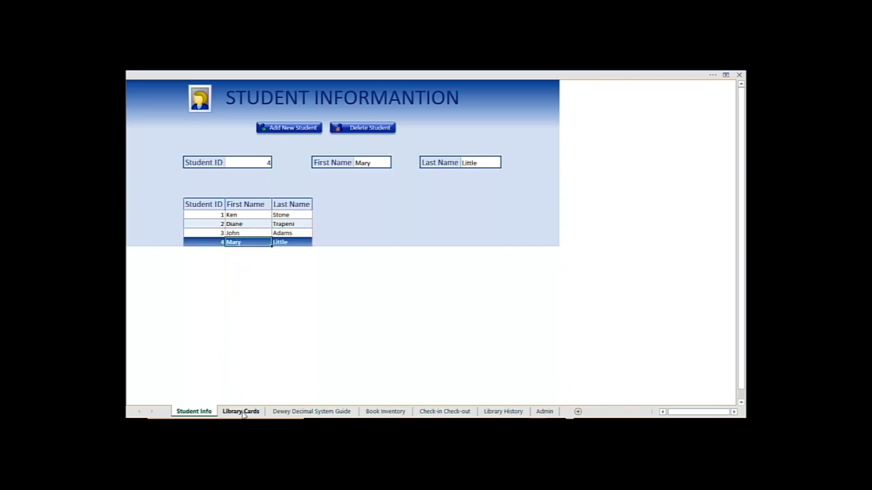
click(240, 411)
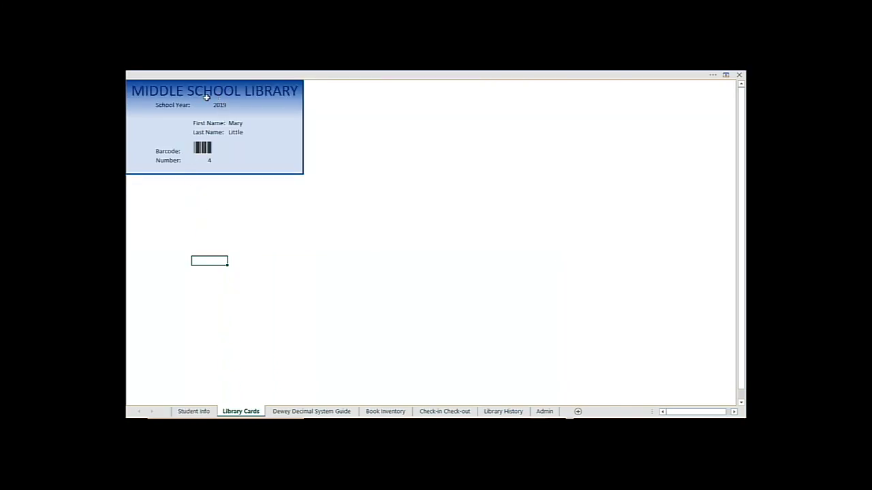
click(193, 411)
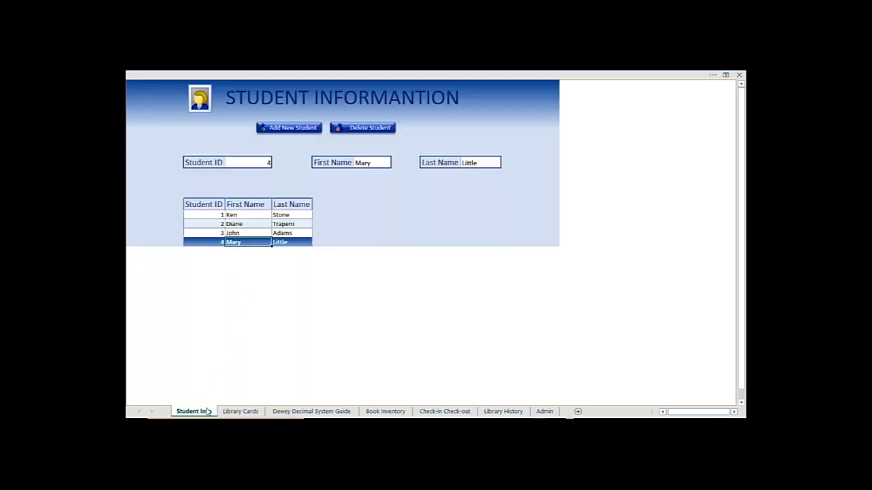
click(240, 411)
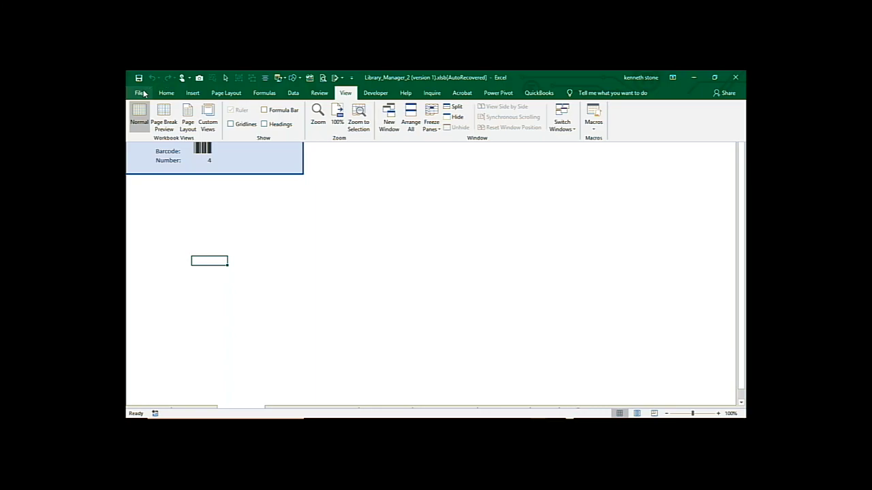
click(139, 93)
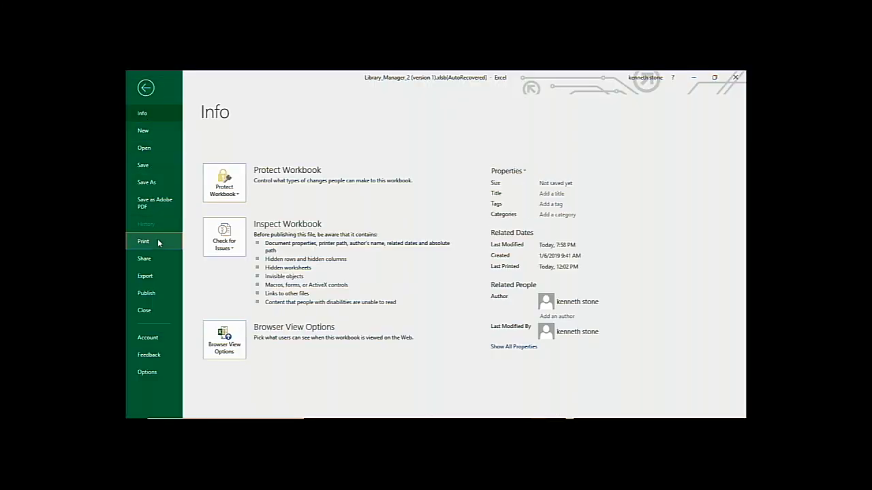
click(143, 241)
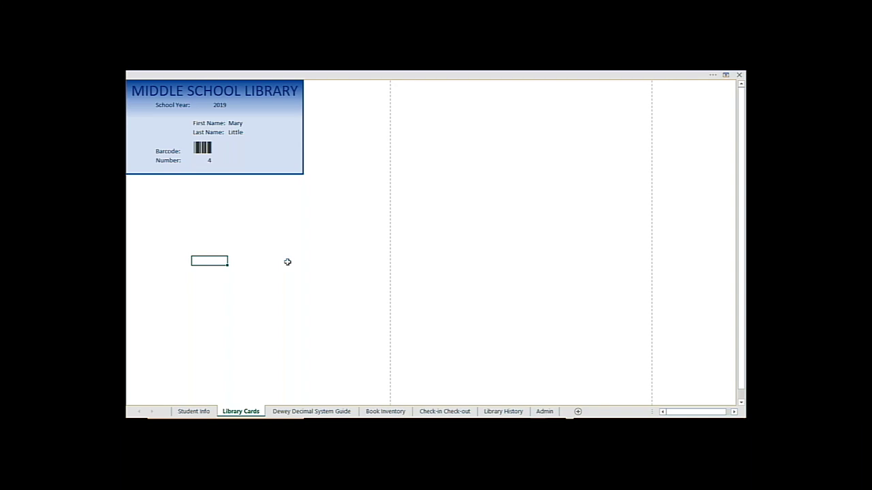
mouse_move(288, 259)
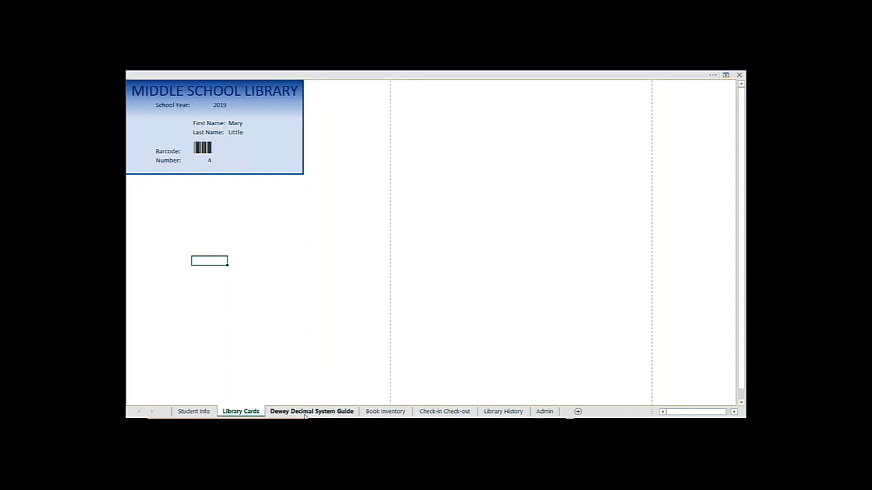
- View the Dewey Decimal System Guide sheet, then switch to the Book Inventory sheet
click(312, 412)
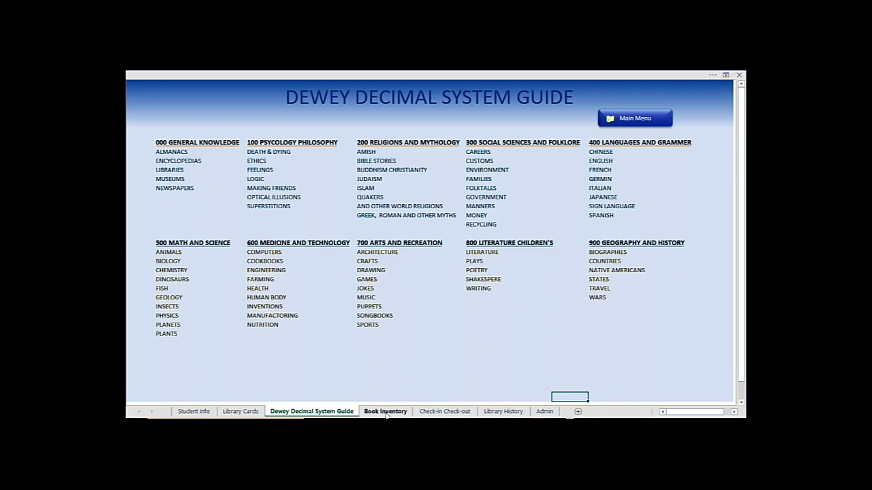
click(384, 411)
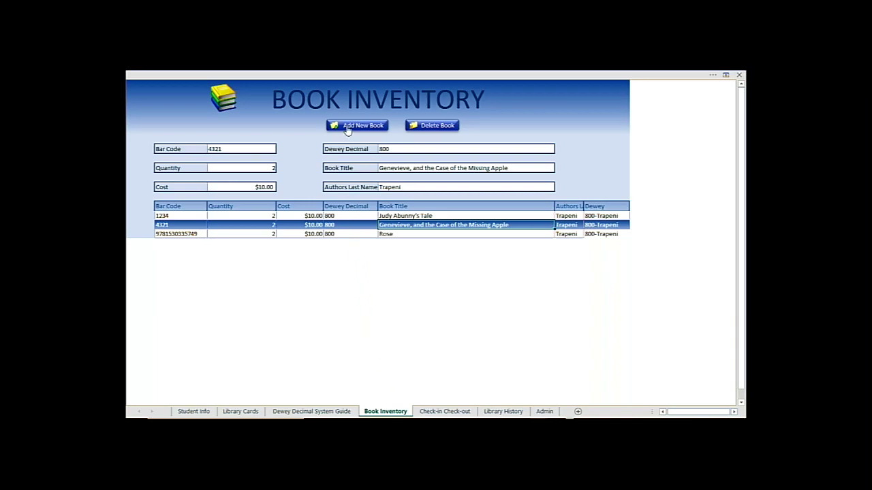
click(357, 126)
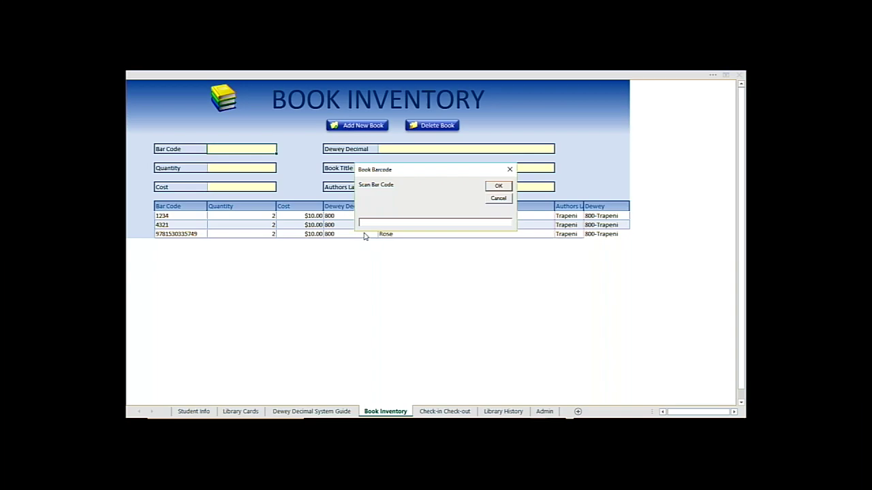
click(498, 197)
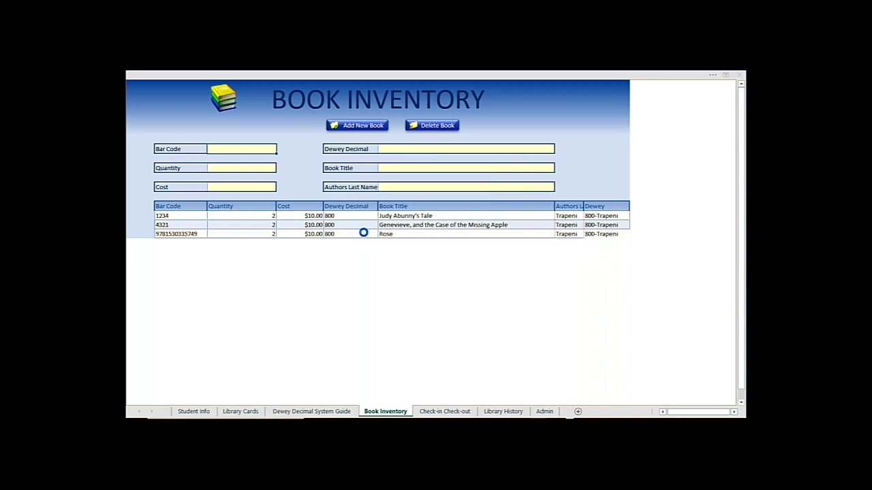
click(361, 125)
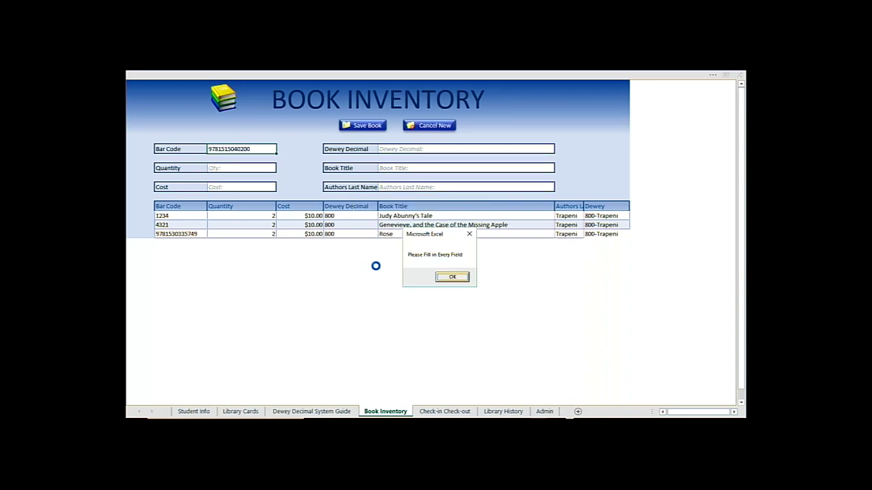
- Dismiss the warning, enter quantity 2 and set the Dewey Decimal category to 800
click(452, 277)
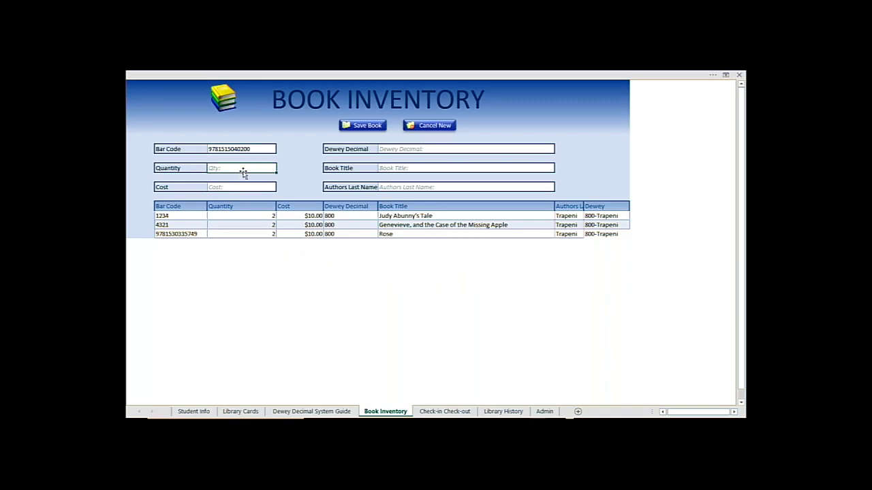
text(2)
click(241, 187)
text($10.00)
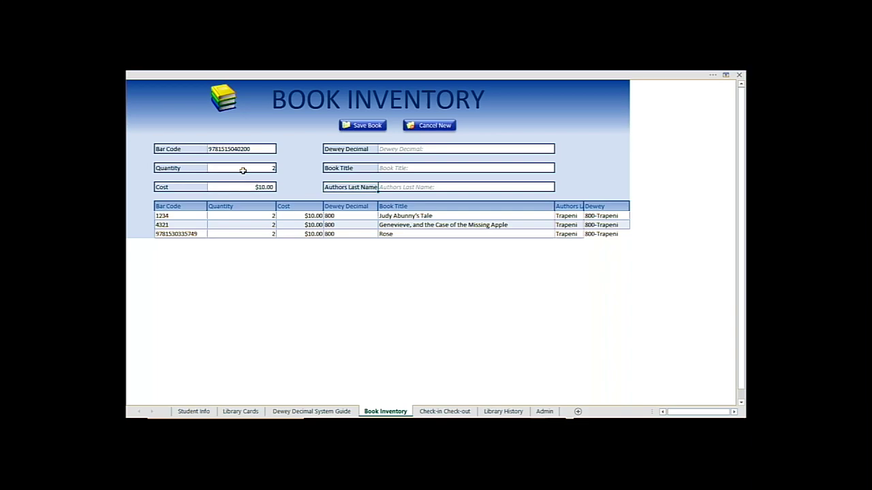
click(466, 148)
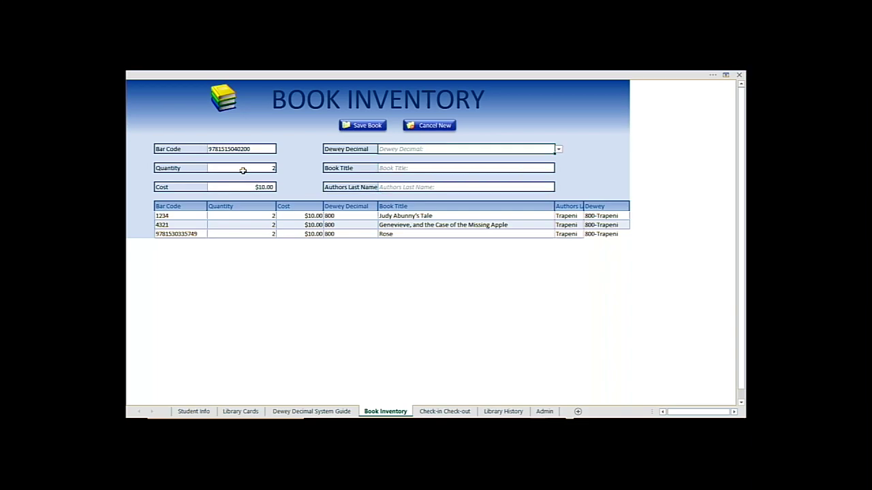
click(557, 148)
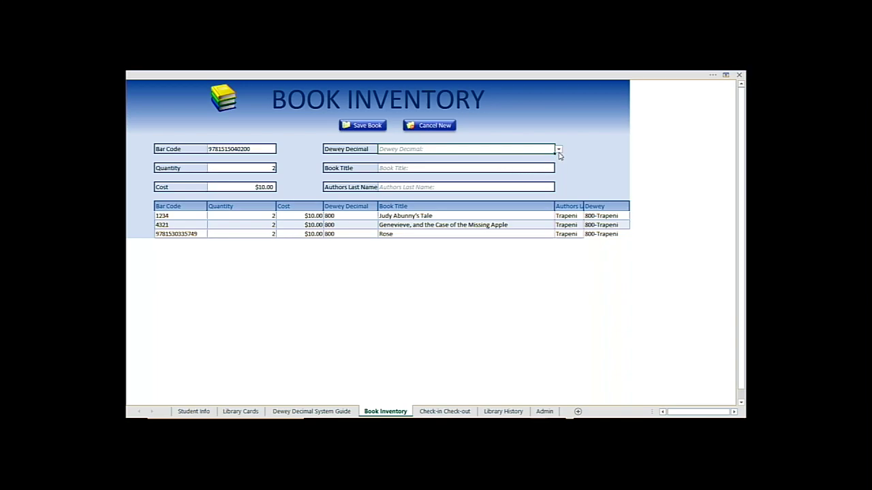
click(557, 148)
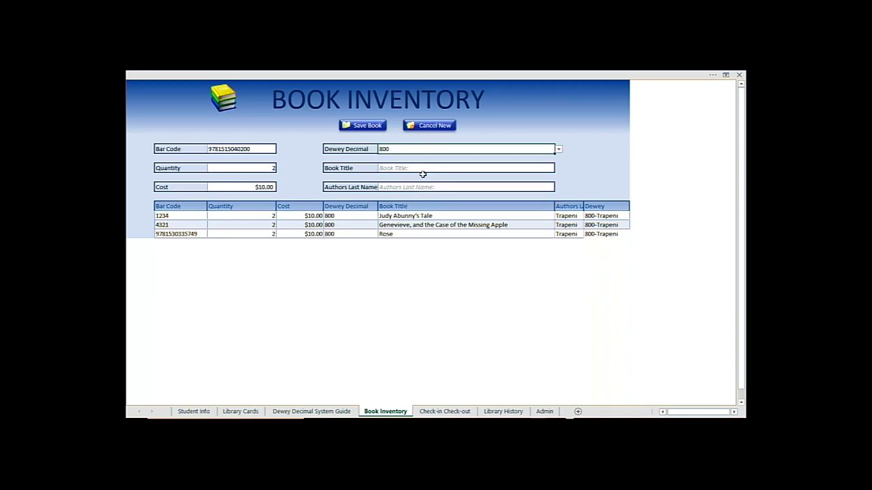
- Enter the book title Bobbie's Batty in the Book Title field
click(426, 168)
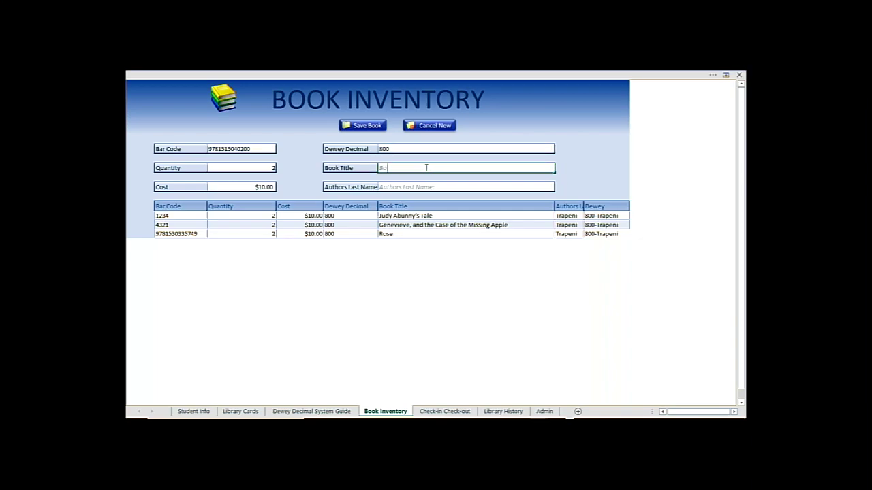
text(Bobbie's)
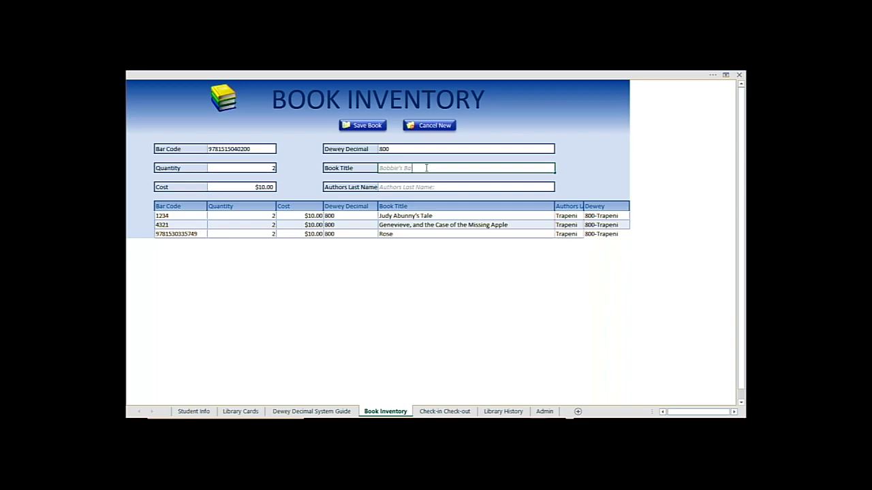
text(Bobbie's Batty)
click(466, 187)
text(Trap)
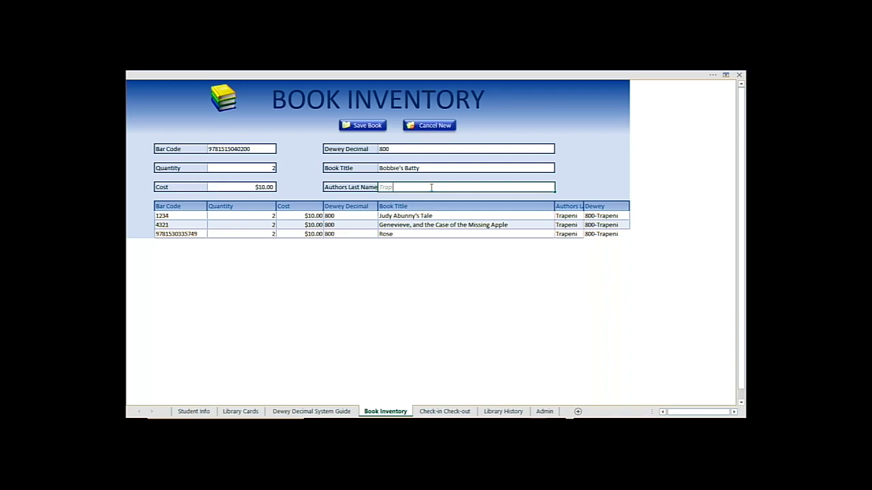
mouse_move(436, 184)
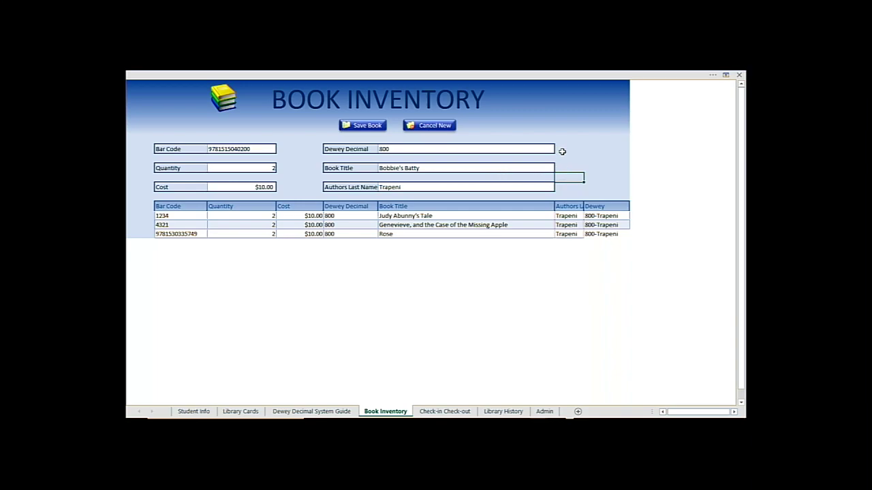
mouse_move(339, 183)
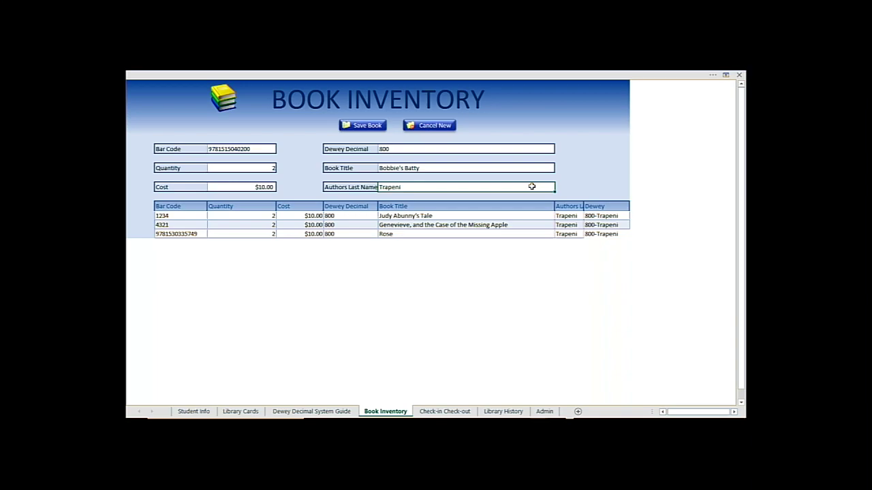
mouse_move(526, 164)
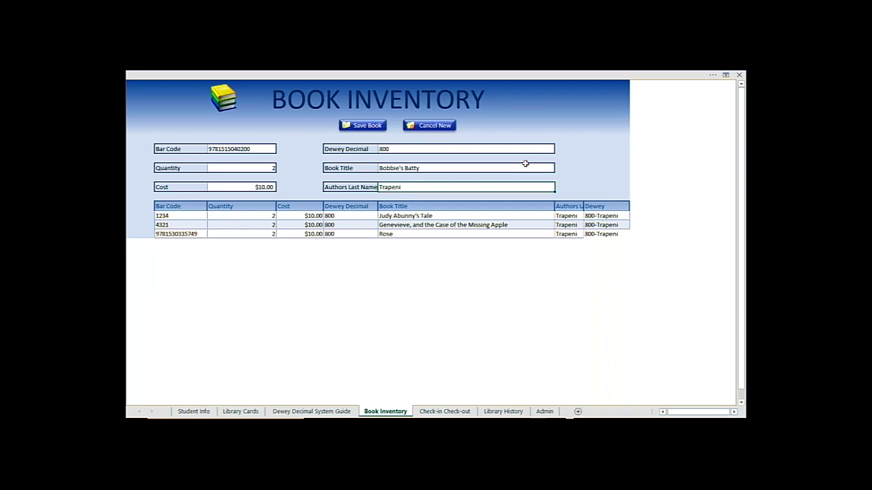
mouse_move(524, 149)
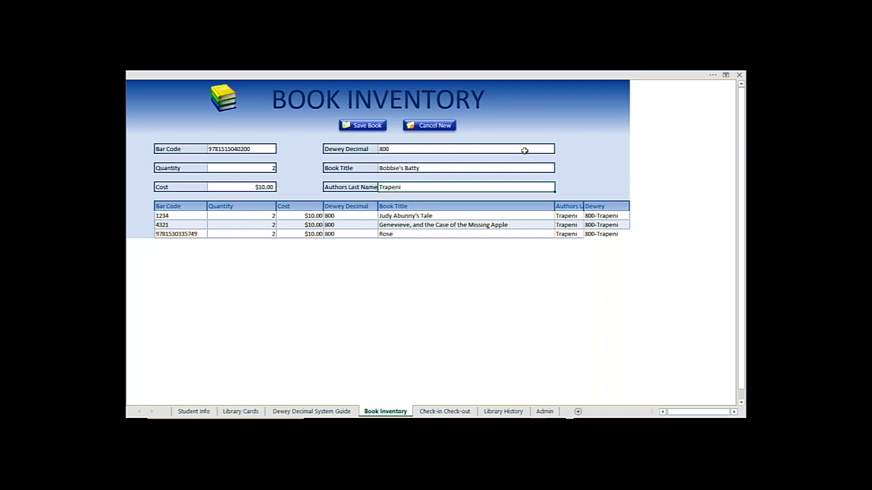
- Save Bobbie's Batty by Trapeni as a new row in the Book Inventory table
click(363, 125)
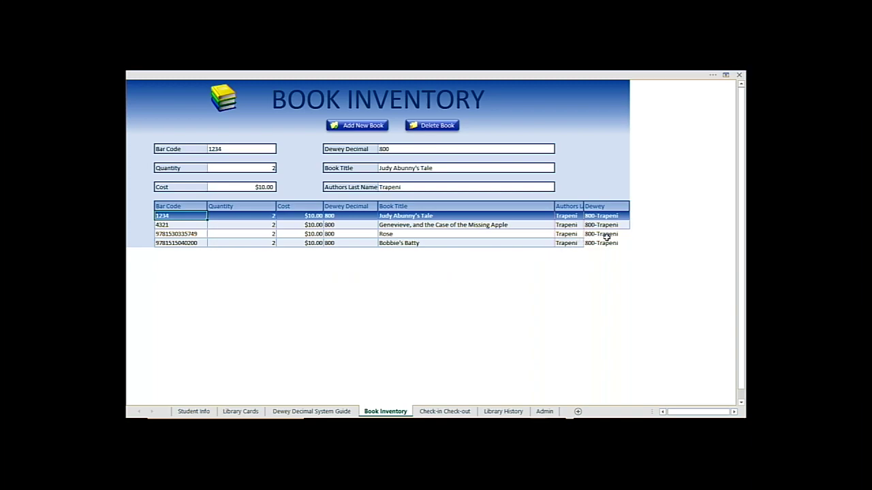
mouse_move(196, 235)
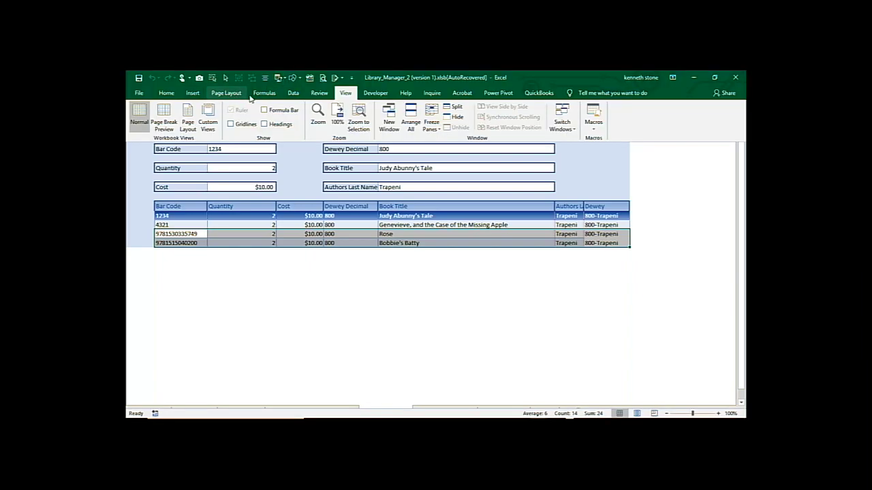
click(166, 92)
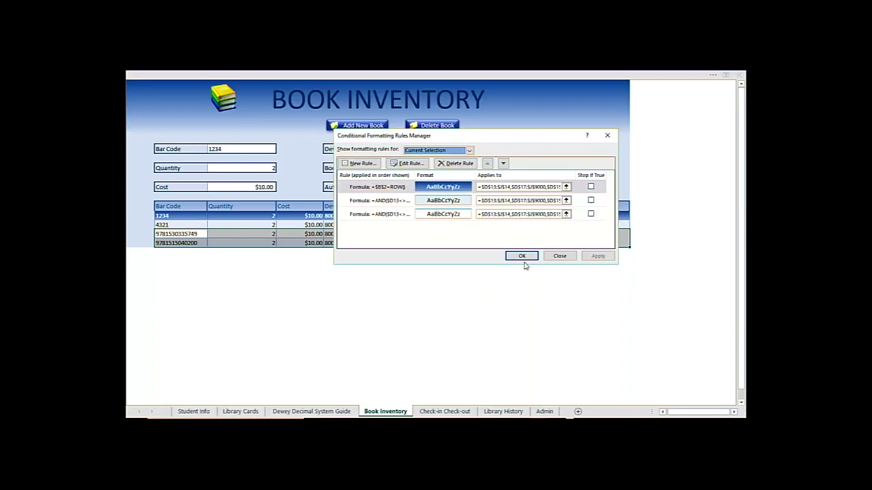
mouse_move(534, 237)
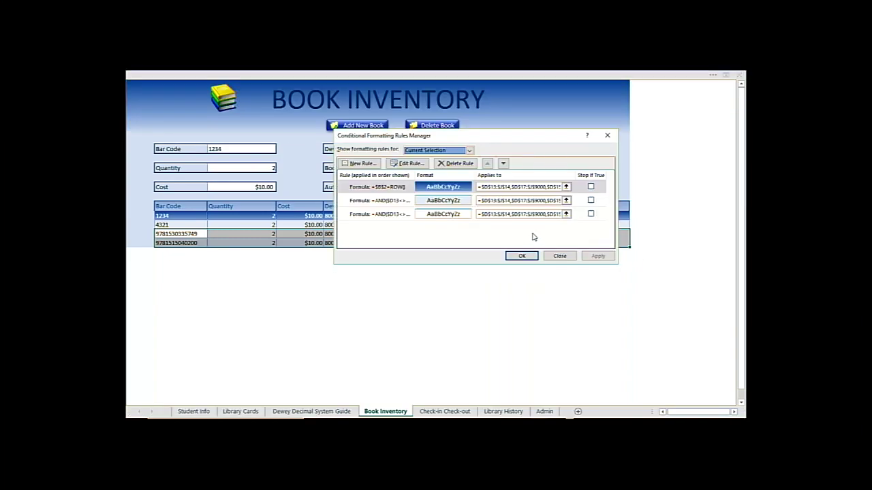
mouse_move(511, 207)
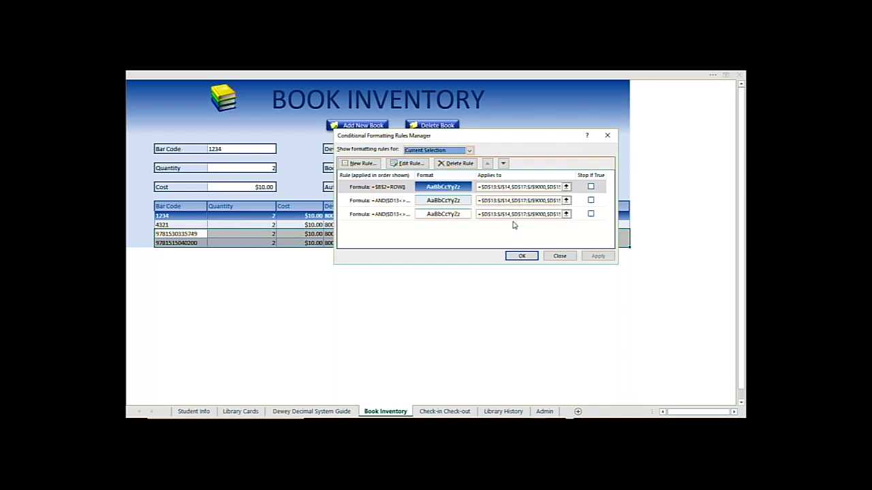
mouse_move(531, 228)
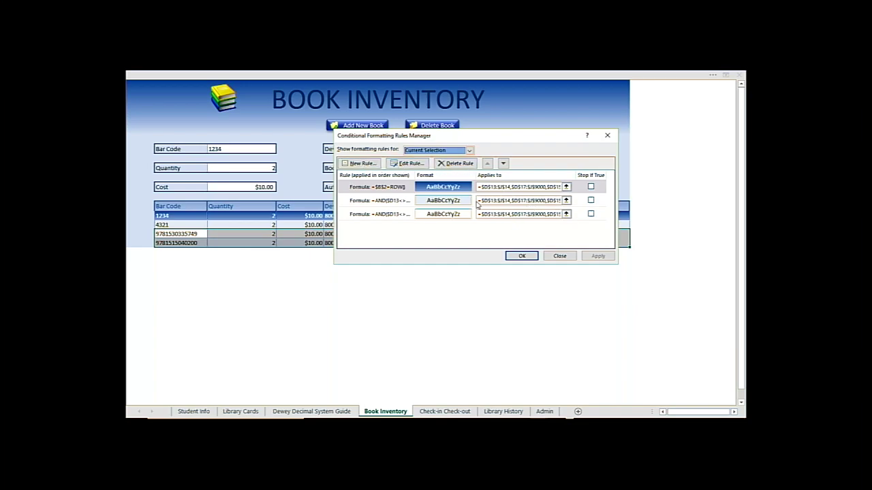
- Close the Conditional Formatting Rules Manager unchanged with OK
click(521, 256)
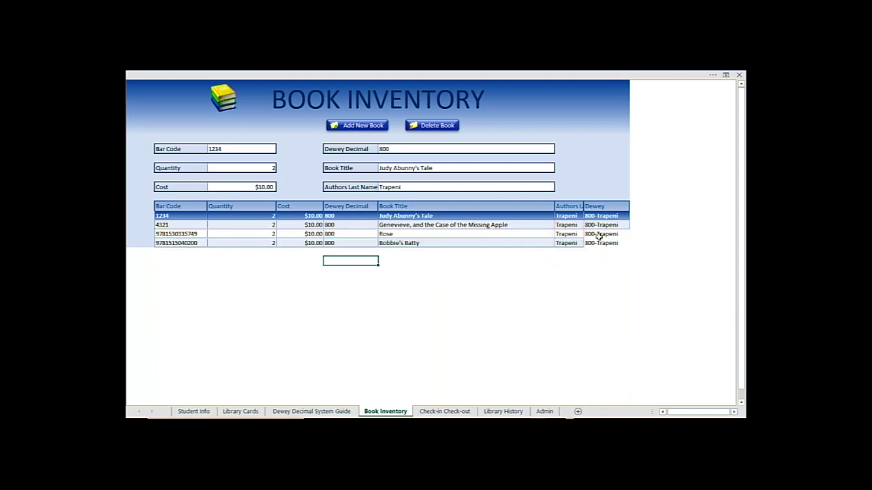
mouse_move(591, 245)
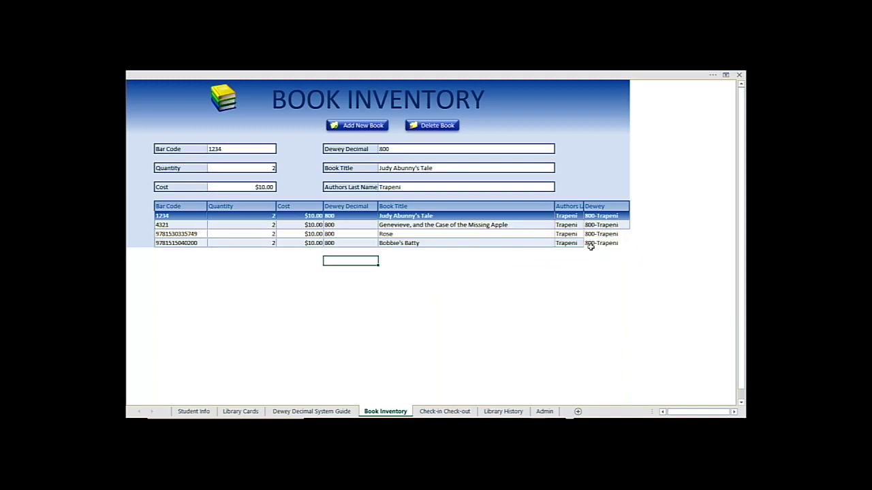
mouse_move(342, 270)
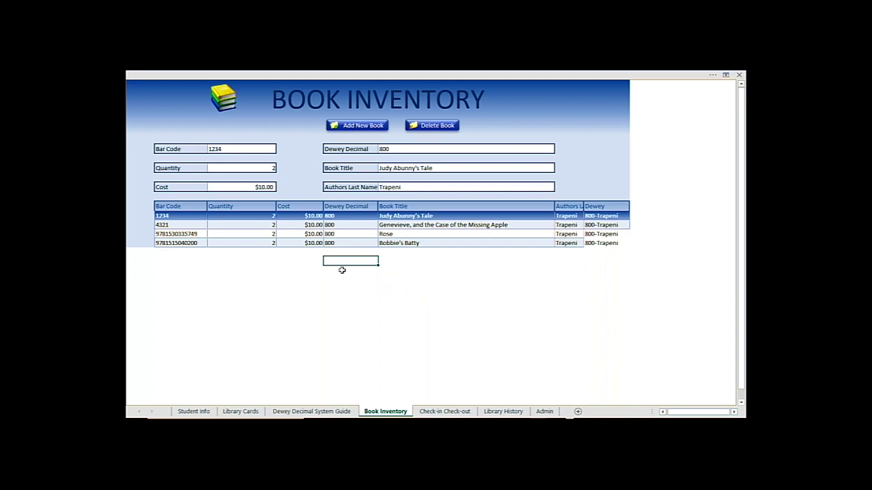
mouse_move(403, 270)
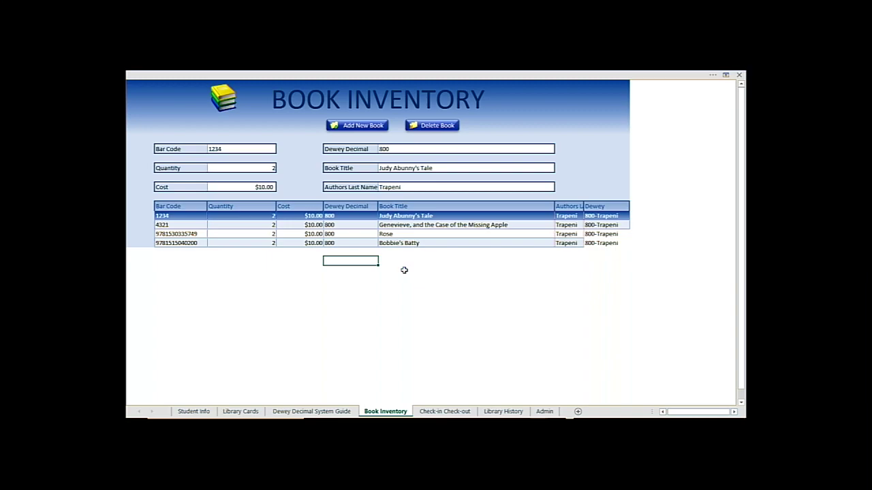
mouse_move(227, 205)
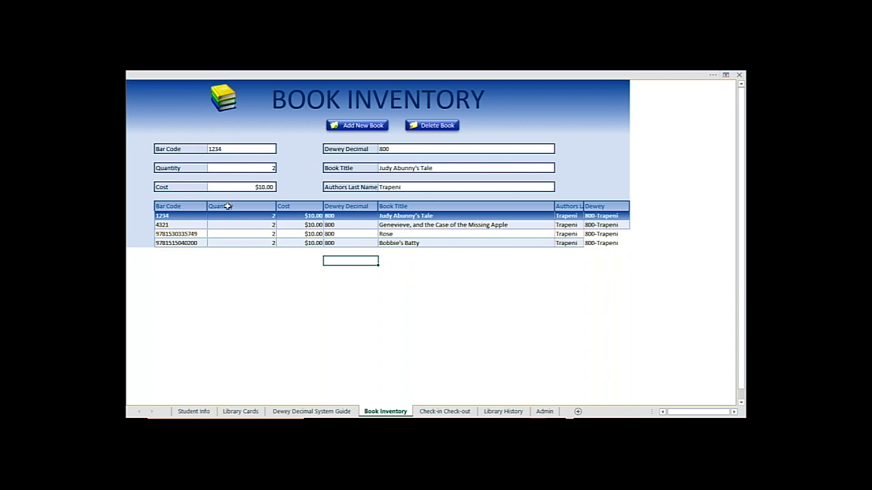
mouse_move(272, 262)
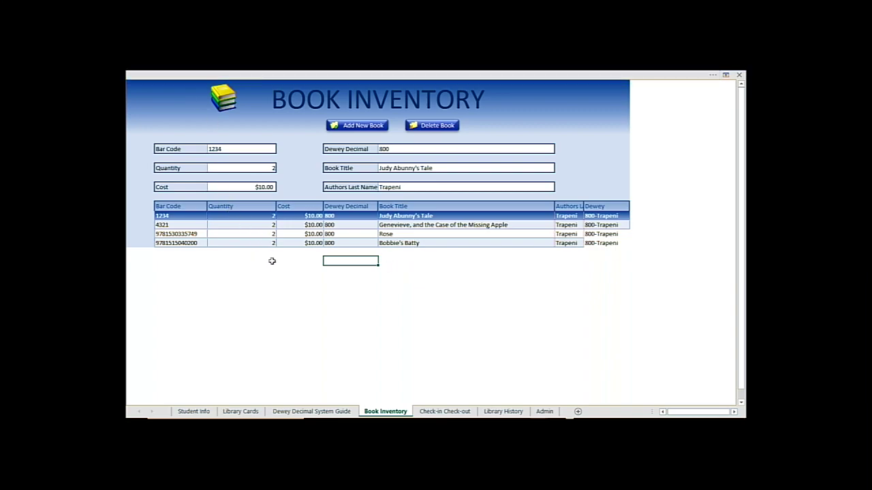
mouse_move(421, 327)
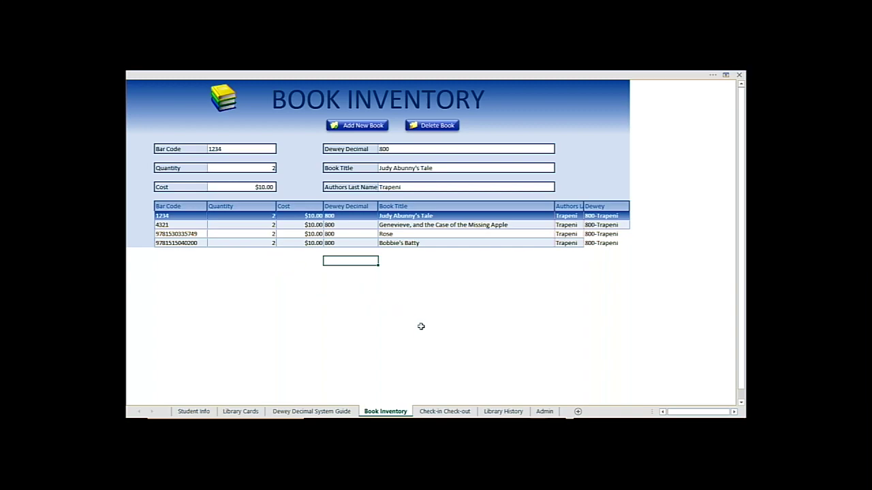
- On the Check-in / Check-out sheet, scan the Rose barcode and confirm Adams's student ID
click(445, 412)
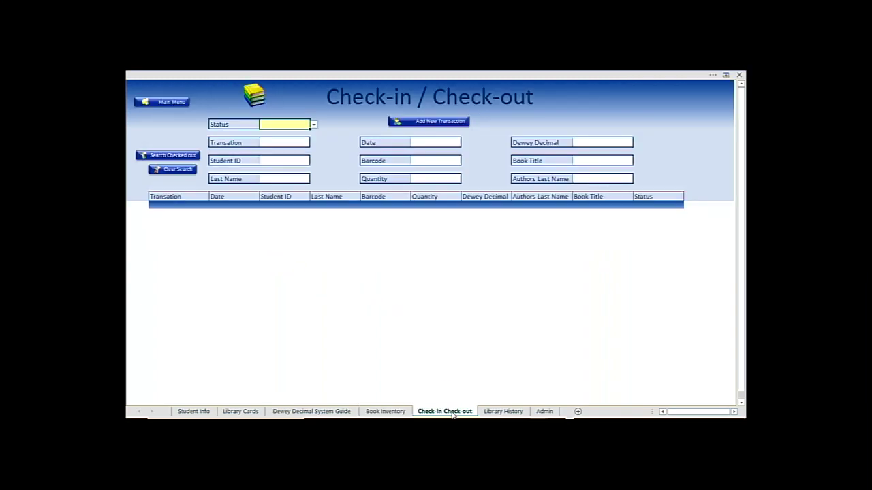
mouse_move(309, 252)
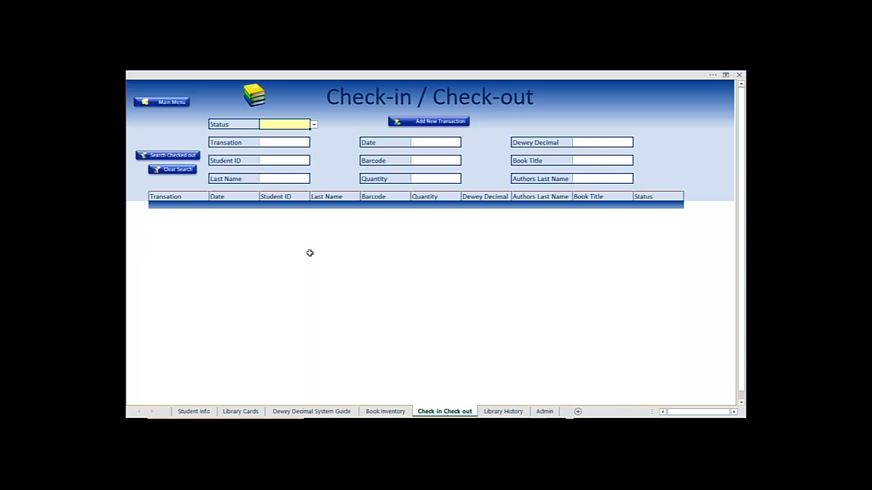
mouse_move(176, 169)
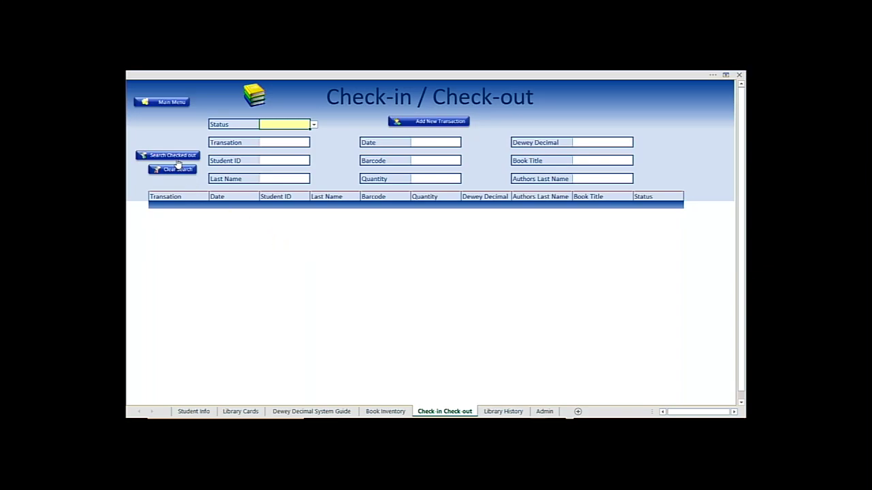
mouse_move(662, 246)
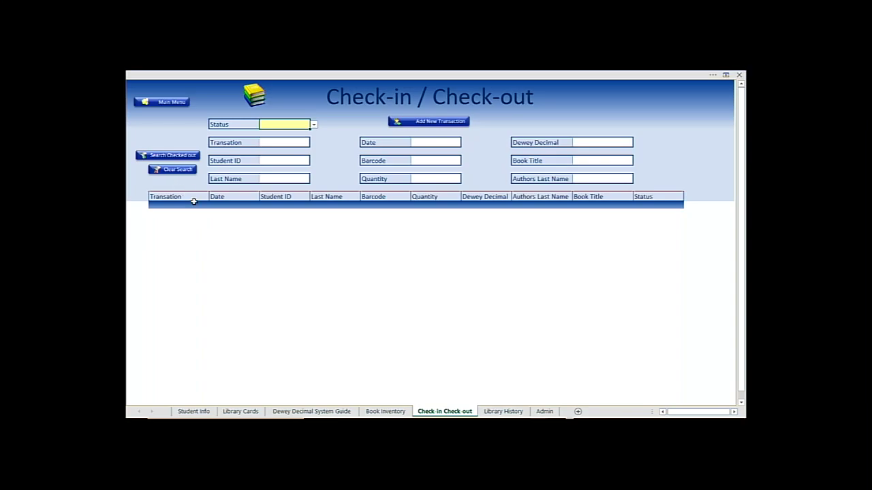
mouse_move(222, 235)
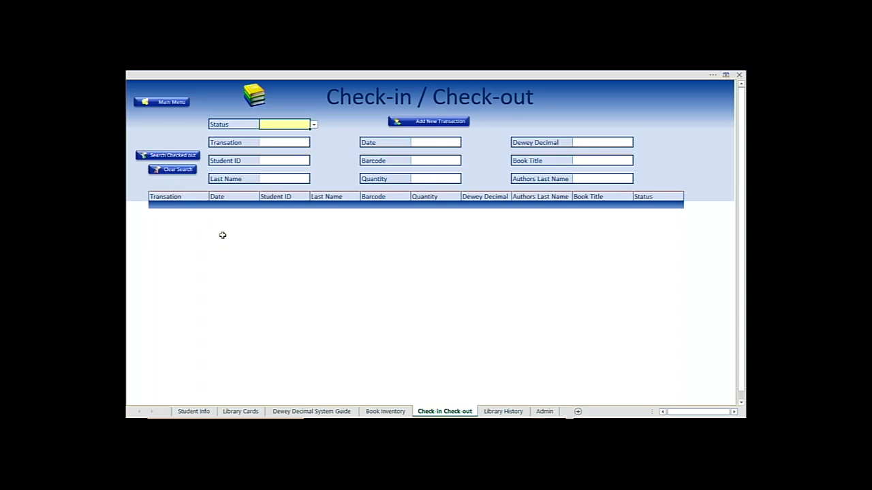
mouse_move(223, 205)
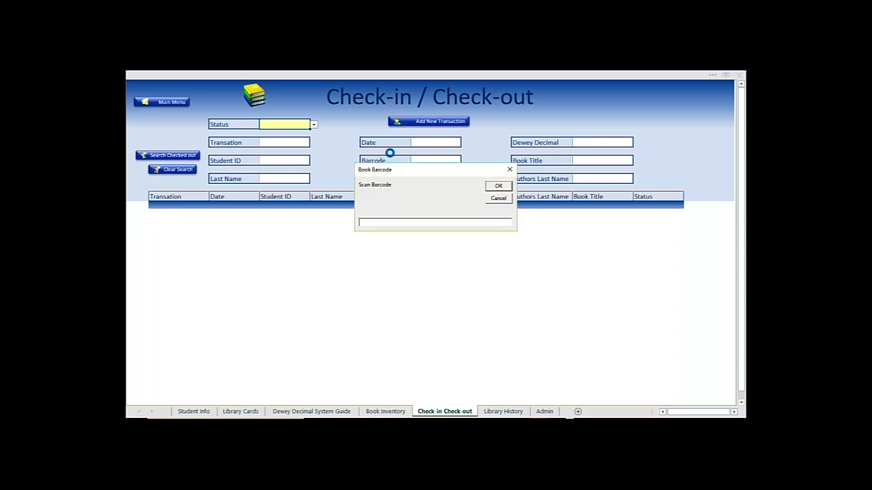
click(498, 186)
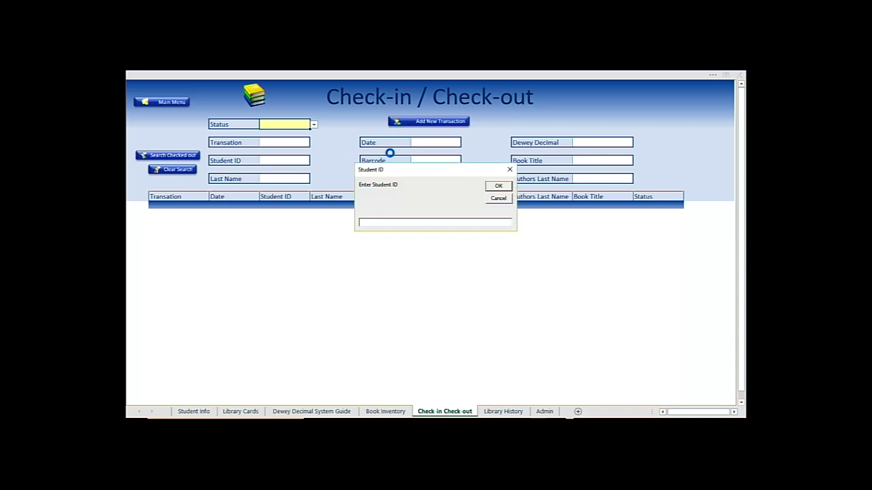
click(435, 222)
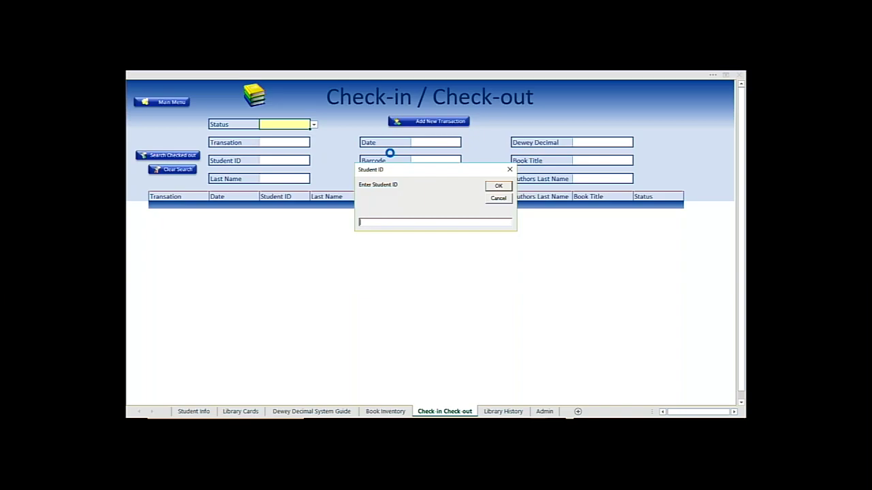
click(499, 186)
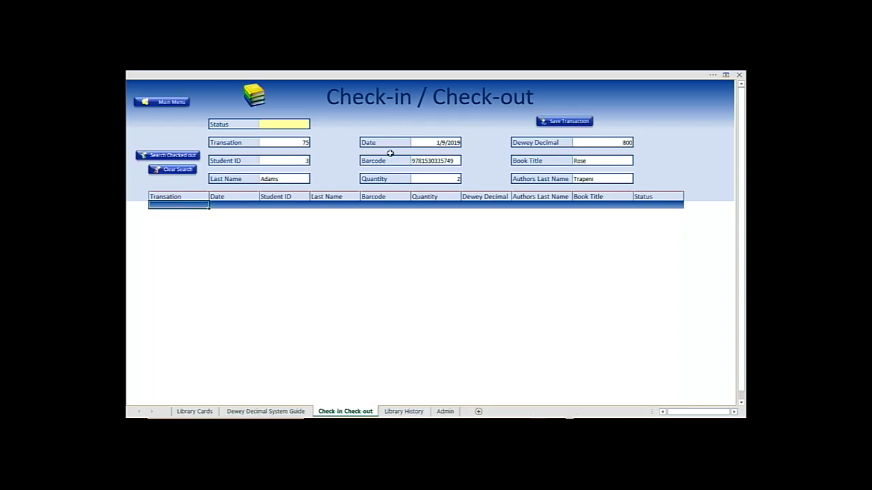
- Set the Rose transaction's status to Check out
click(311, 124)
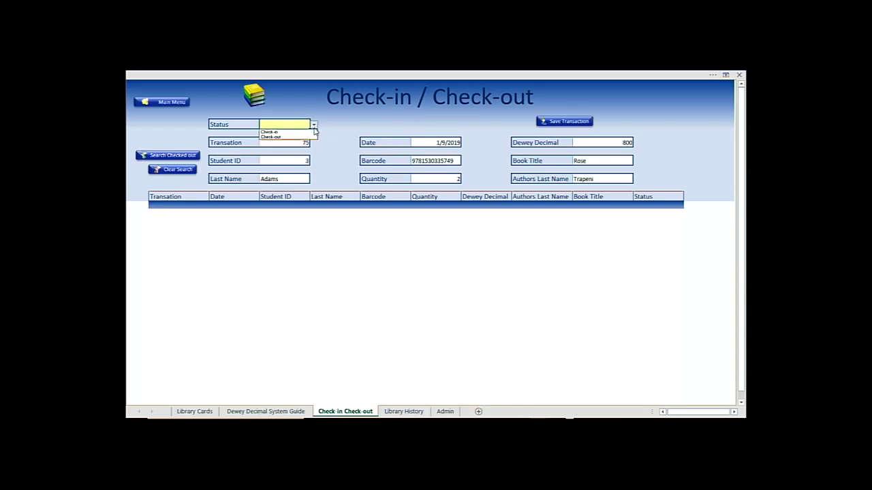
click(271, 136)
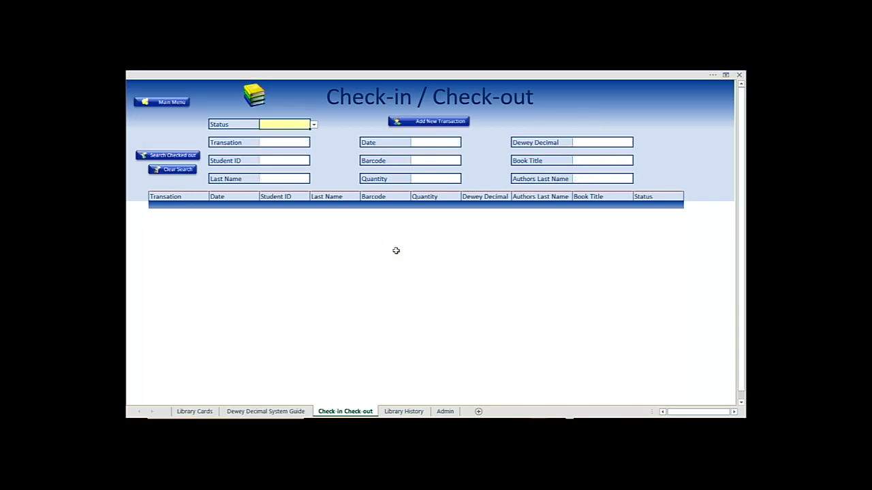
mouse_move(390, 291)
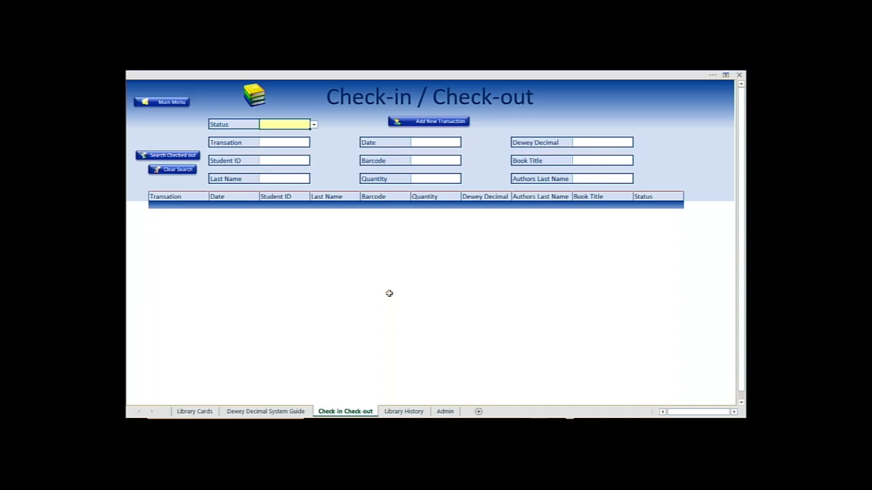
mouse_move(198, 168)
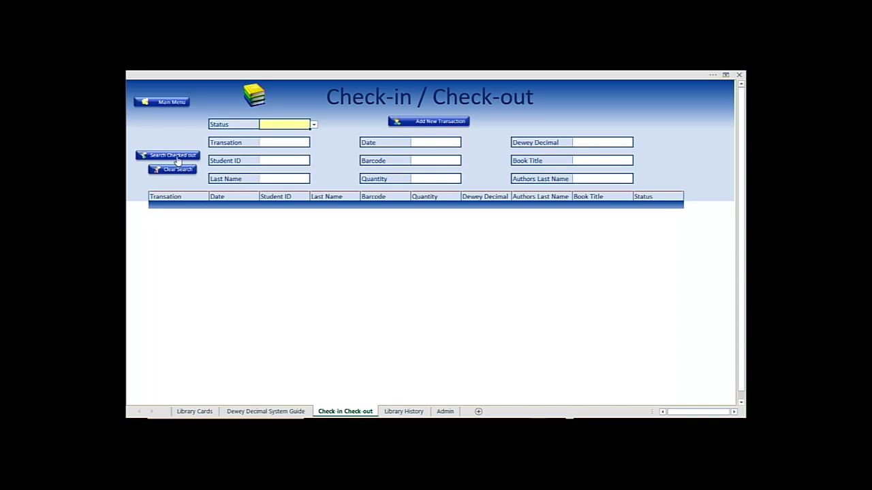
- Run Search Checked out so Rose for Adams dated 1/9/2019 is listed
click(171, 155)
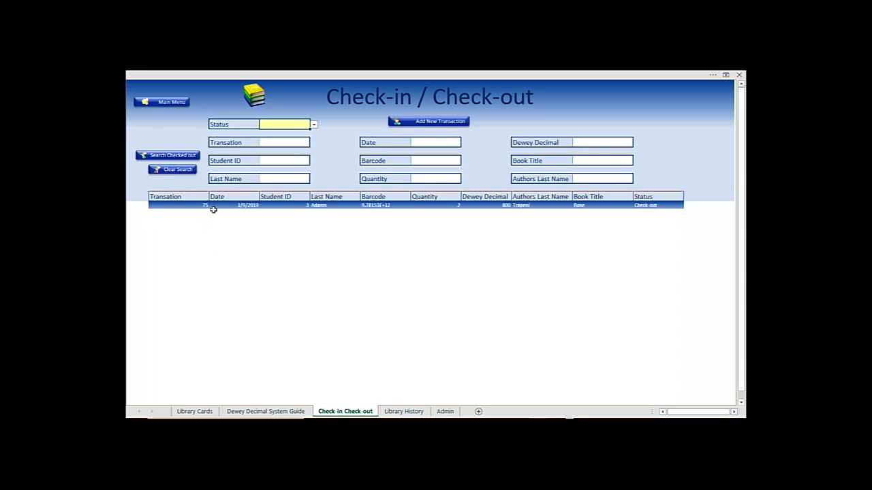
mouse_move(258, 246)
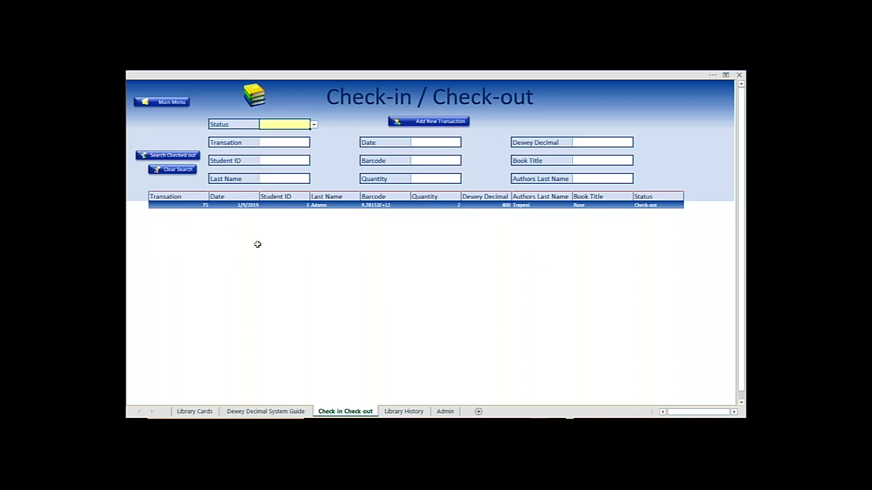
mouse_move(398, 251)
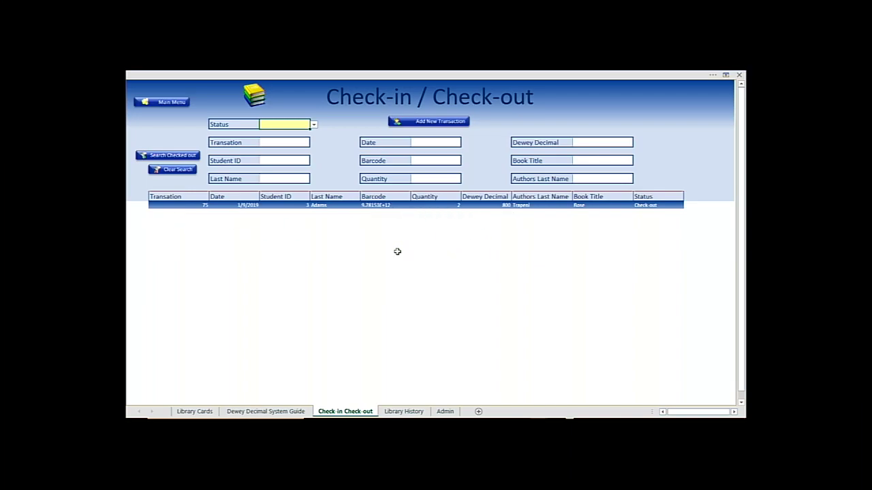
mouse_move(388, 281)
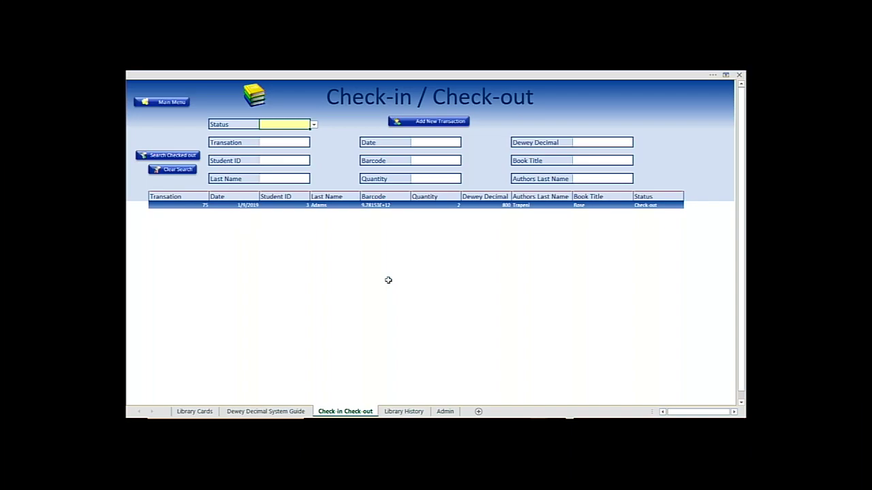
mouse_move(289, 216)
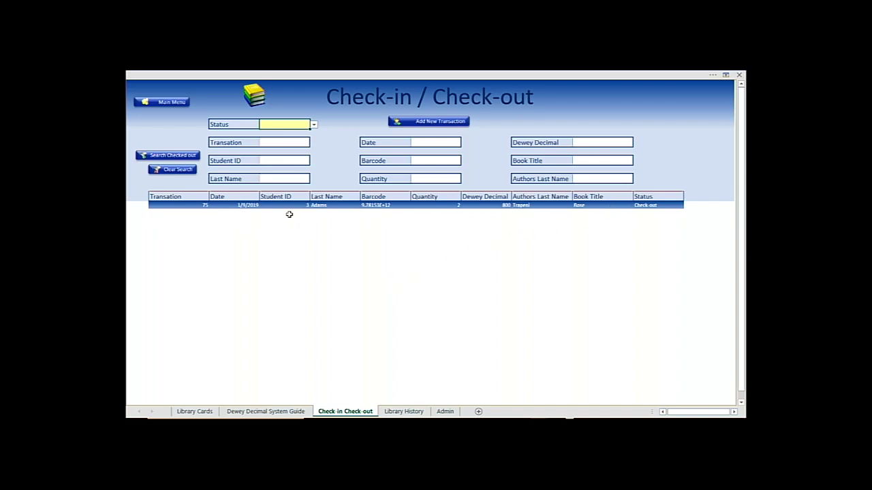
click(286, 204)
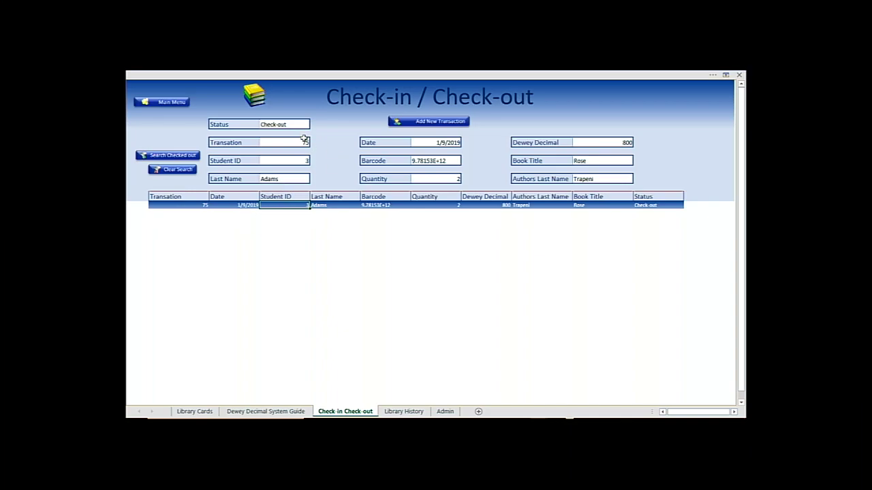
click(313, 124)
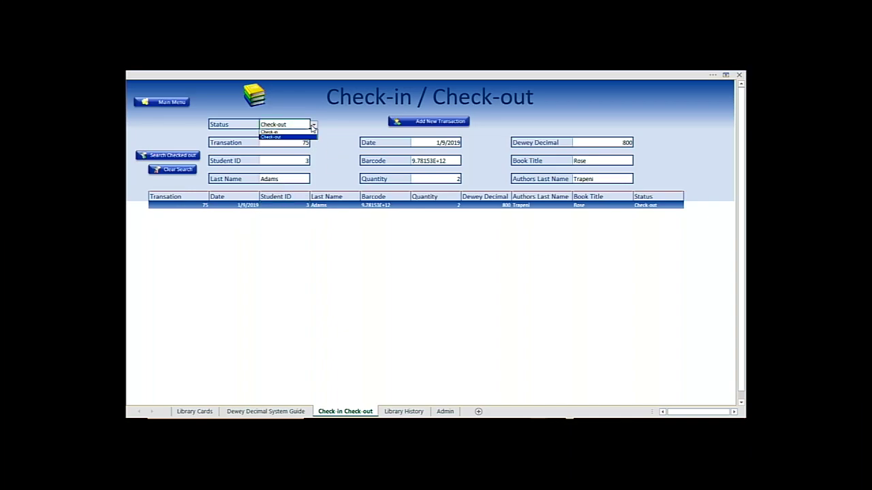
click(269, 131)
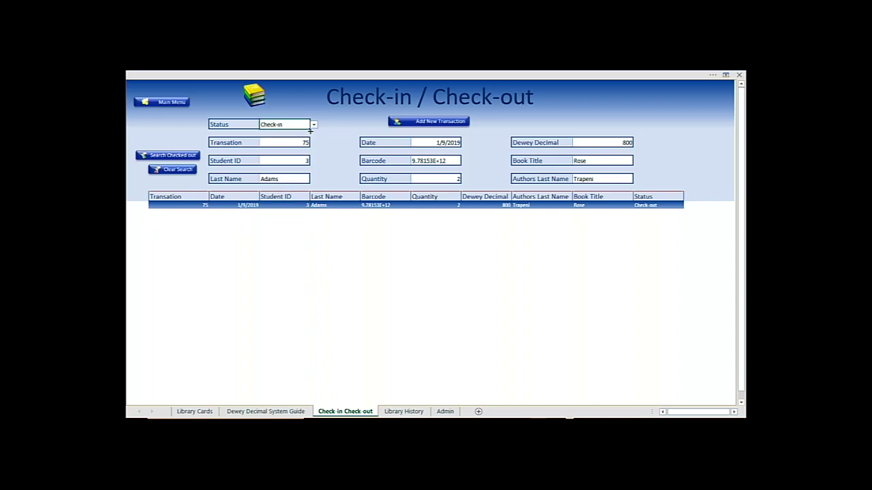
click(314, 124)
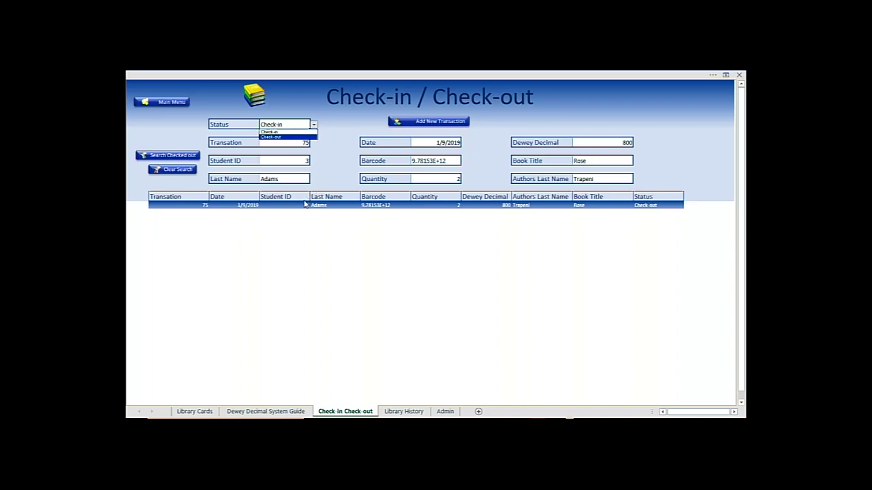
click(271, 130)
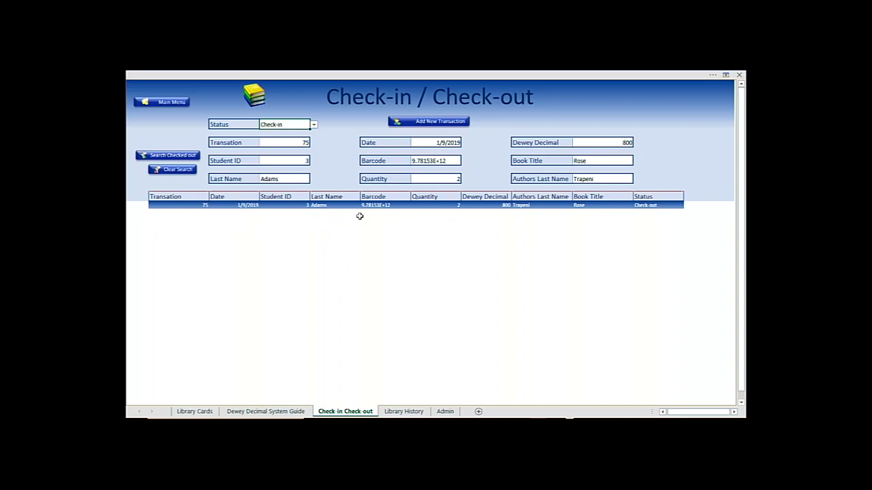
mouse_move(352, 204)
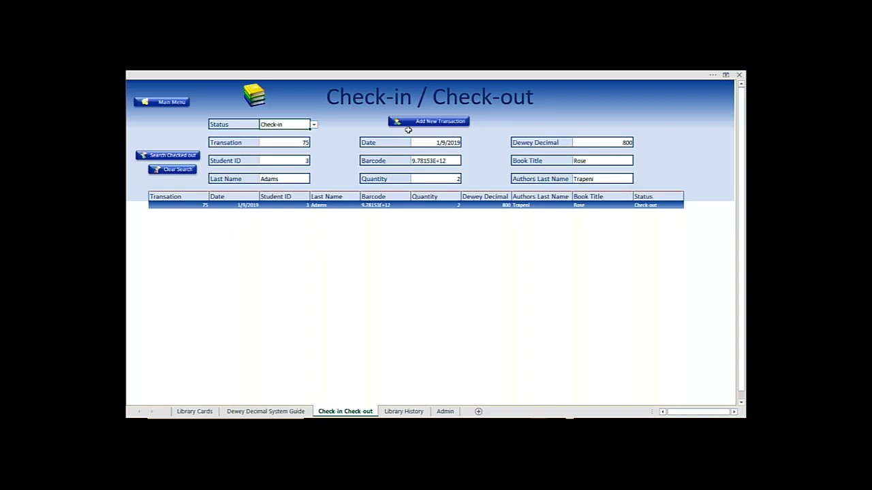
mouse_move(318, 213)
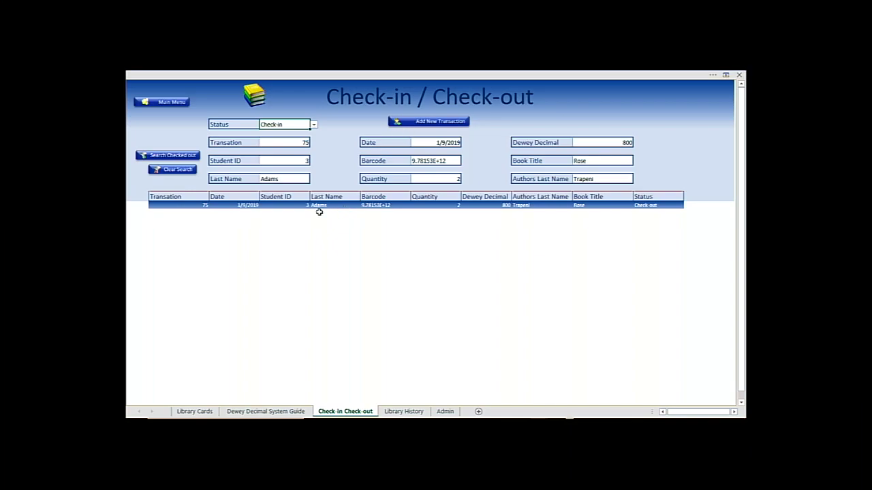
mouse_move(374, 213)
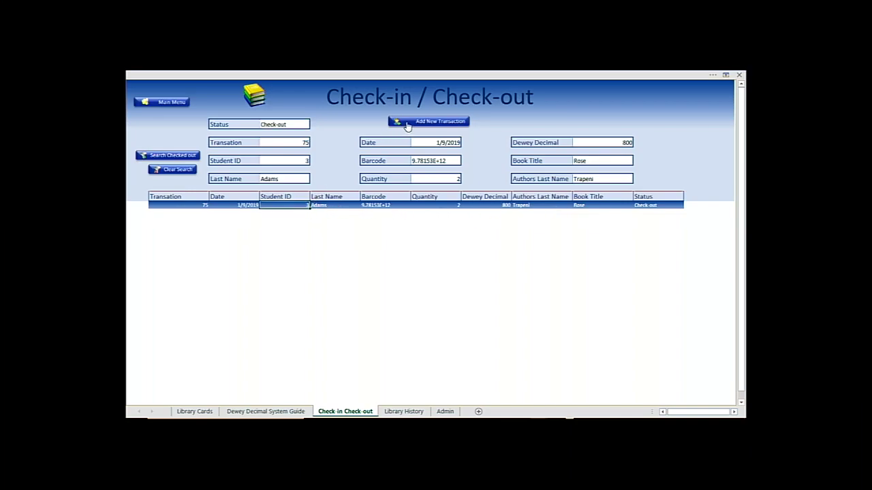
- Add a new transaction for student ID 3, triggering run-time error 1004
click(428, 121)
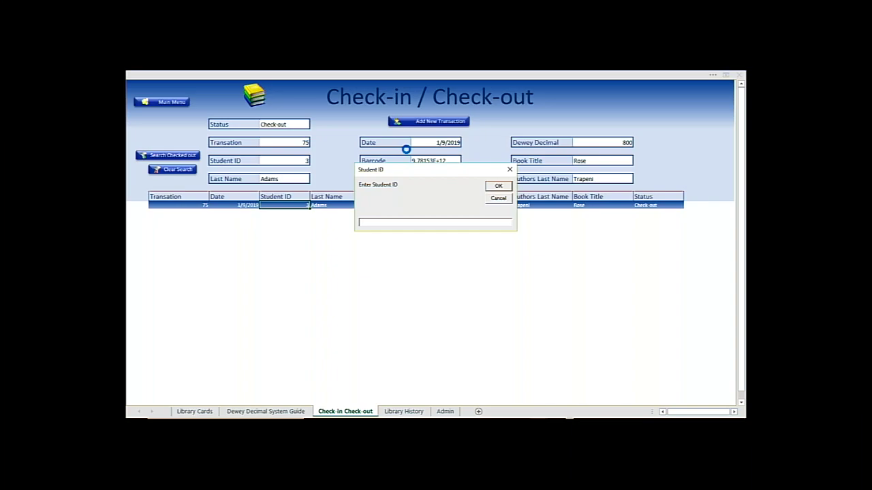
text(3)
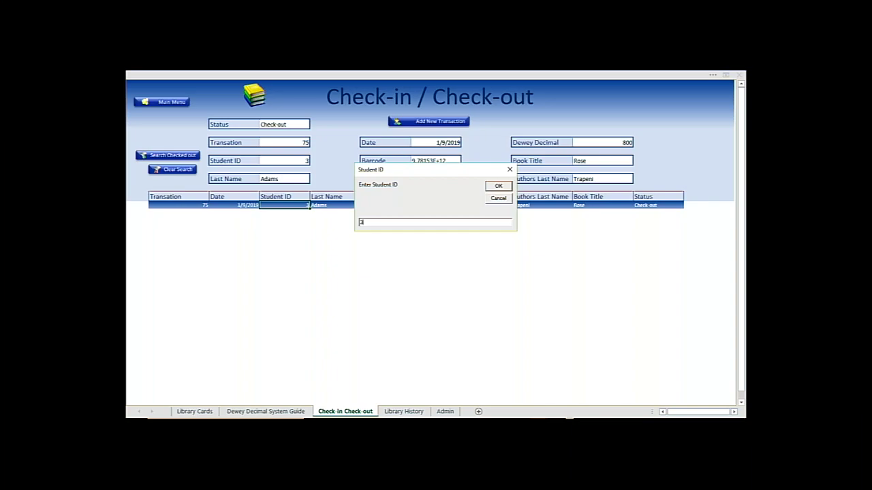
click(498, 185)
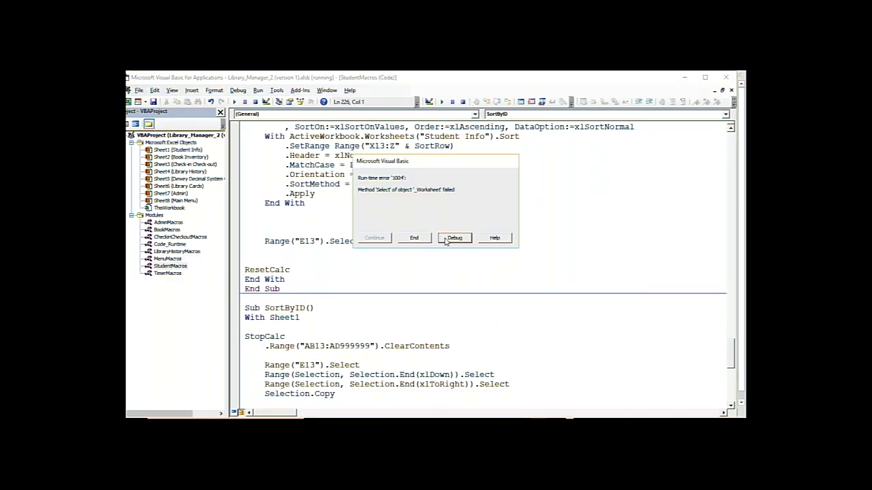
- Dismiss the error, debug to the Sheet2.Select line and return to the emptied form
click(455, 237)
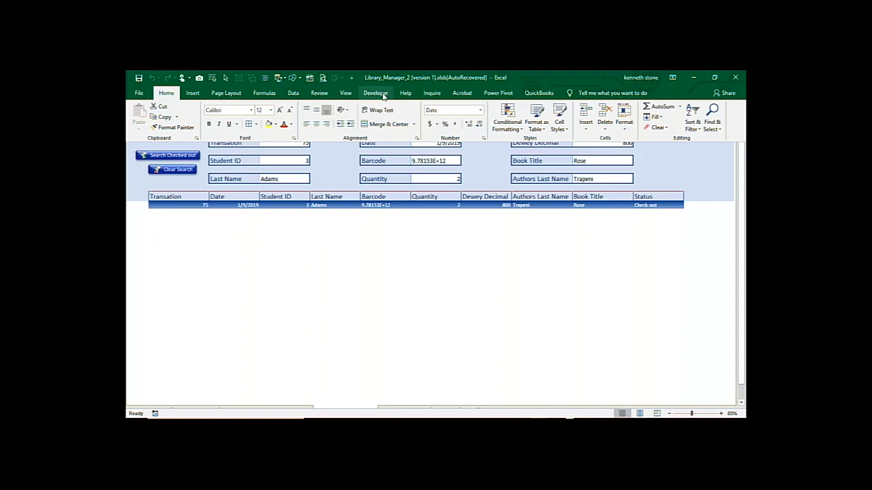
key(alt+F11)
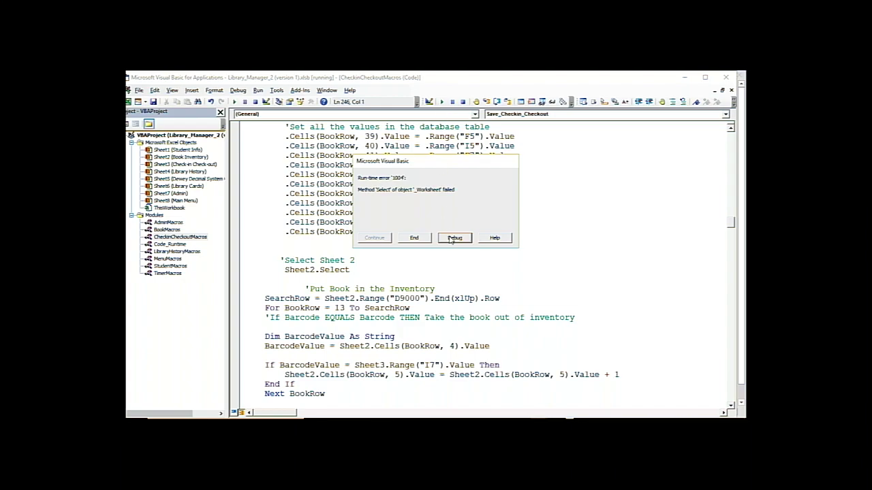
click(455, 237)
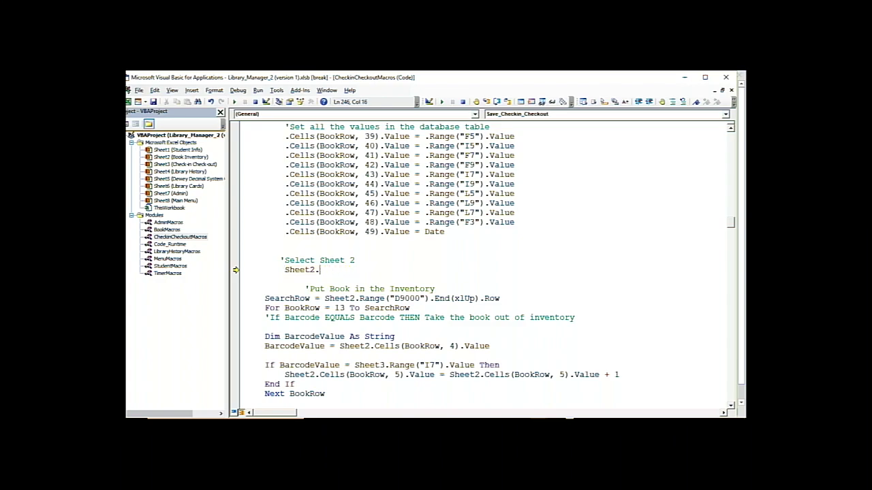
text(.)
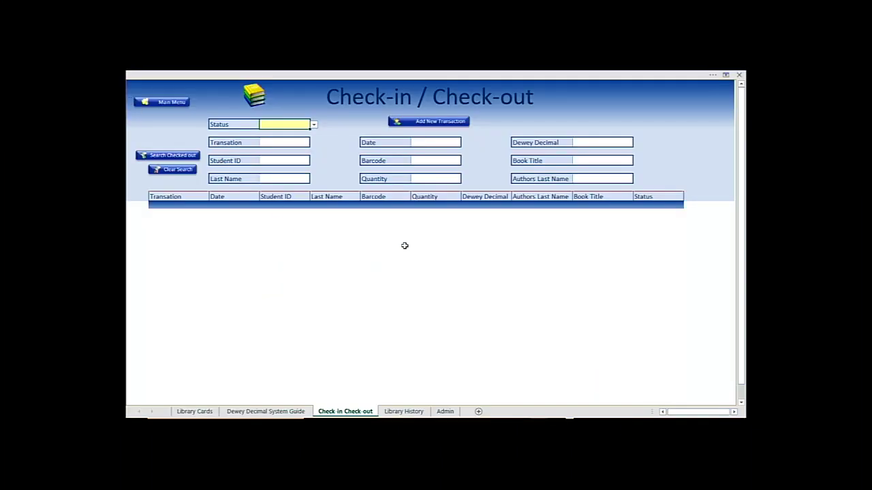
mouse_move(441, 267)
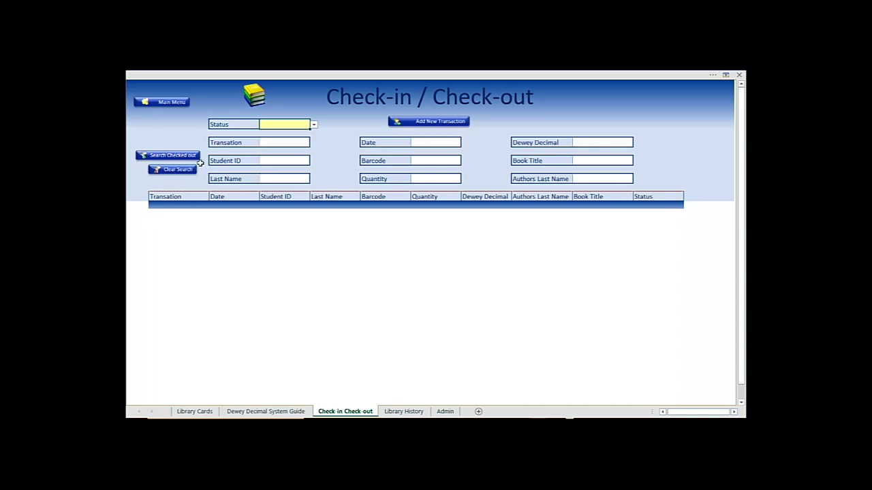
mouse_move(346, 245)
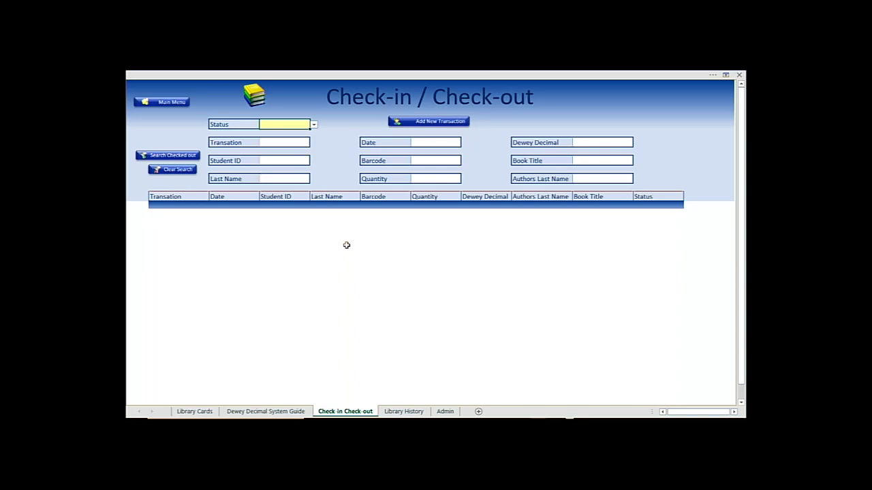
mouse_move(335, 245)
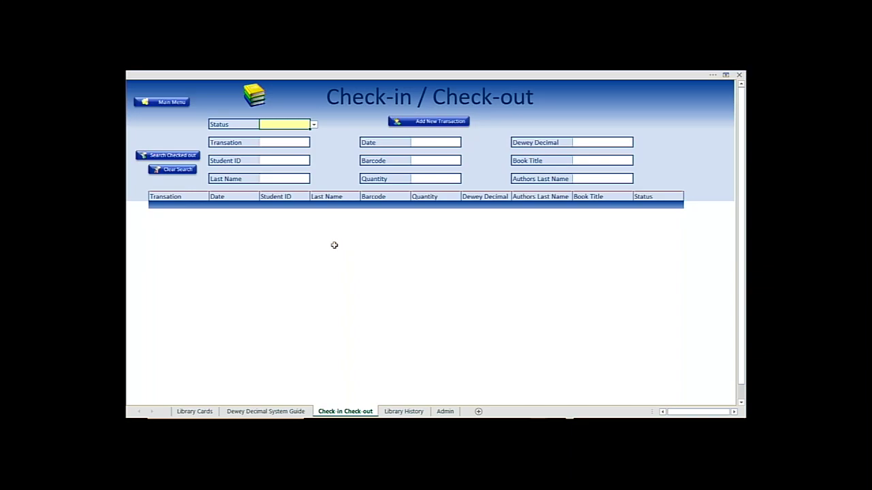
mouse_move(343, 258)
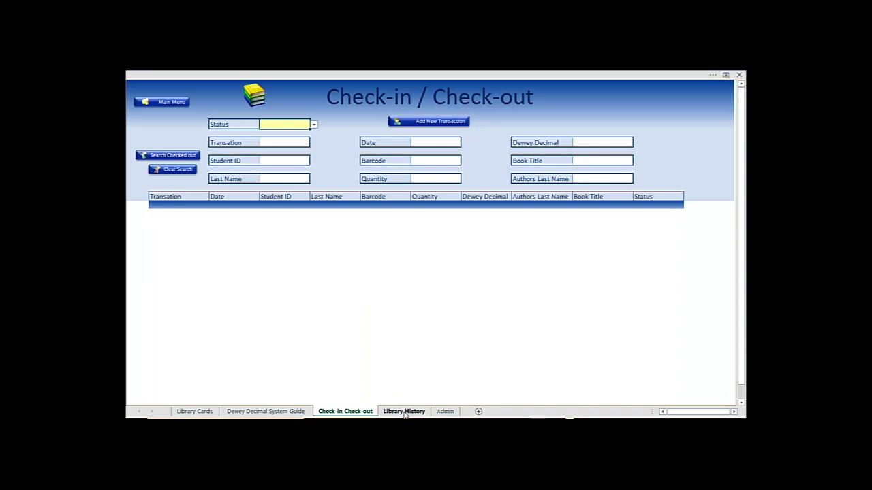
- Show the Library History filter panel and select transaction 75, the latest Adams record
click(403, 411)
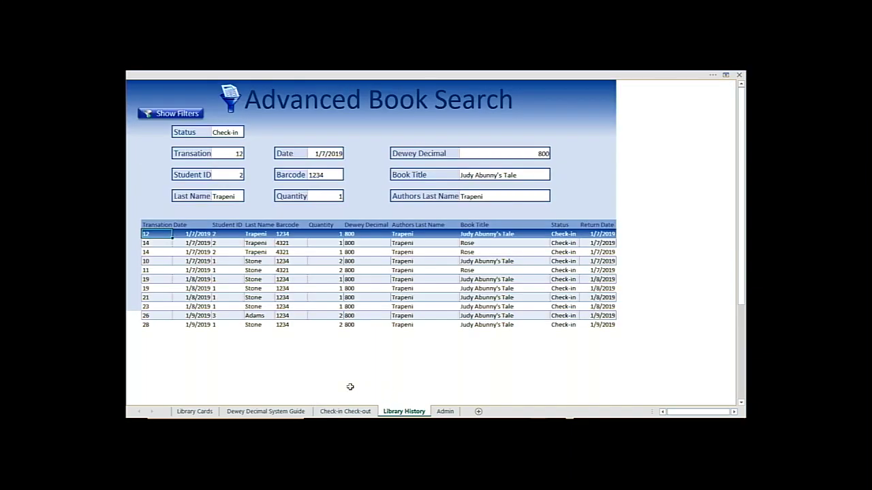
mouse_move(308, 228)
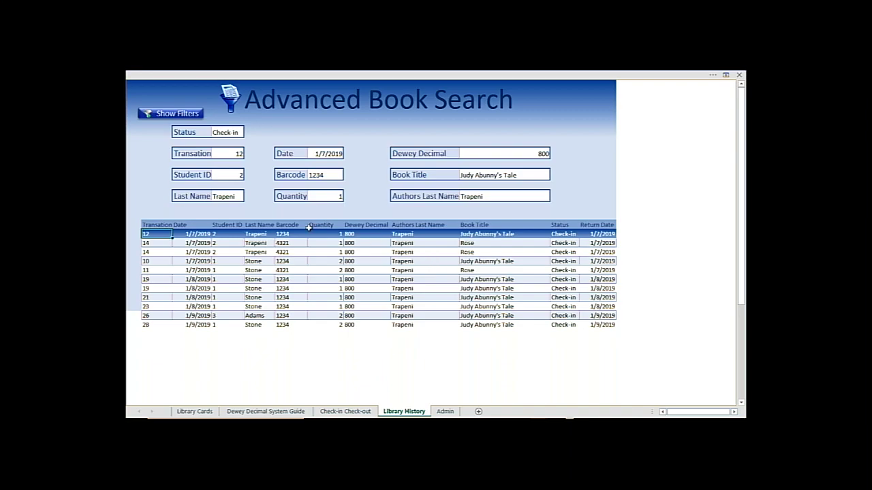
mouse_move(180, 113)
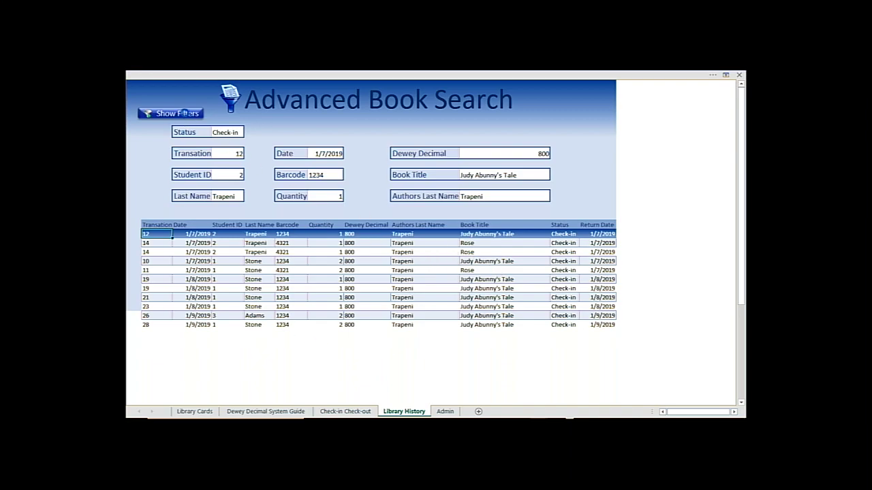
click(172, 113)
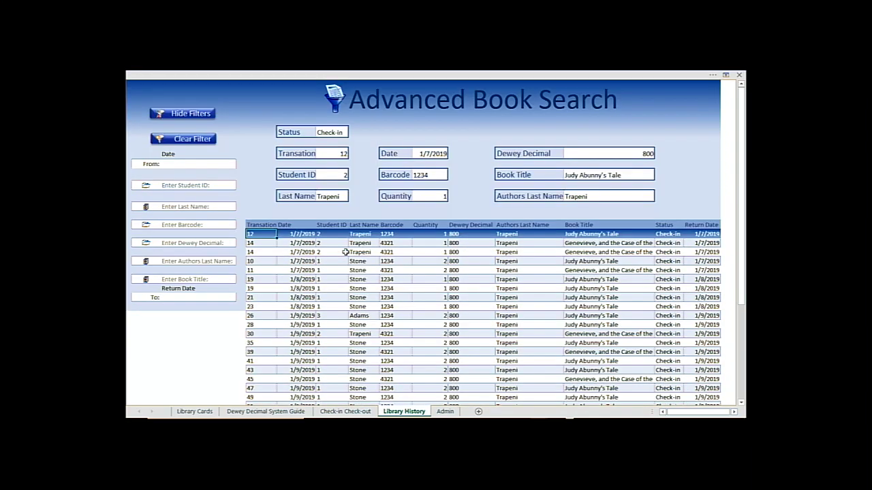
scroll(down, 3)
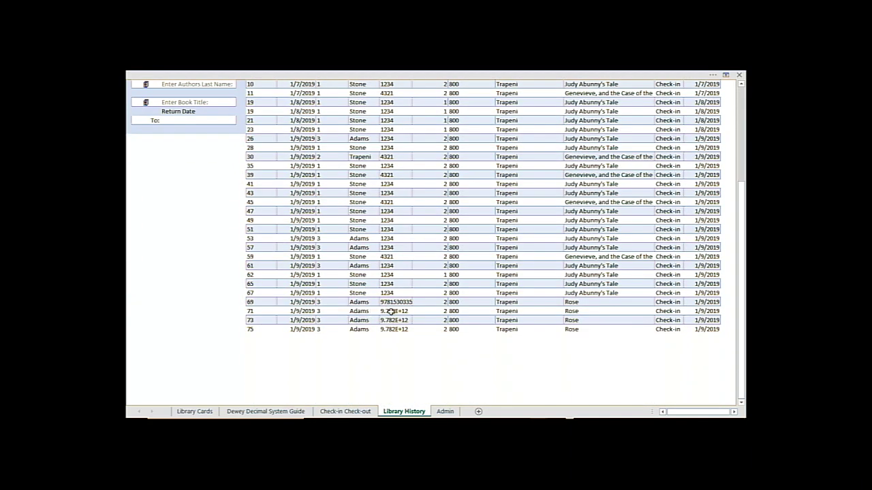
click(395, 328)
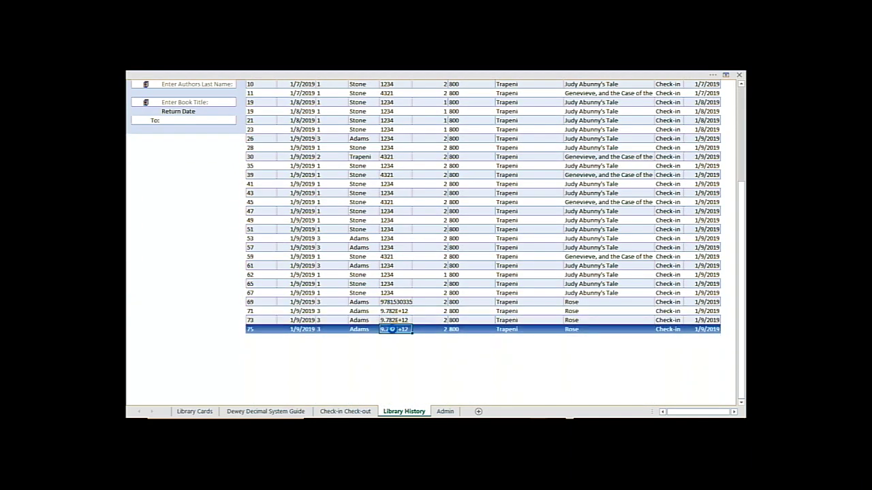
click(393, 311)
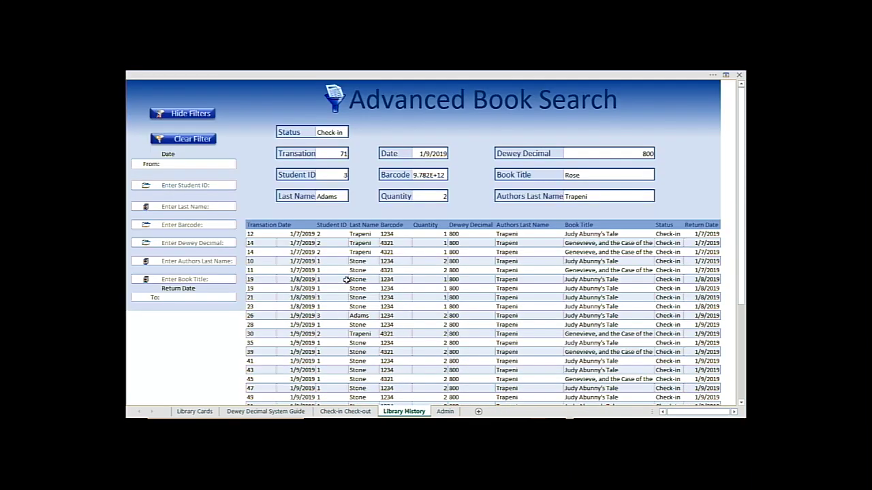
mouse_move(218, 166)
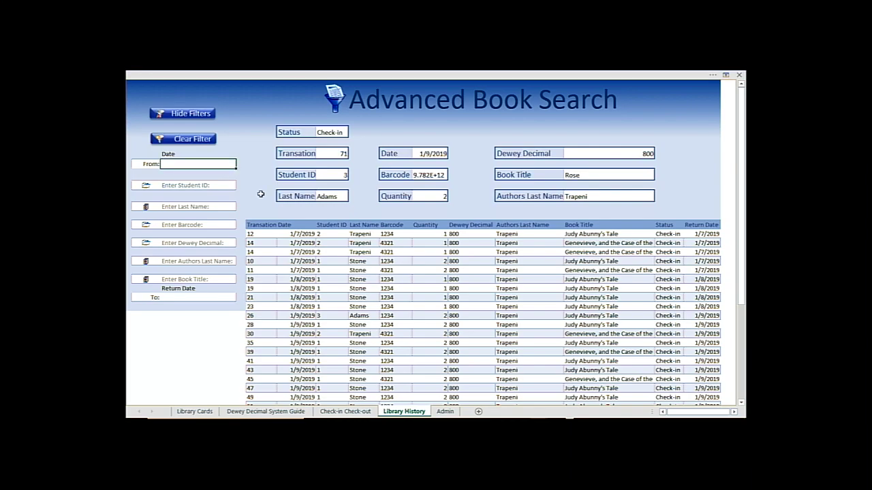
- Filter history from 1/9/2019 for student ID 3
text(1/9/2019)
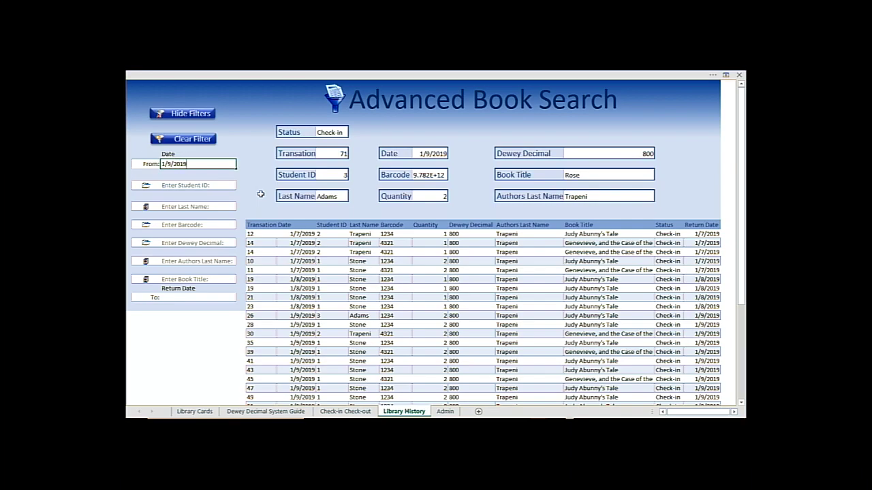
click(193, 185)
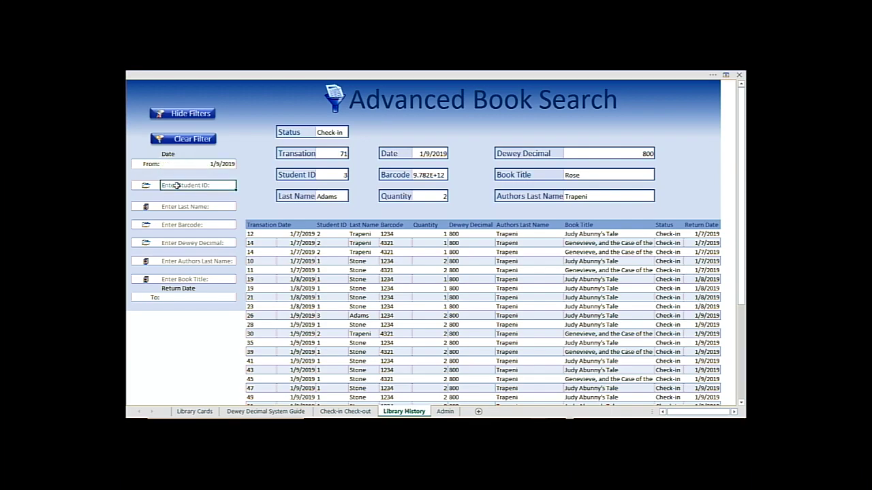
scroll(down, 3)
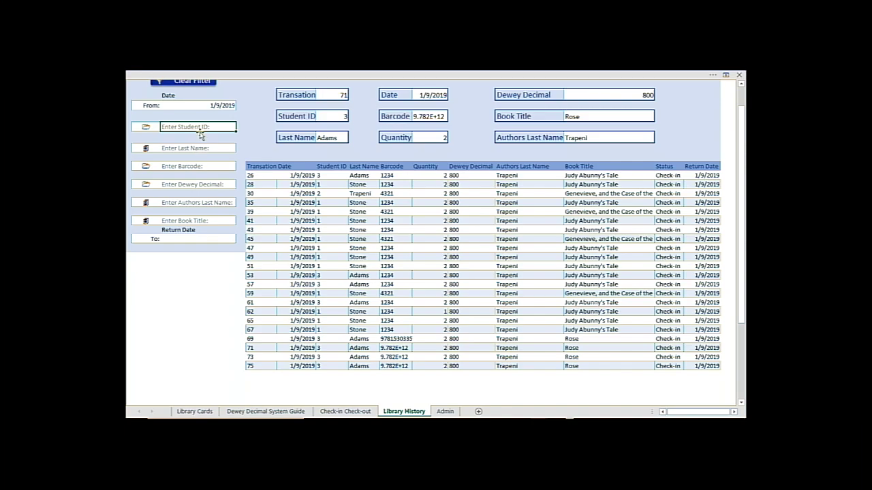
text(3)
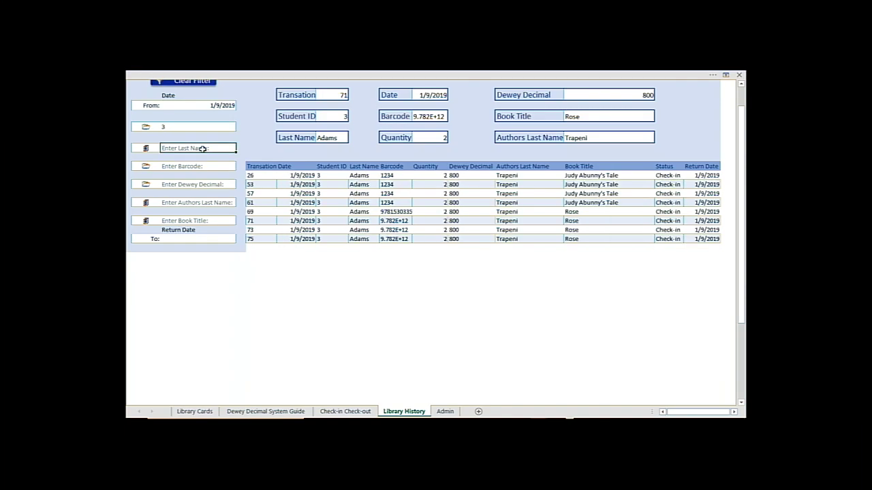
- Step the Student ID filter down to 2 and then 1, leaving Stone's check-ins
click(197, 127)
text(2)
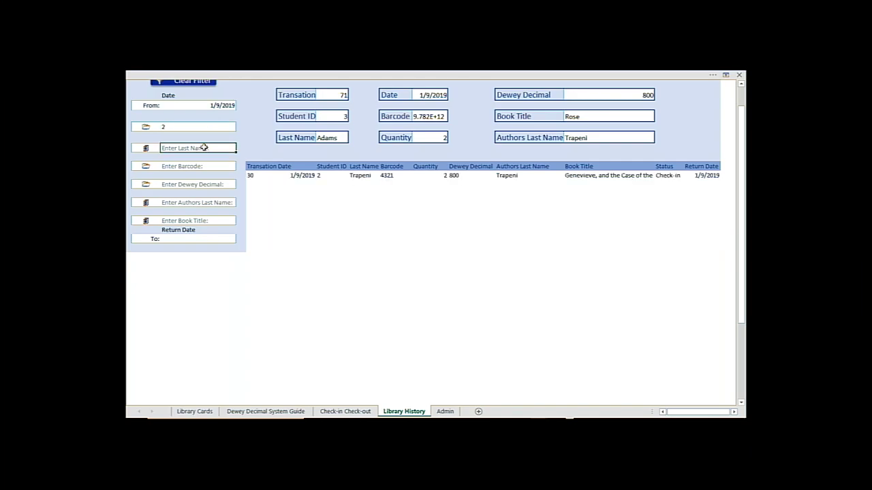
click(201, 128)
text(1)
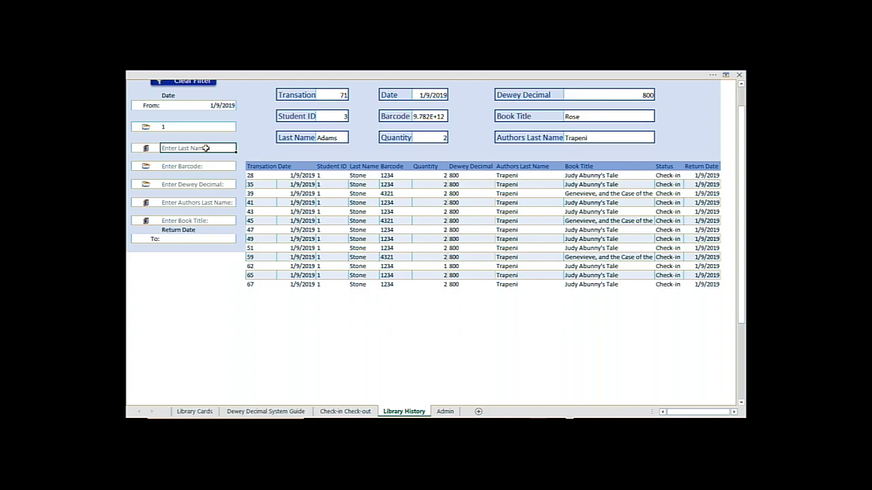
mouse_move(212, 212)
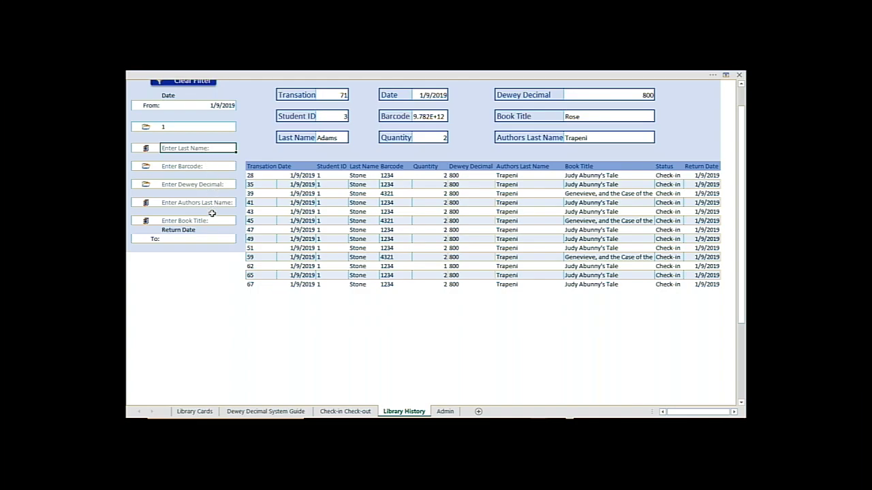
mouse_move(206, 185)
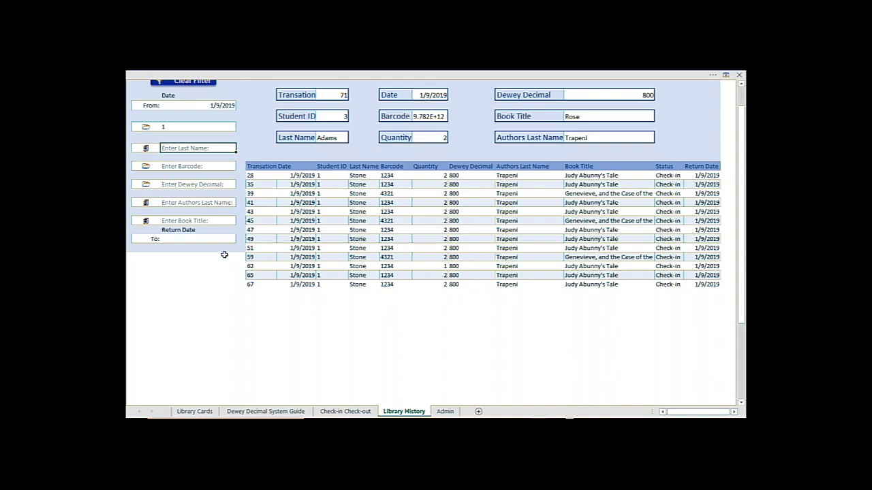
mouse_move(207, 214)
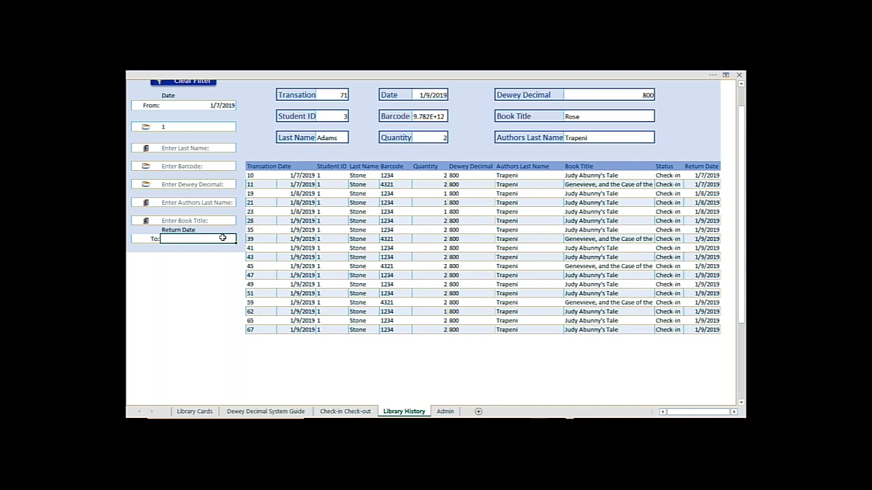
- Filter student 1's history from 1/7/2019 to 1/8/2019, which matches no rows
text(1/)
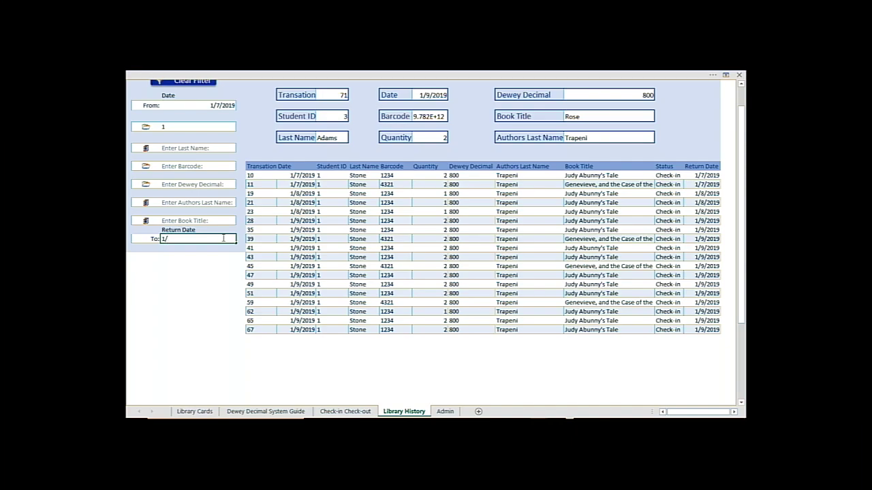
text(1/8/2019)
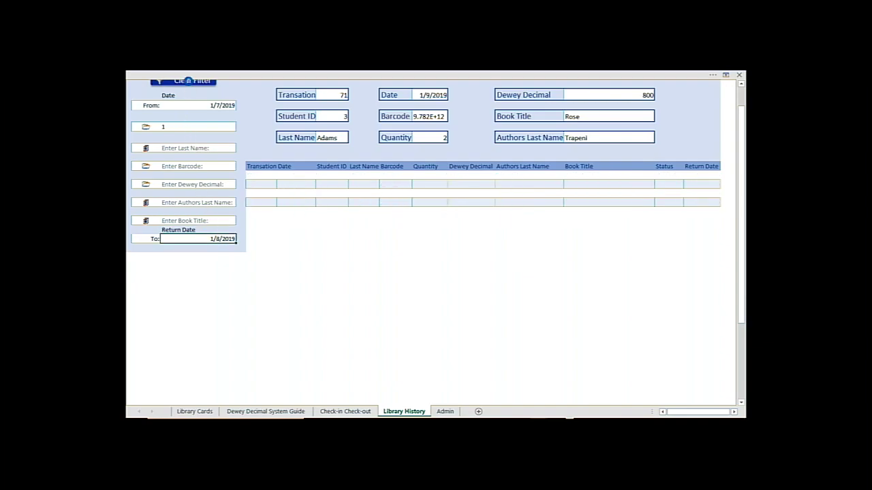
click(191, 80)
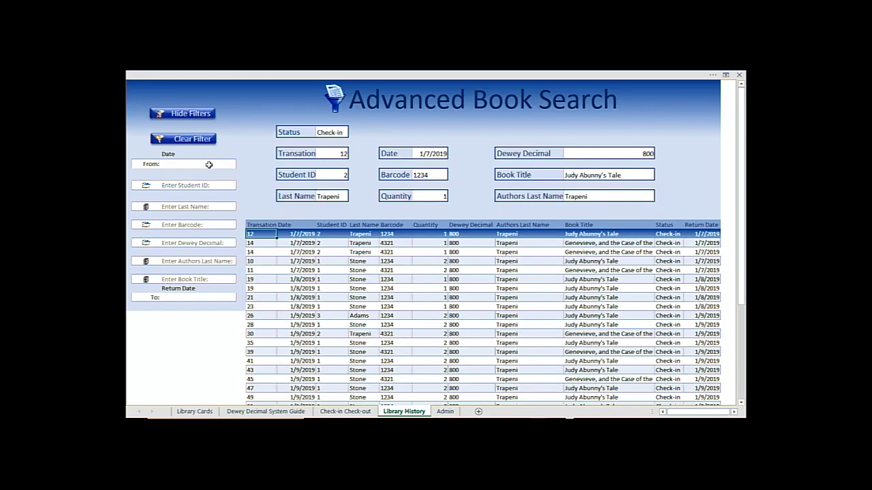
- Filter the history by dates 1/7/2019 to 1/8/2019, then clear all filters to restore the full list
text(1/)
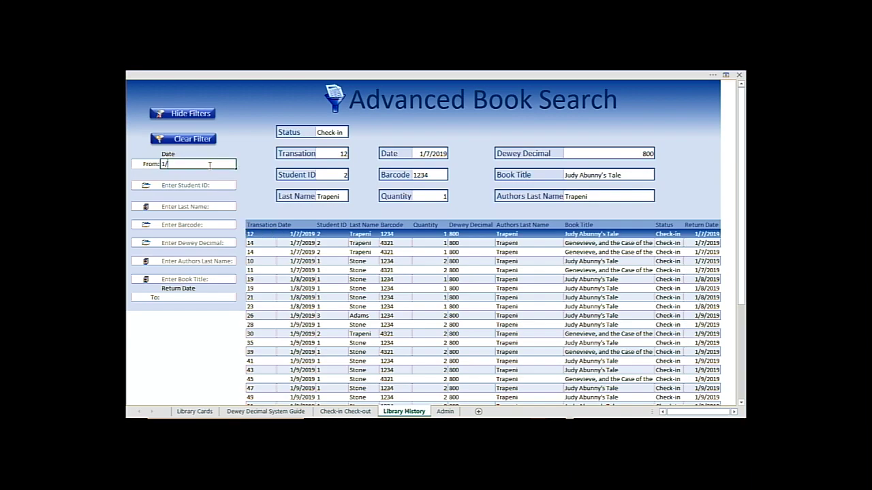
text(/7/2019)
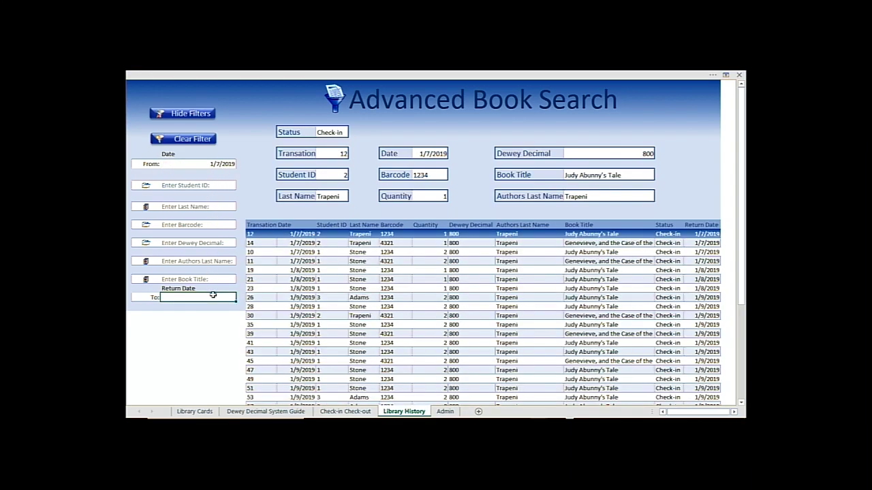
text(1/8/2019)
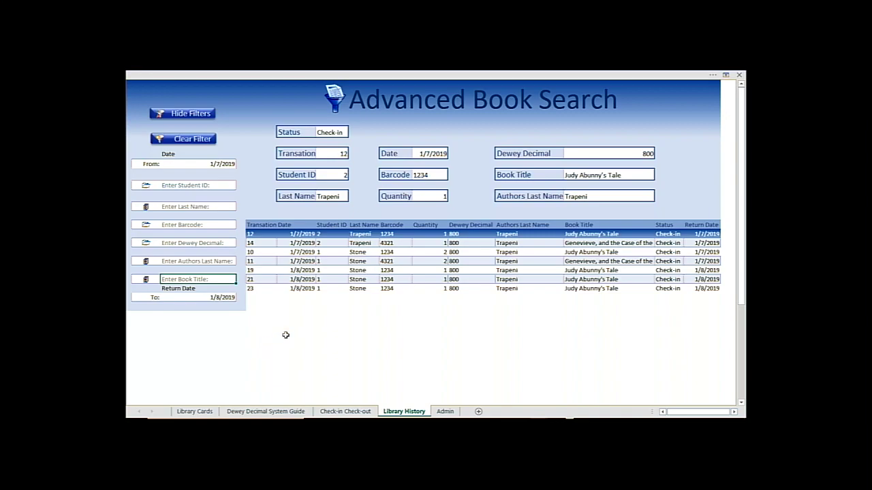
mouse_move(305, 333)
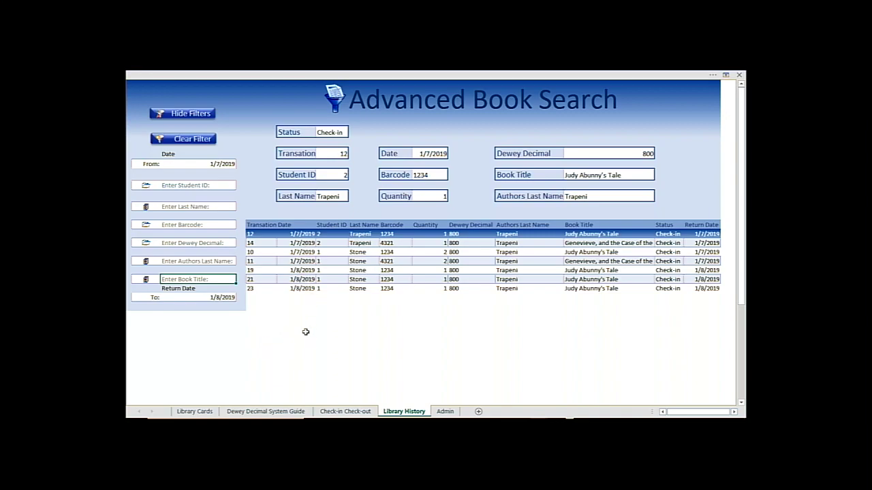
mouse_move(206, 143)
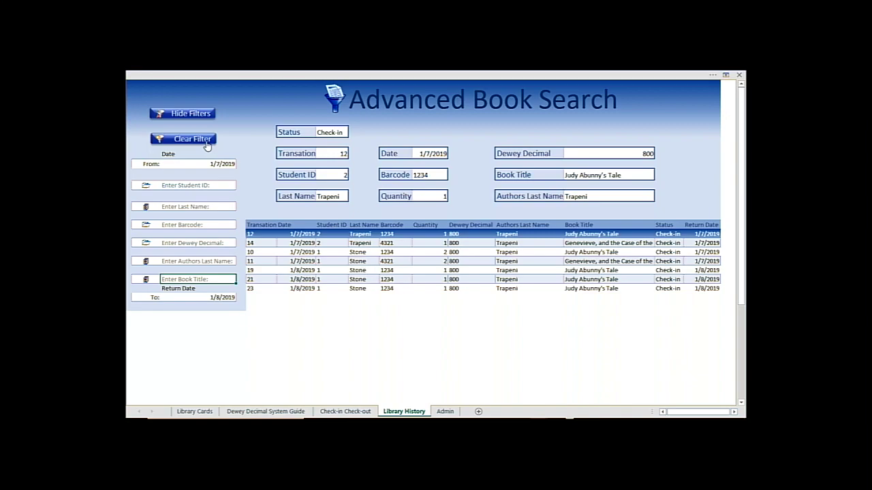
click(191, 139)
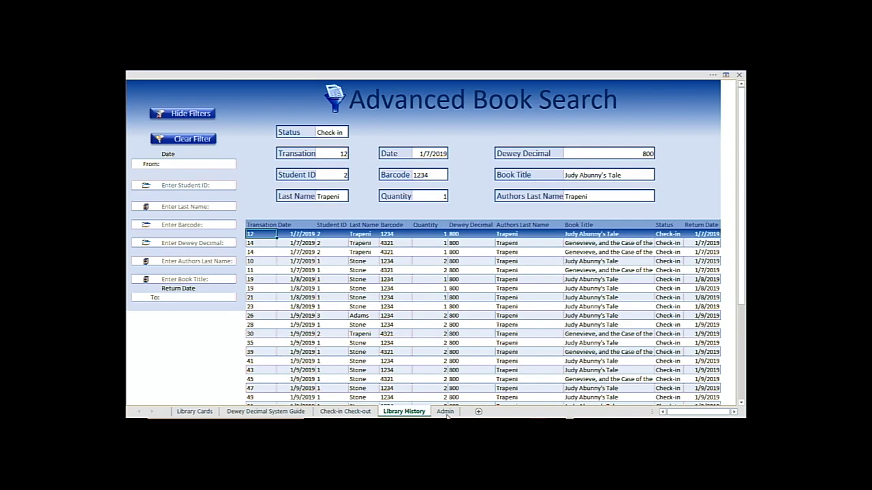
mouse_move(229, 319)
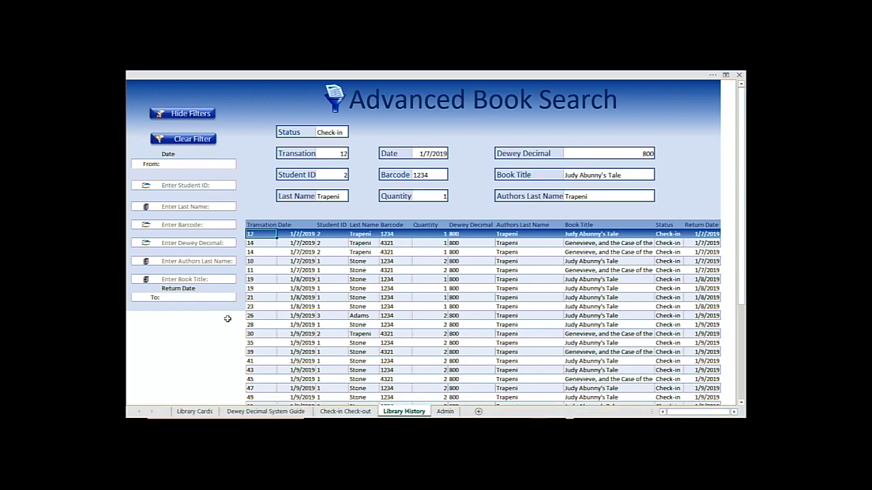
- Switch to the Admin sheet showing school name, default book quantity and librarian Ken
click(444, 411)
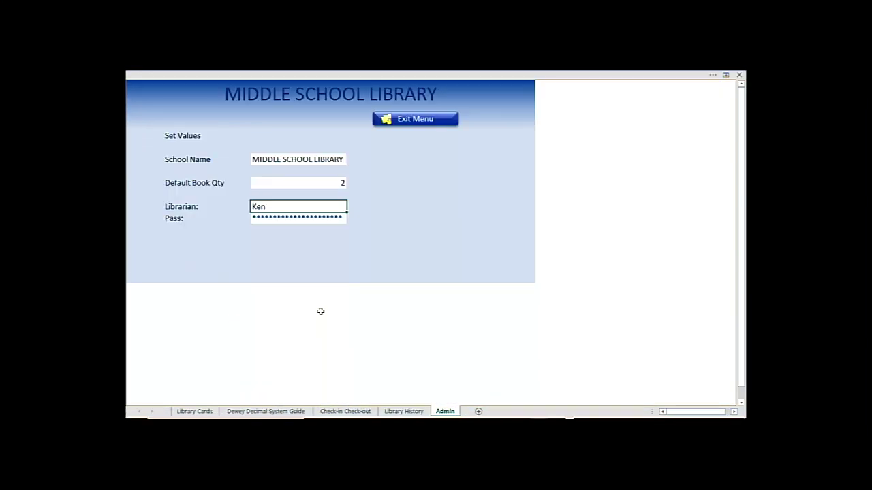
mouse_move(615, 252)
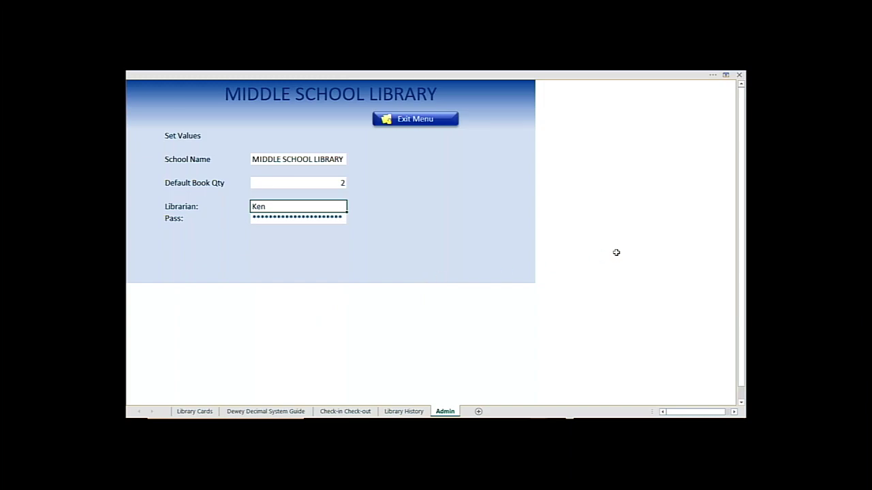
mouse_move(641, 251)
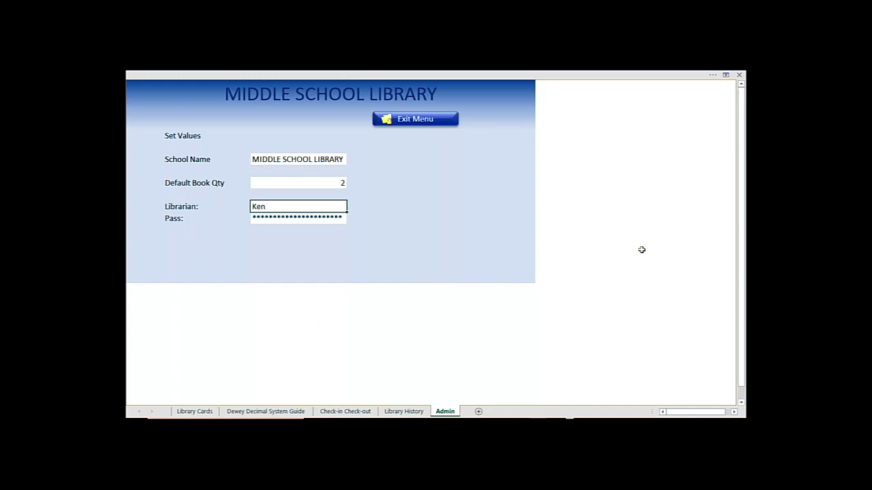
mouse_move(615, 234)
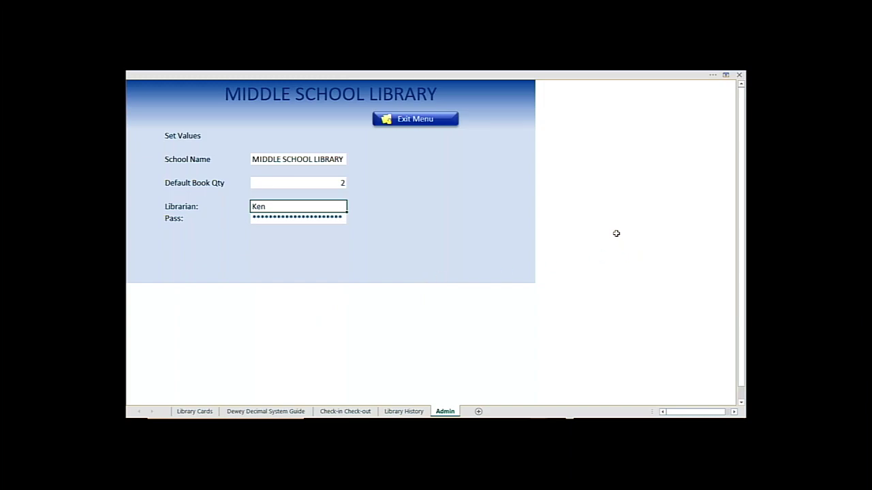
mouse_move(610, 231)
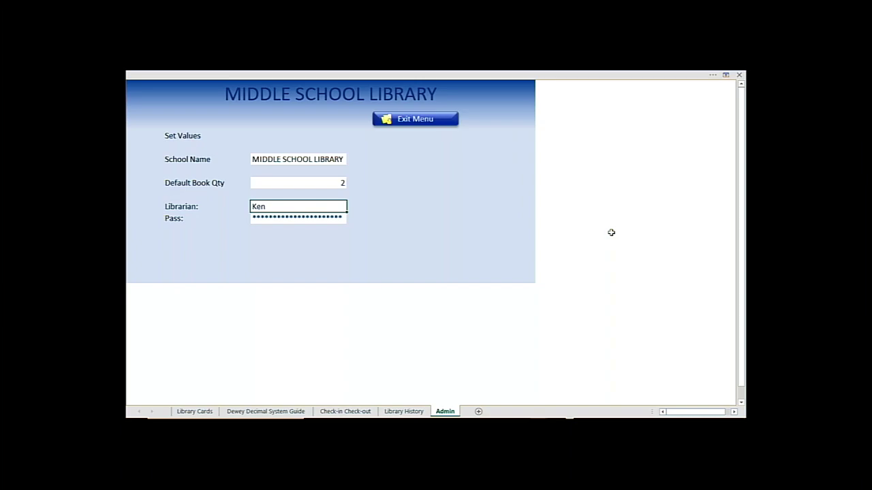
mouse_move(699, 105)
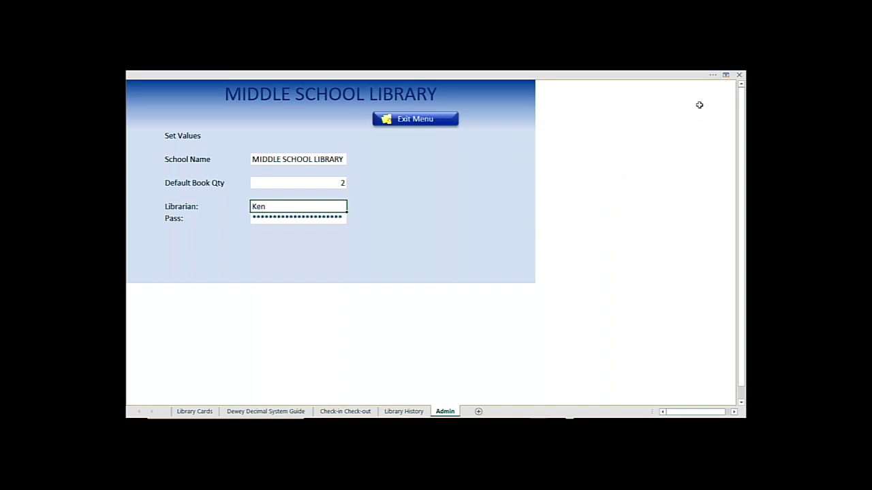